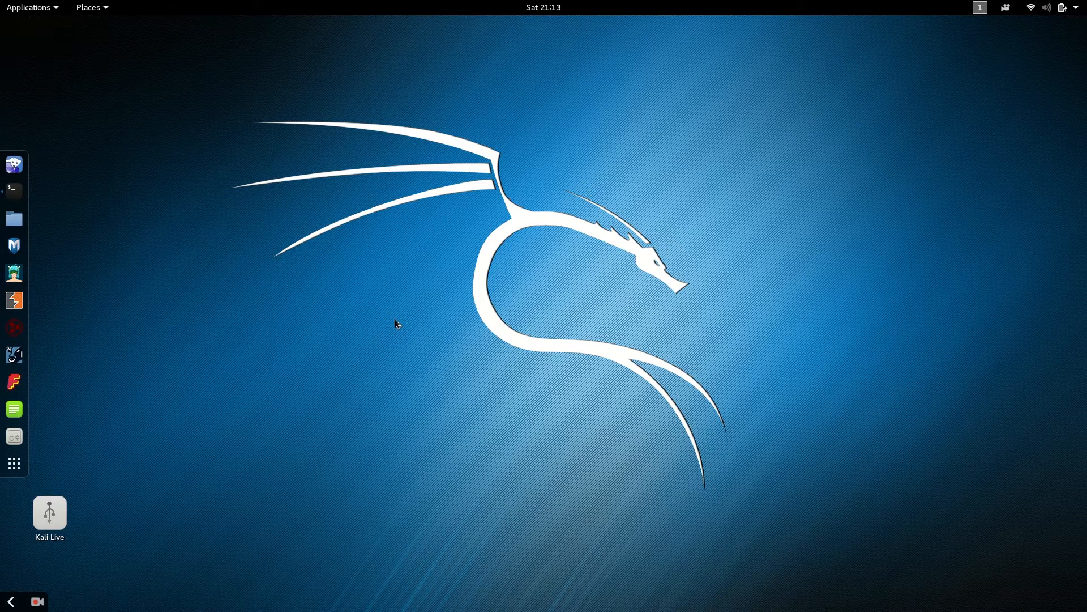
- Bring up the desktop's context menu on an empty area of the Kali desktop
right_click(398, 323)
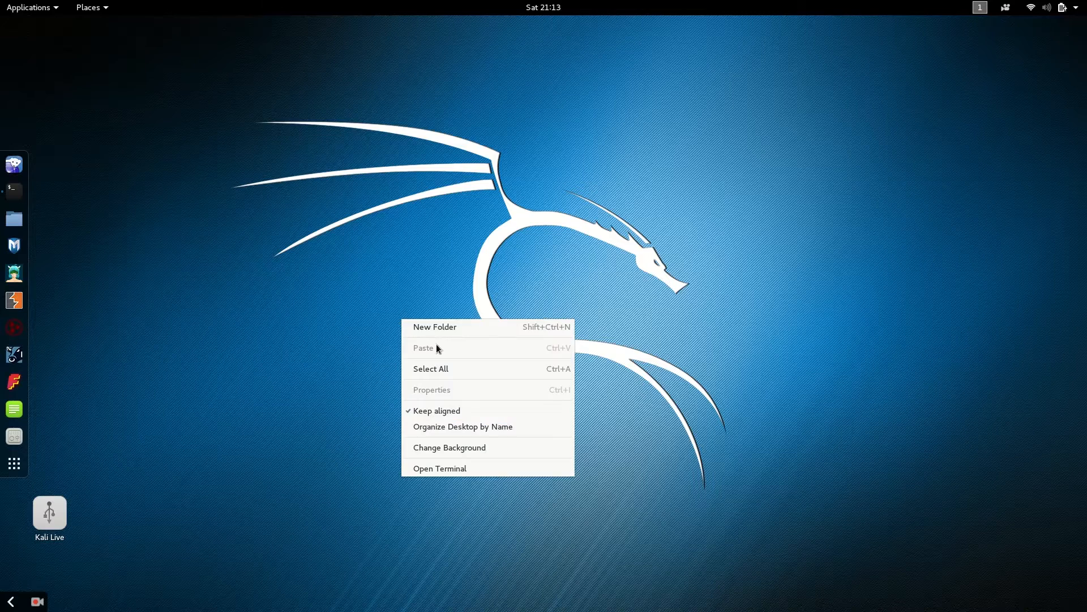
- In a new terminal, enter apt-get update && apt-get upgrade && apt-get dist-upgrade
click(439, 468)
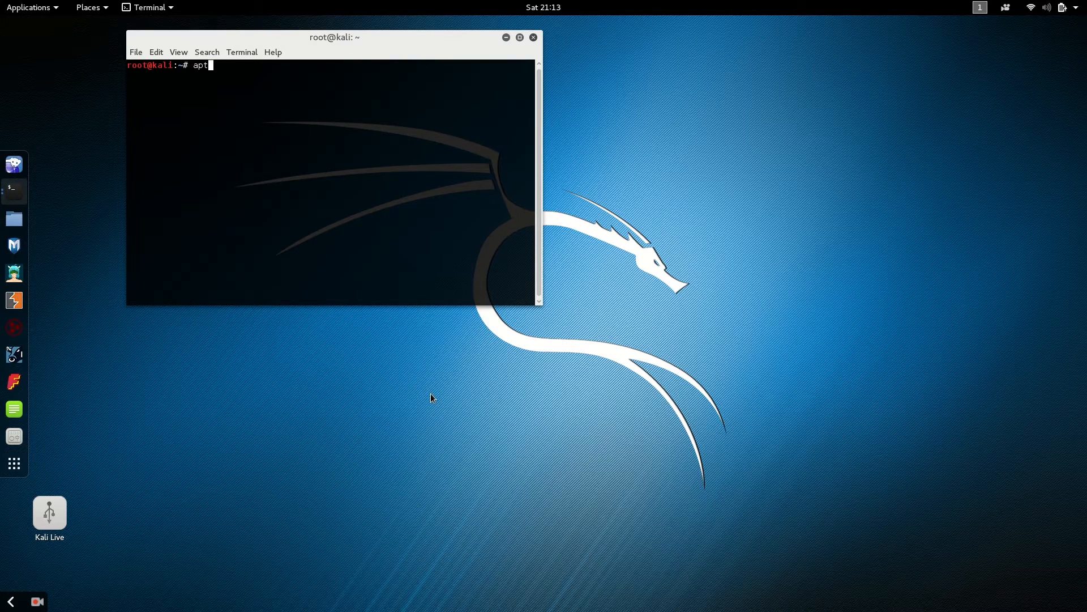
text(-get)
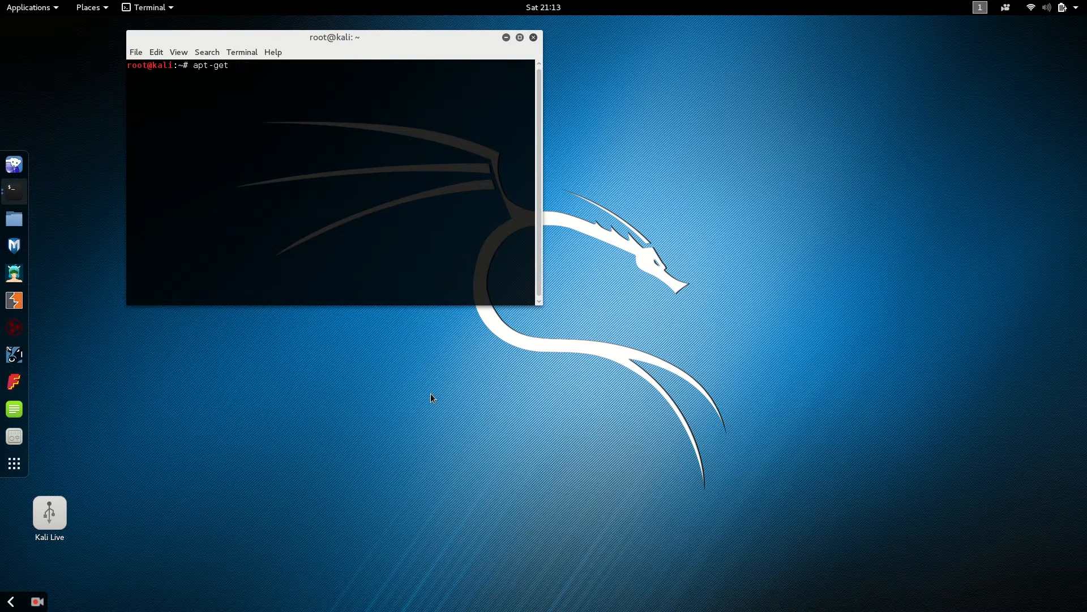
text(update && ap)
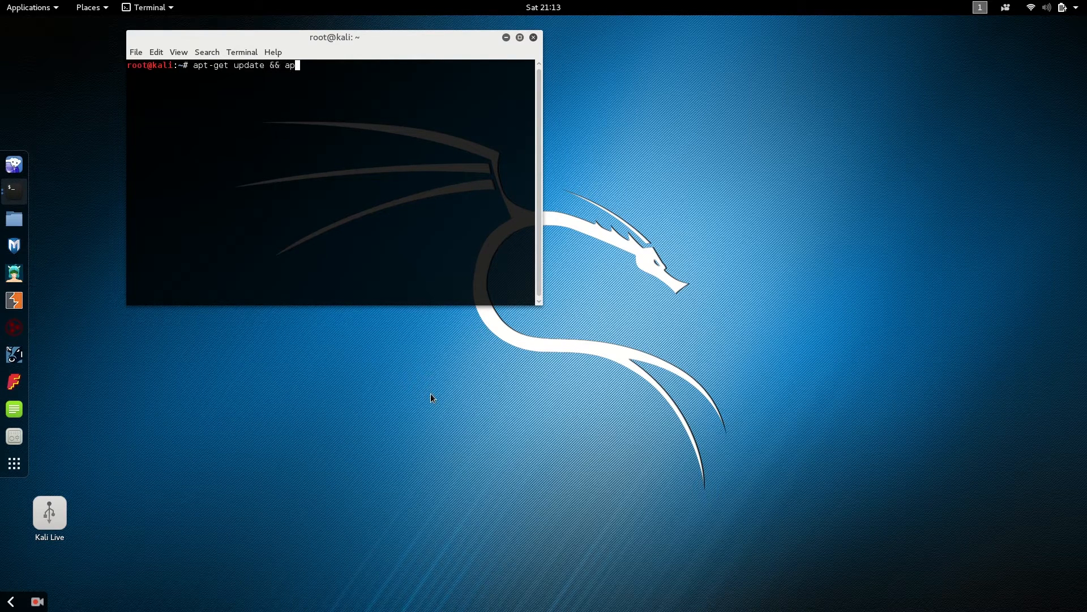
text(t-get upgrade && apt-)
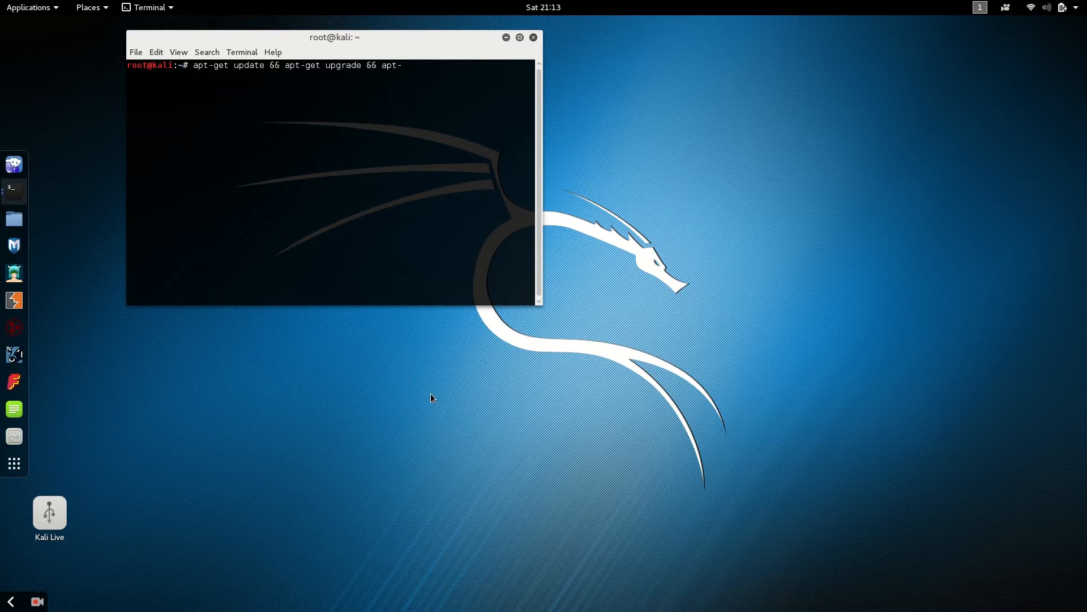
text(get dist)
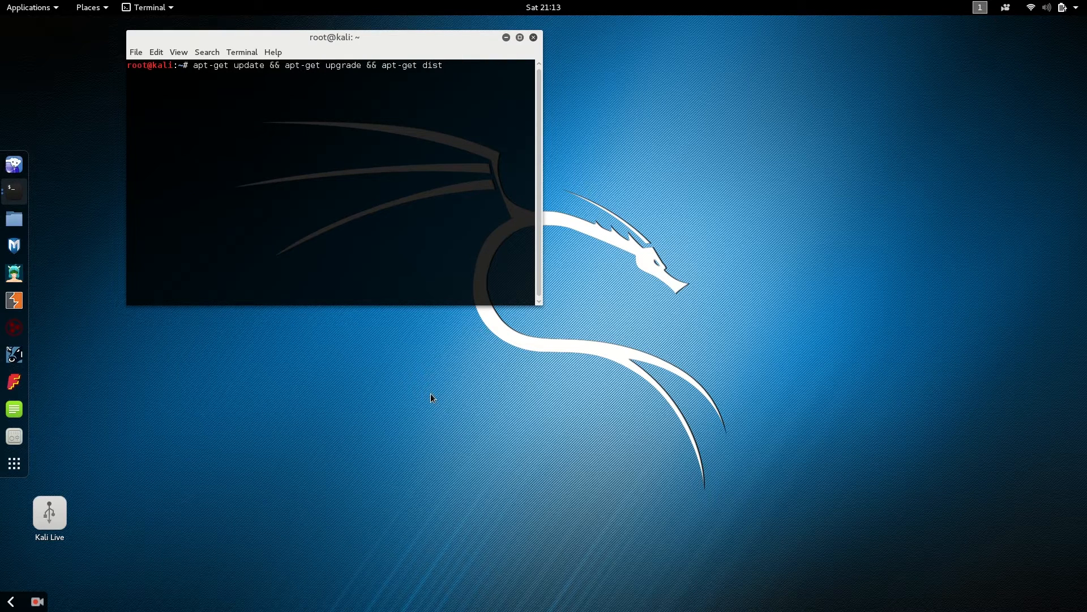
text(-)
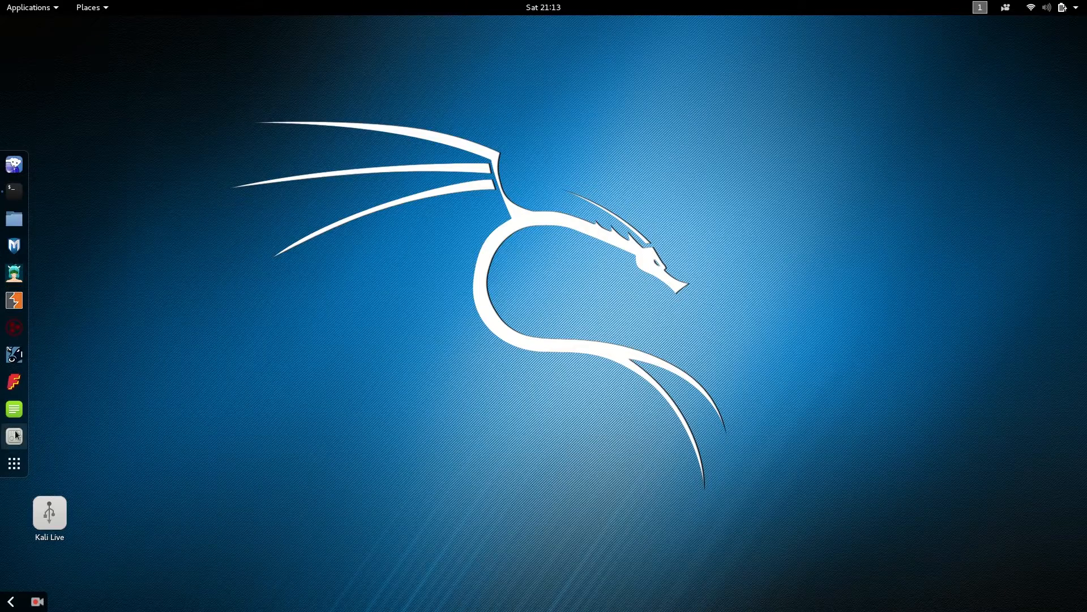
- In Tweak Tool's Dash to Dock extension settings, set the dock position to Bottom
click(13, 435)
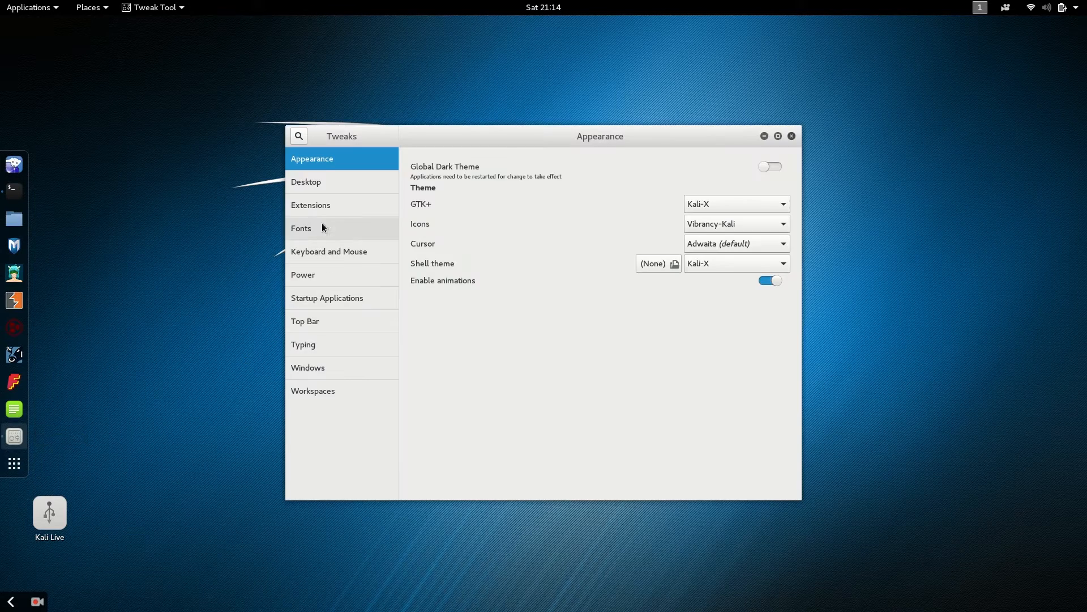
click(311, 205)
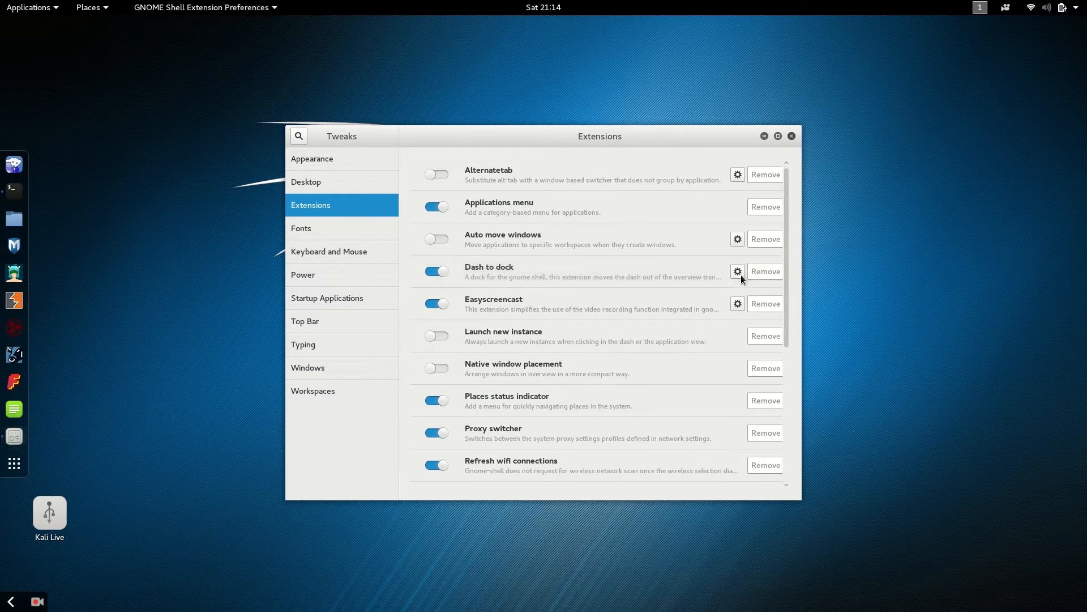
click(737, 271)
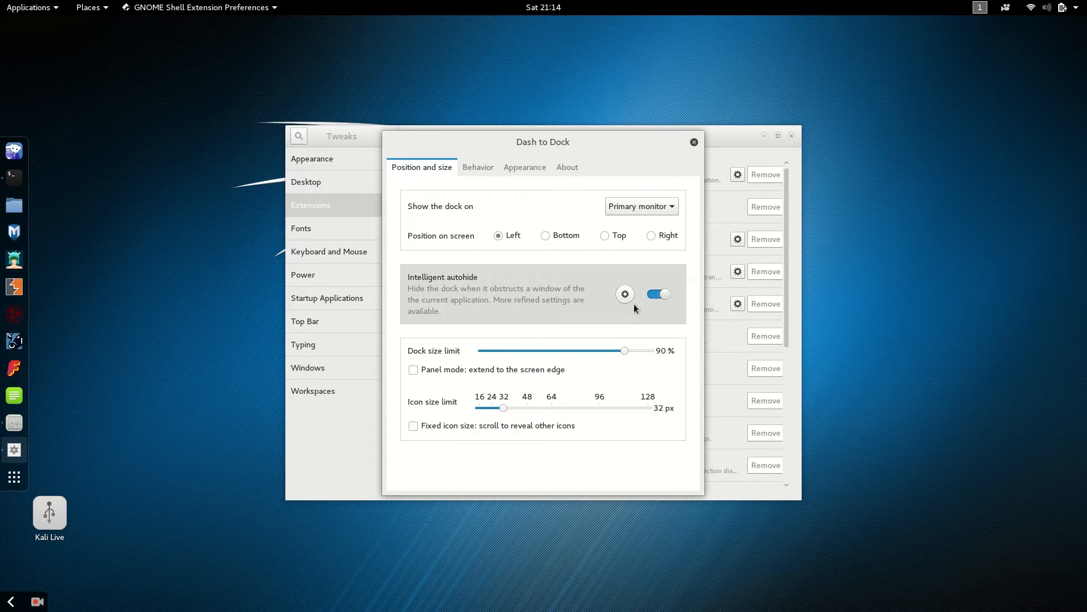
click(657, 293)
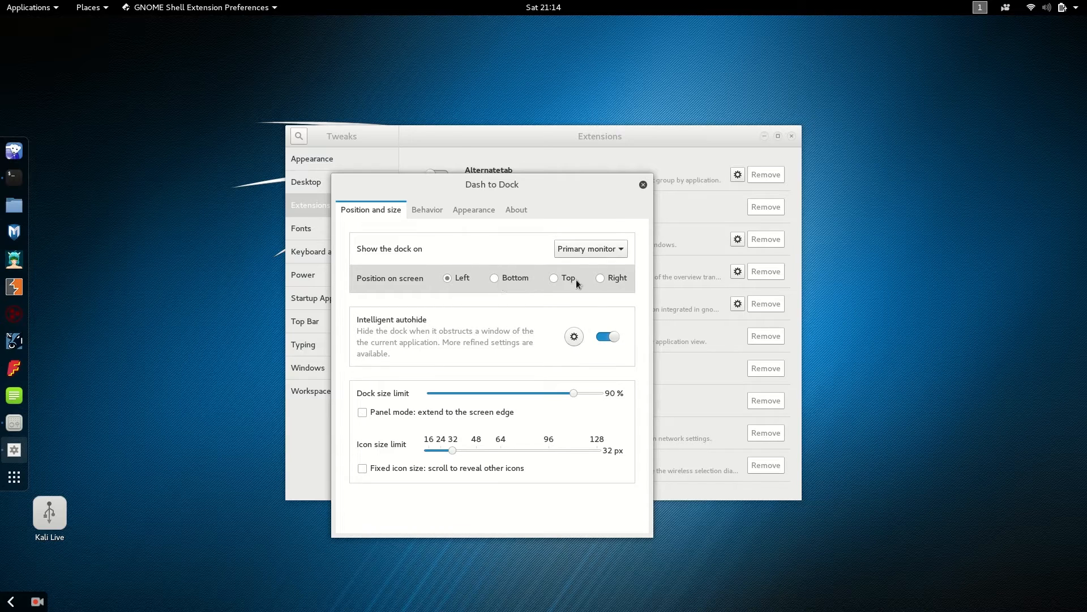
mouse_move(494, 281)
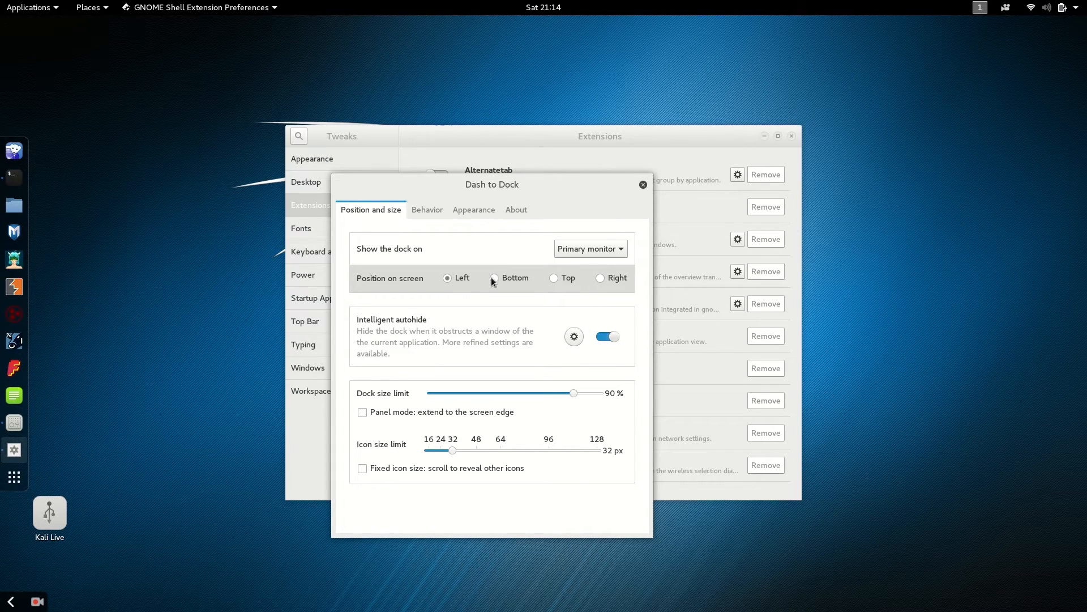
click(494, 278)
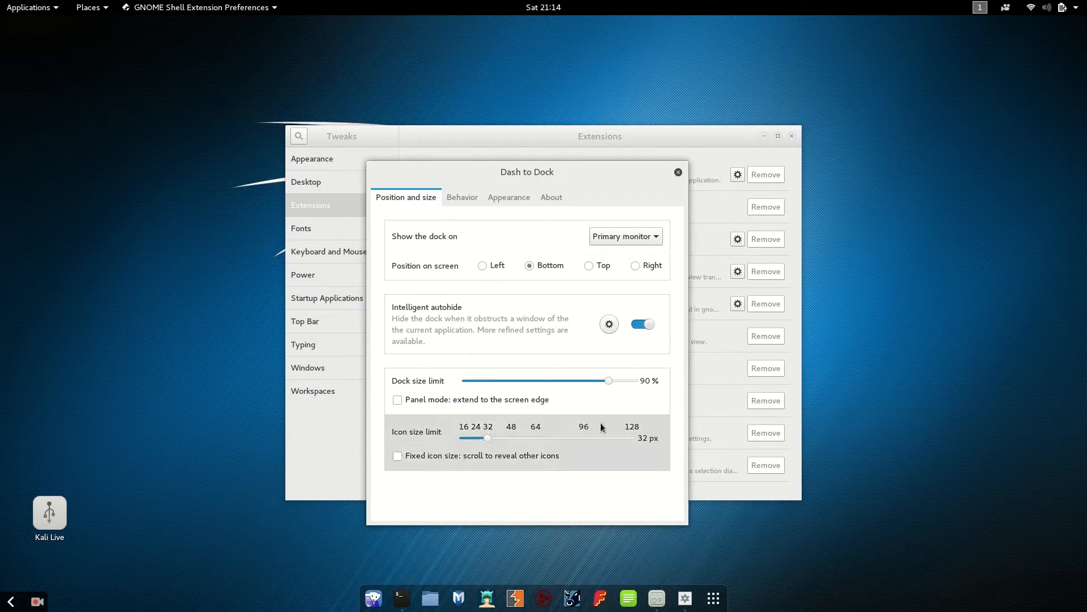
click(677, 172)
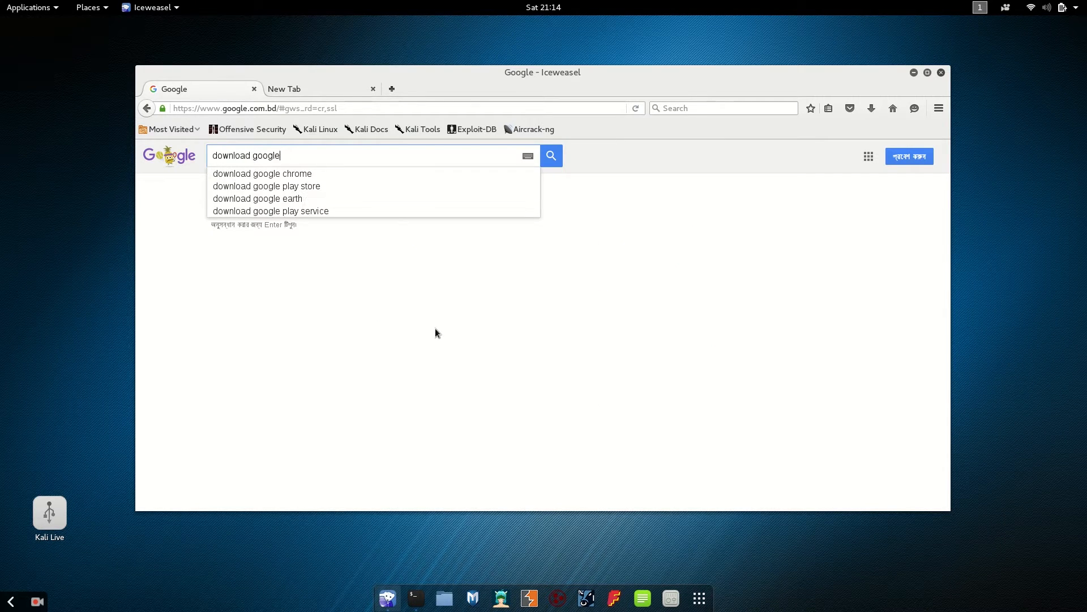
- Search 'download google chrome' and save the google-chrome-stable_current_amd64.deb package
click(261, 173)
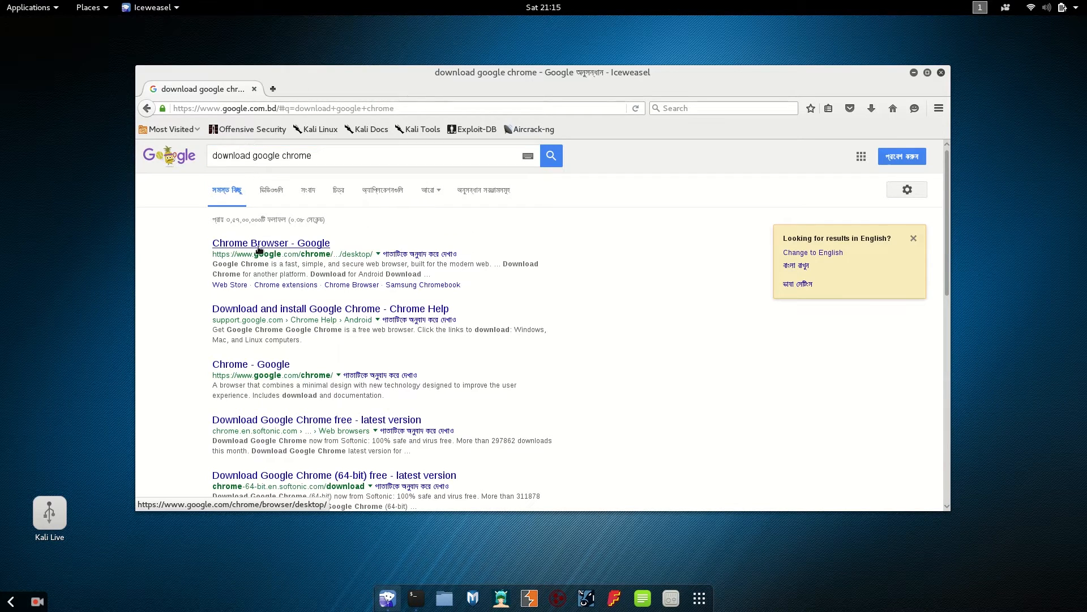
click(270, 242)
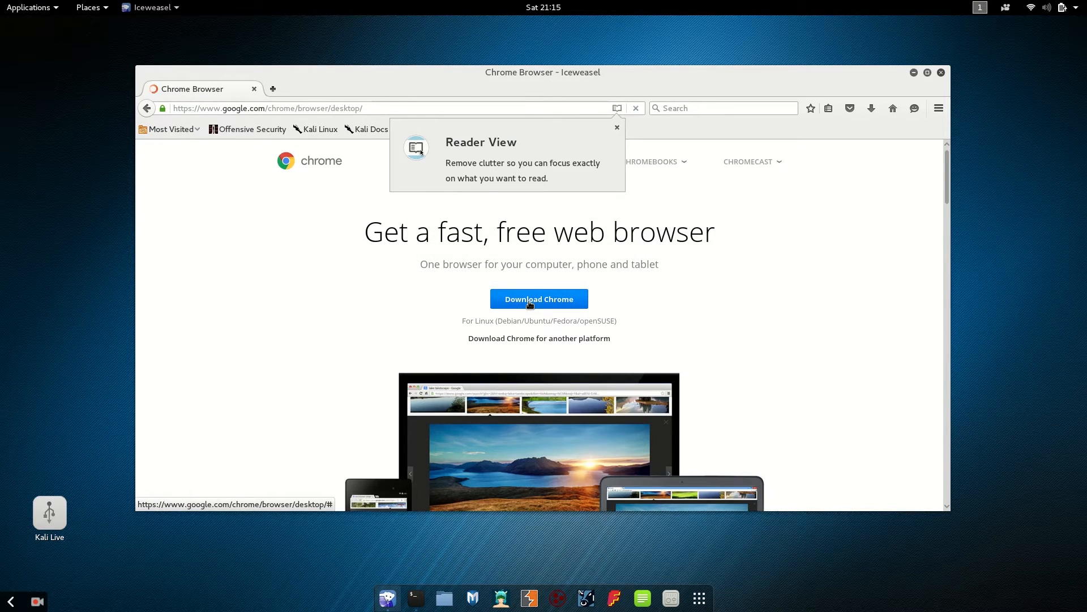
click(539, 299)
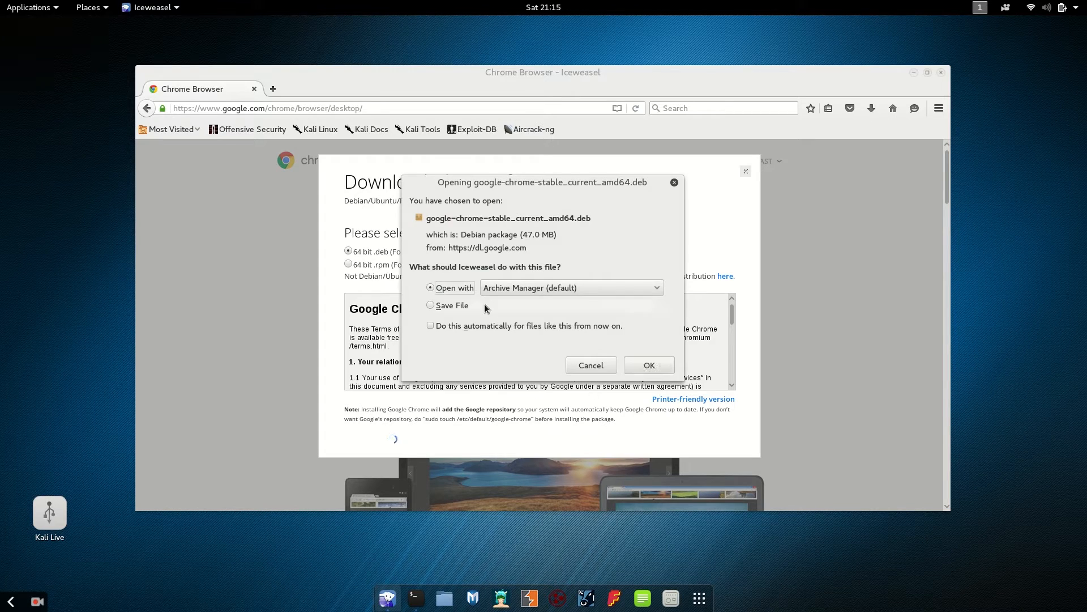
click(430, 304)
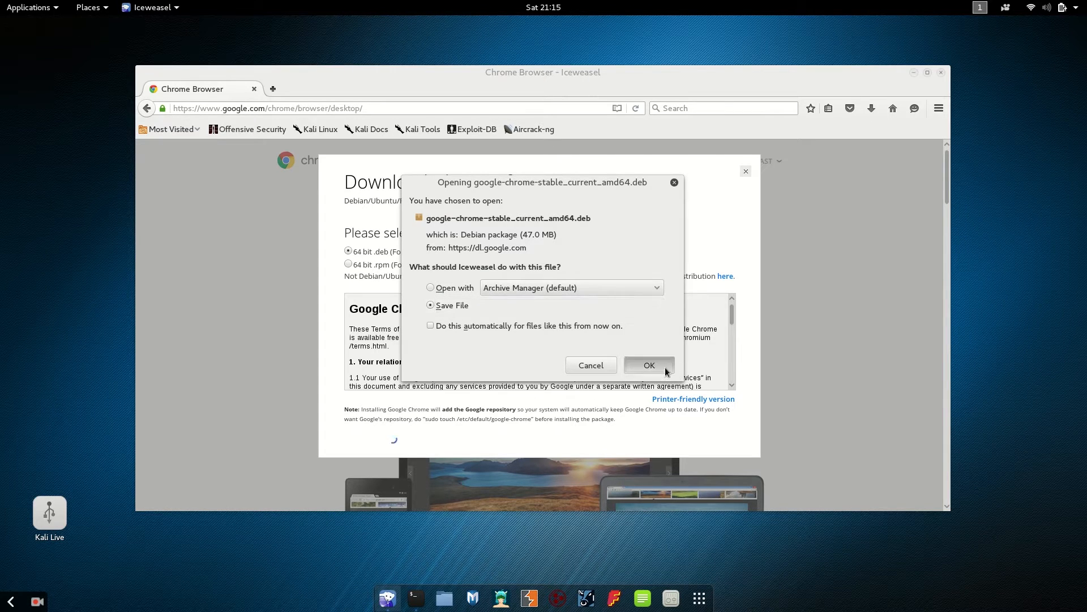
click(648, 366)
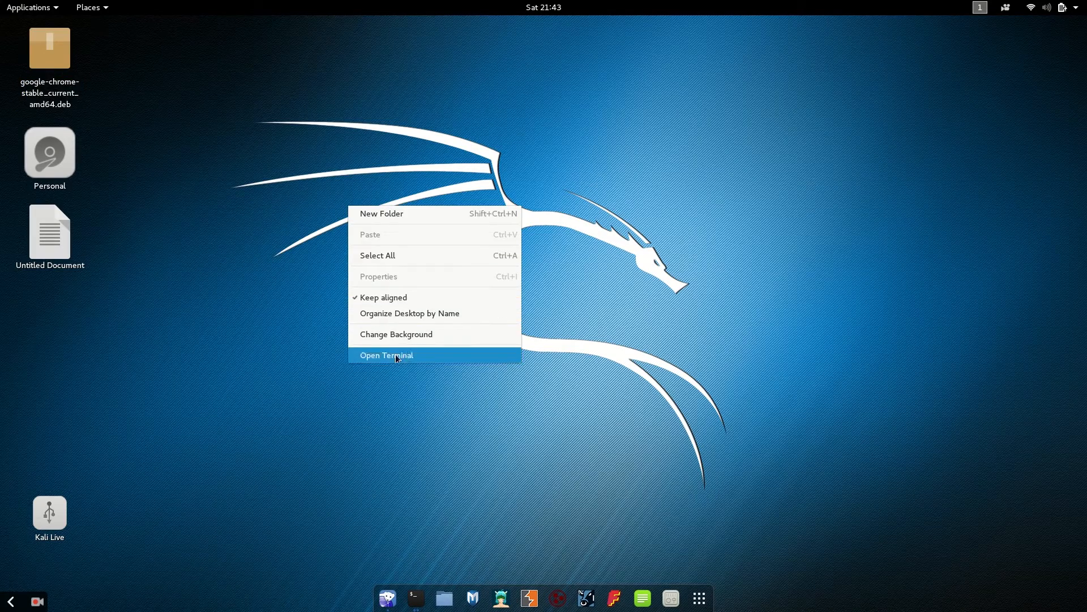
- In a new terminal, run apt-get install -f and answer y to install dependencies
click(386, 355)
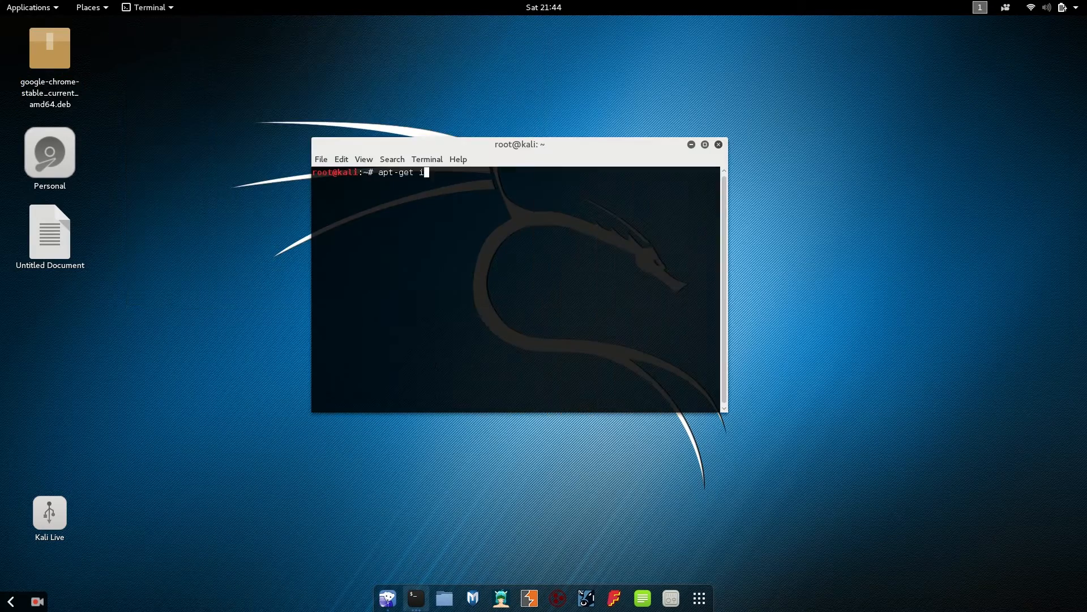
text(nstall)
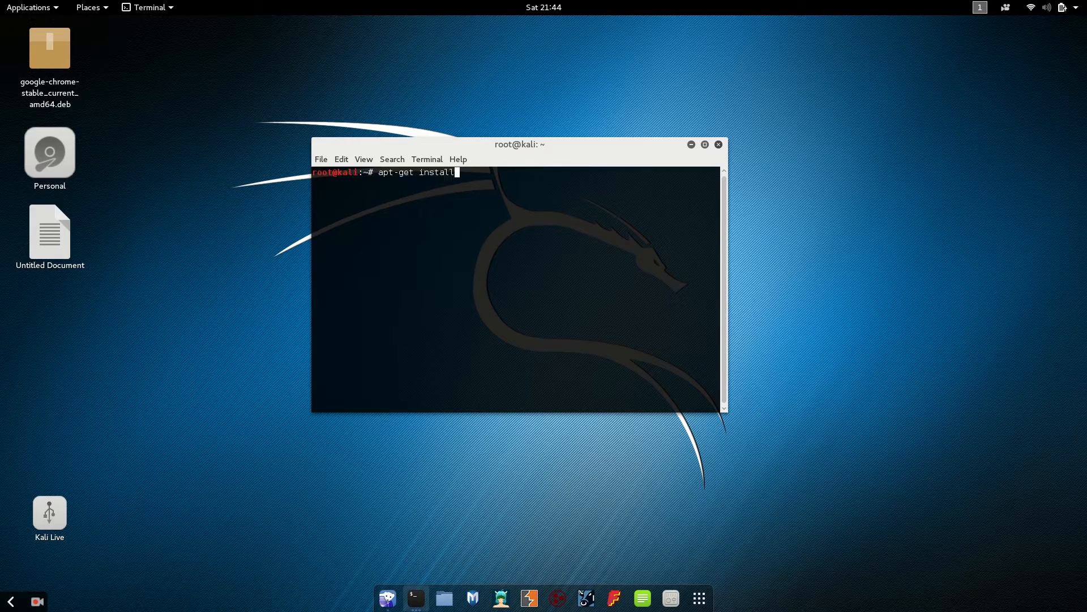
text(-f)
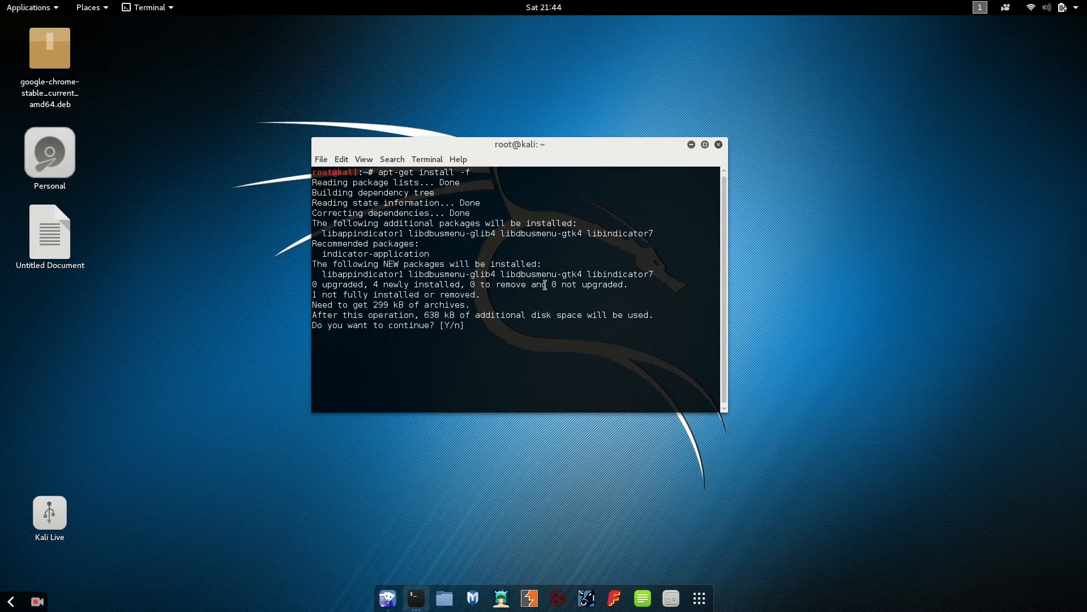
text(y)
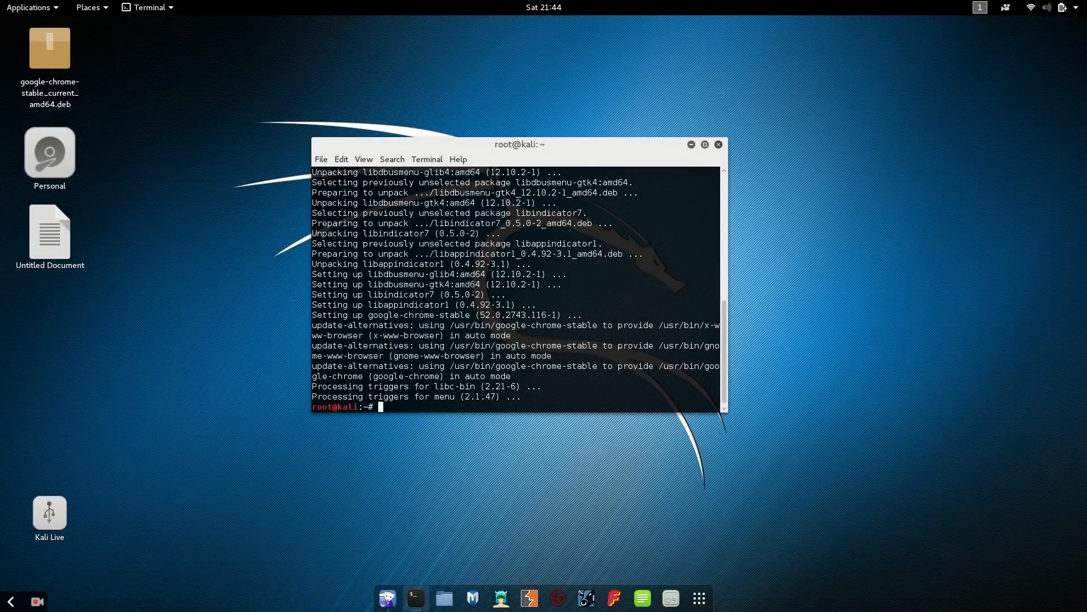
- List the home folder, change into Desktop and list it to show the Chrome .deb
text(ls)
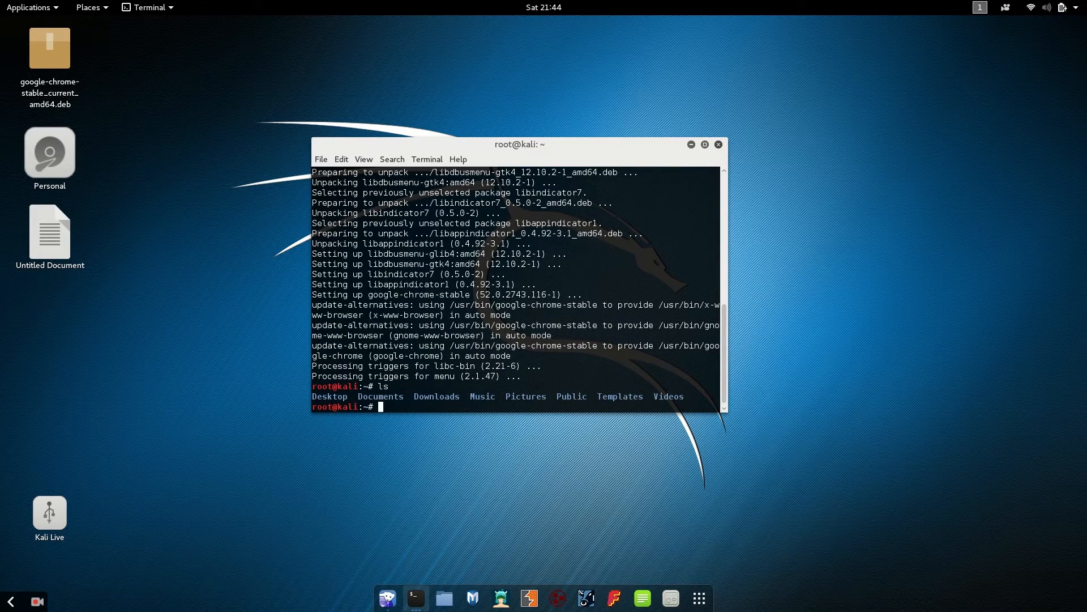
text(cd De)
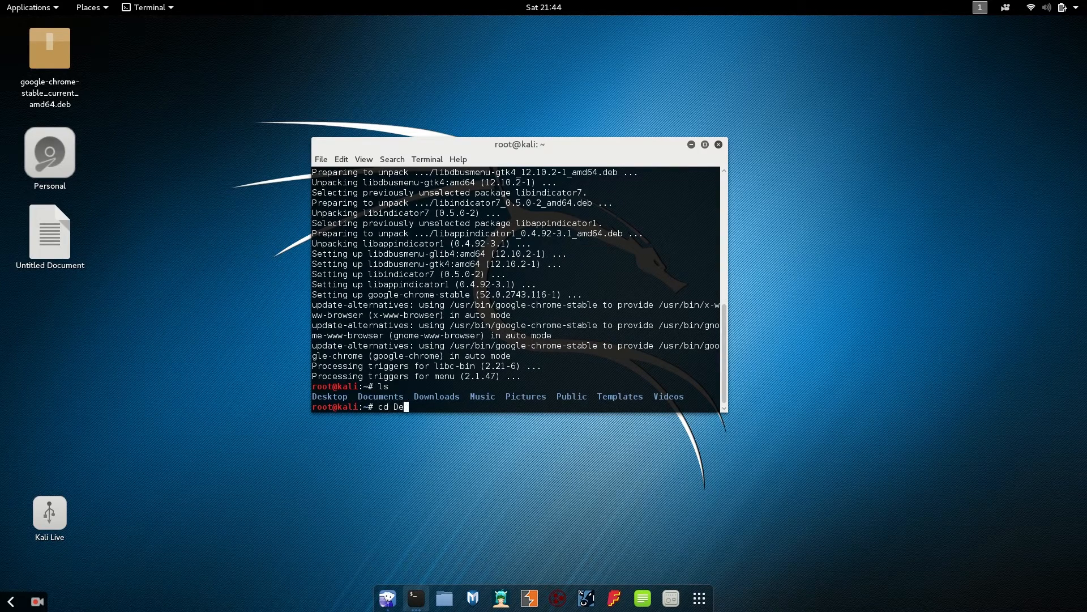
text(sktop)
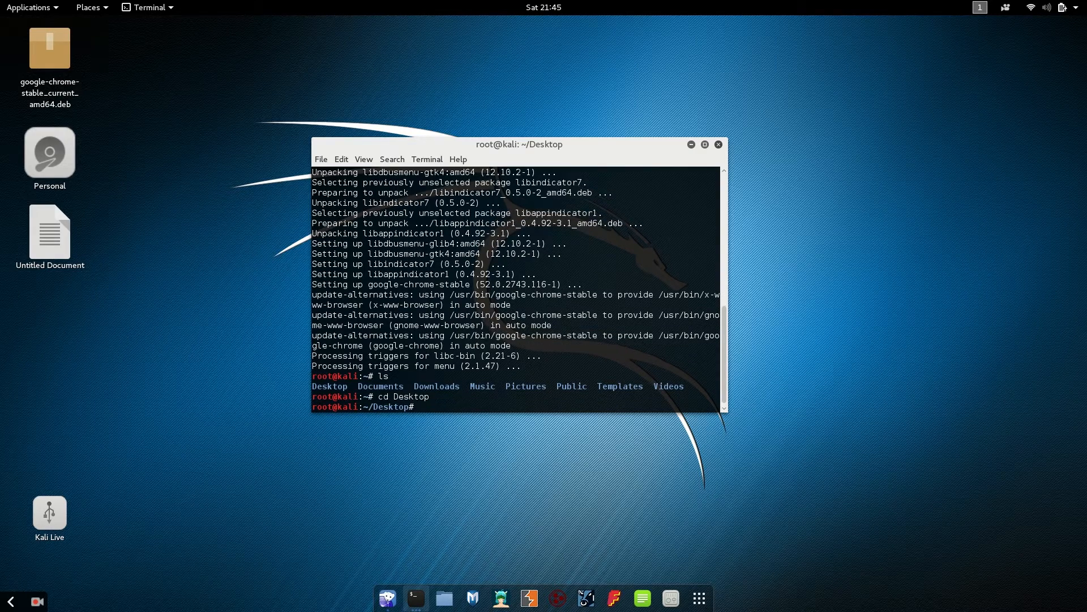
text(ls)
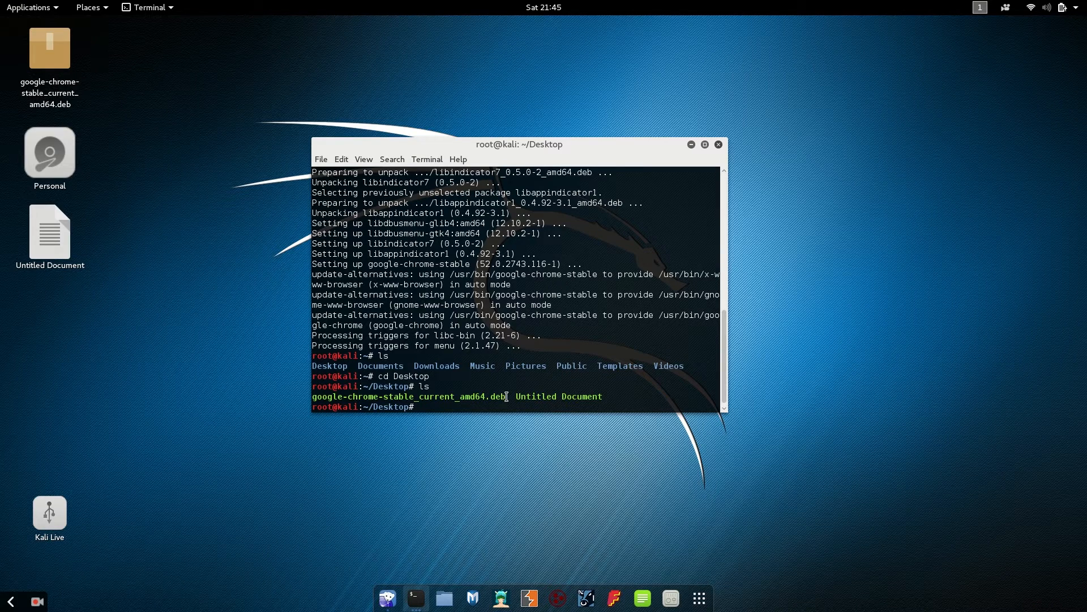
- Enter dpkg -i followed by the pasted Chrome .deb file name
double_click(409, 397)
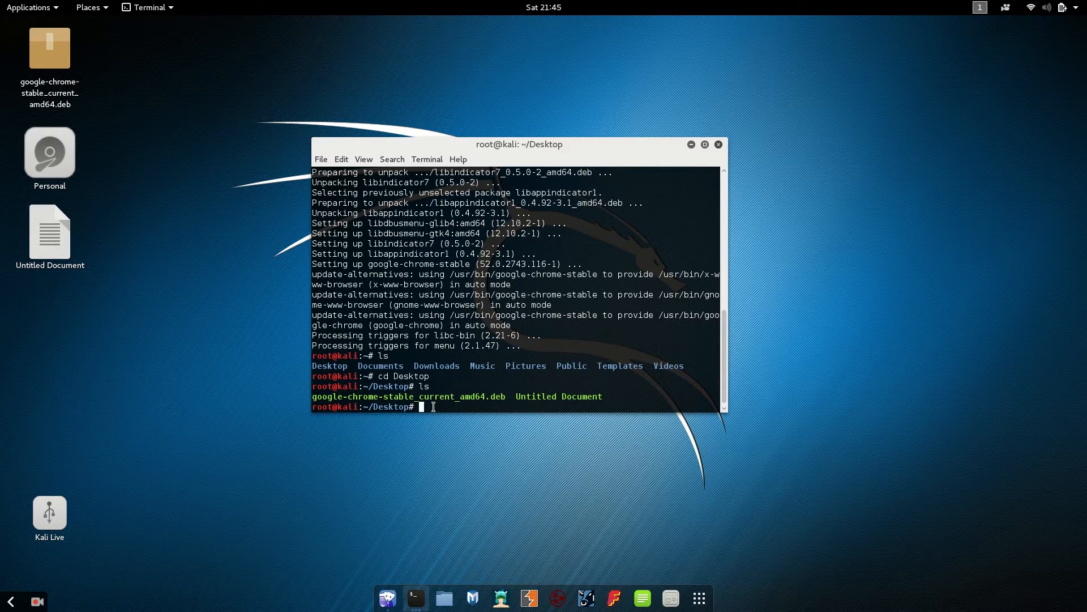
text(dpkg)
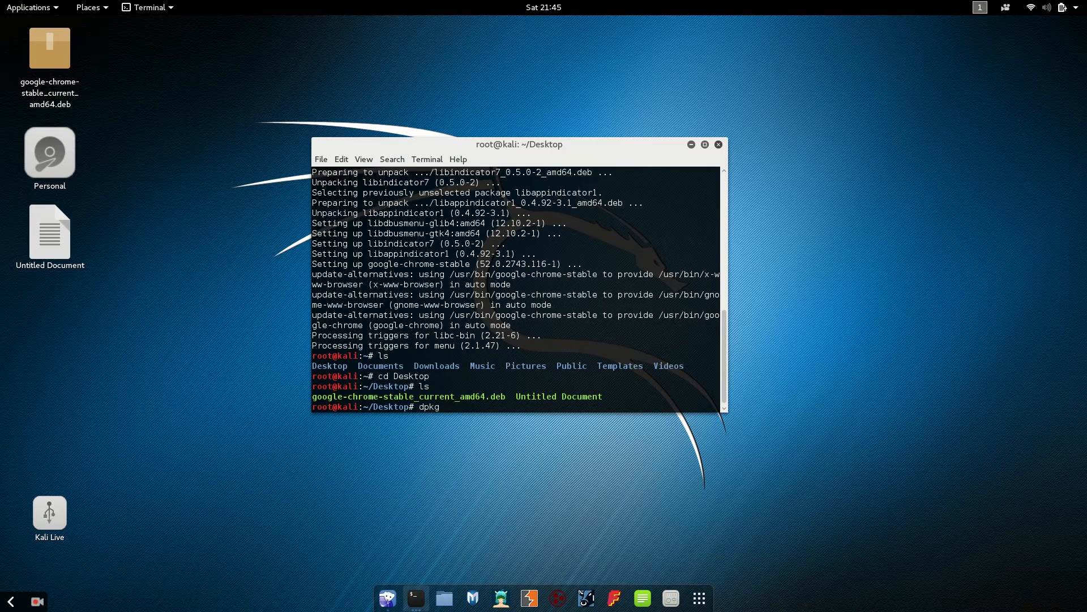
text(-i)
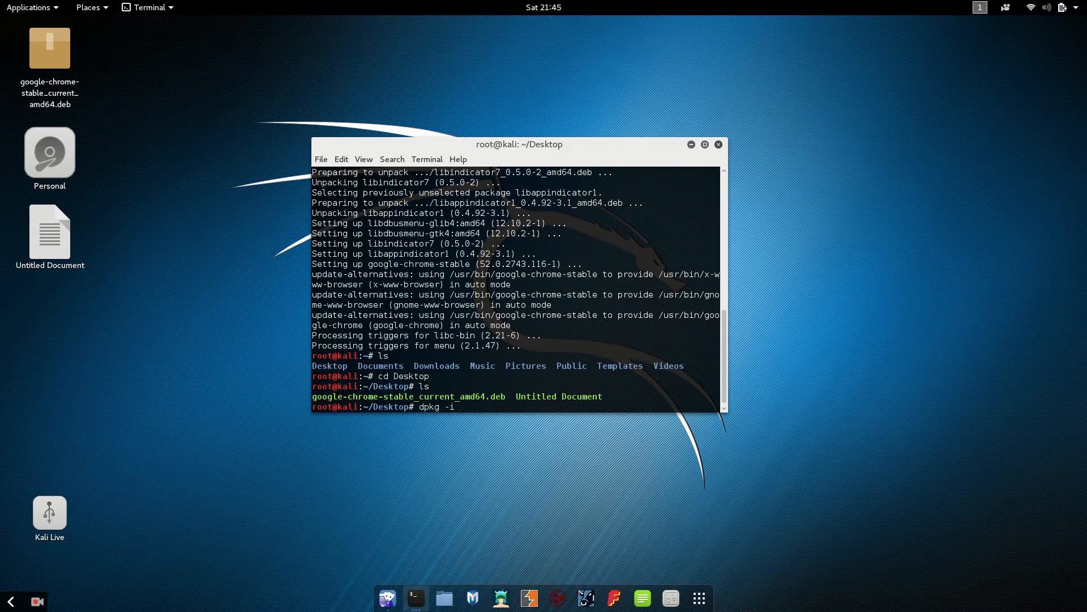
right_click(461, 407)
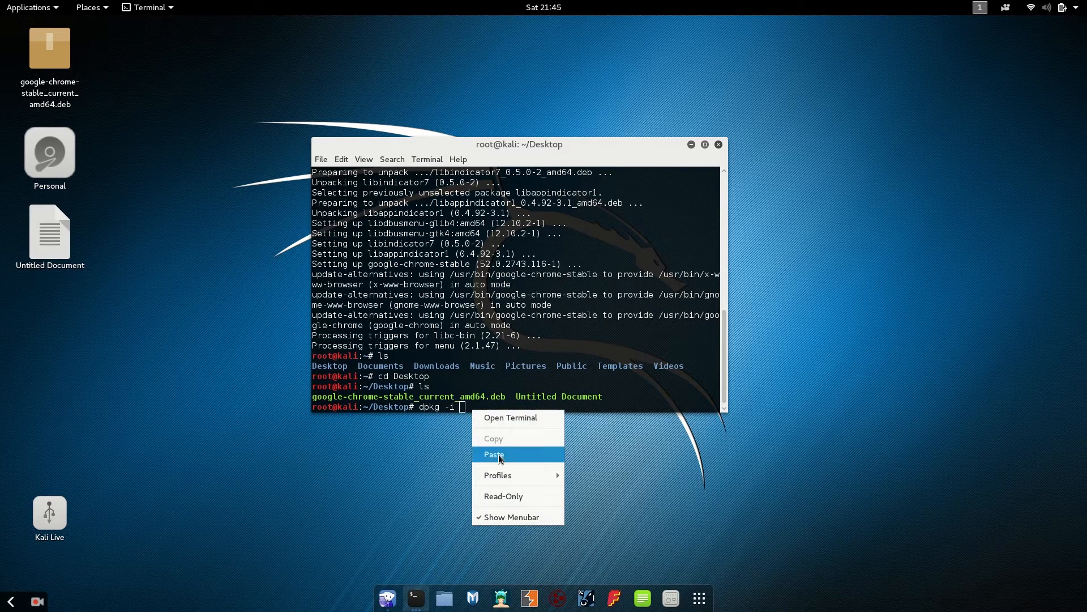
click(494, 454)
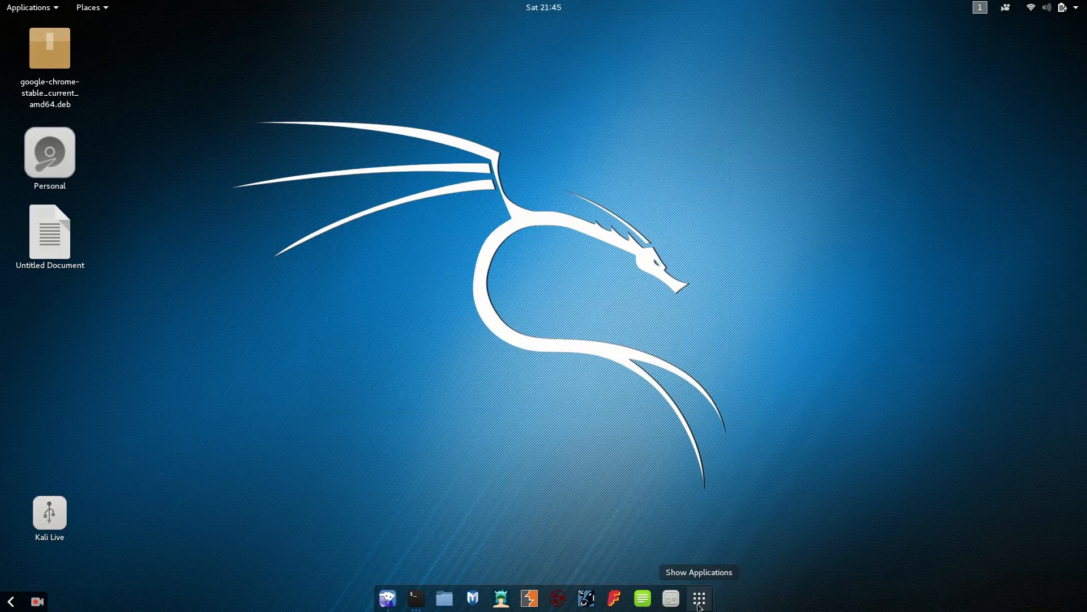
- Search the applications for 'chrome' to confirm Chrome is installed, then bring up the setup notes document
click(698, 597)
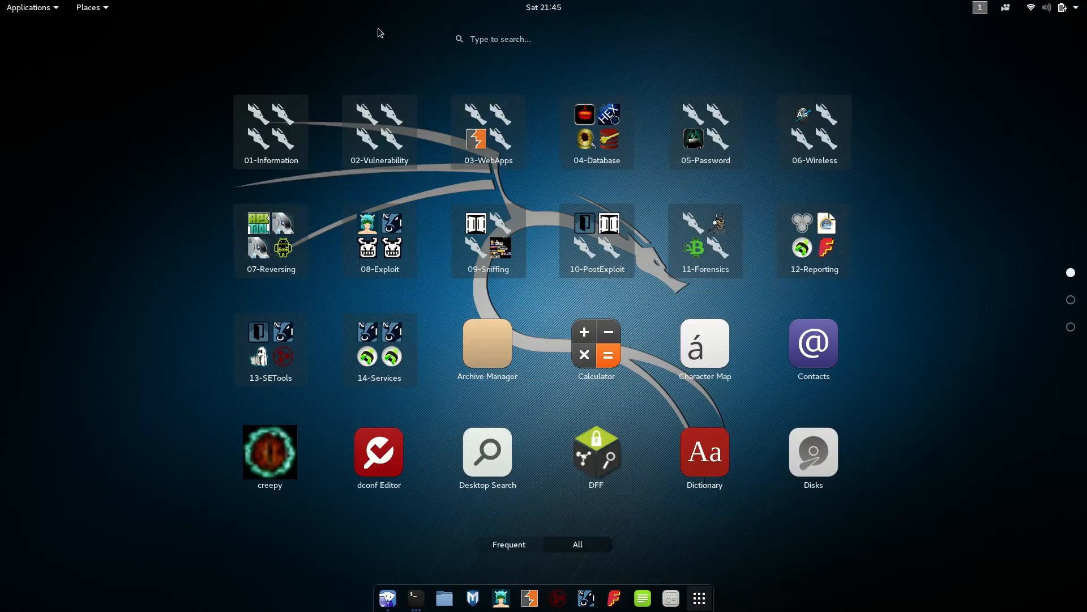
click(543, 39)
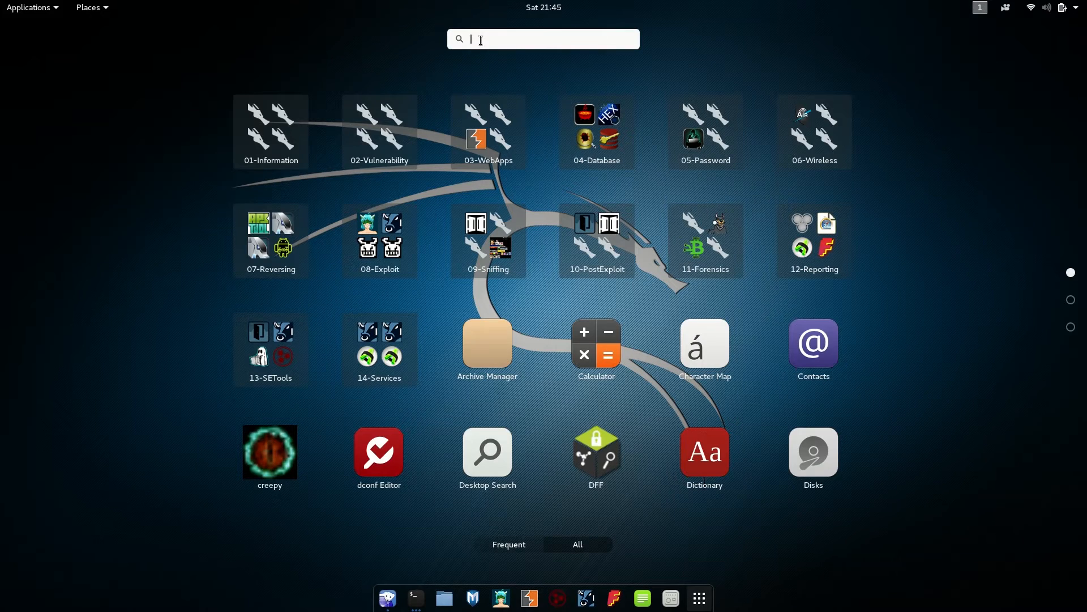
text(chrome)
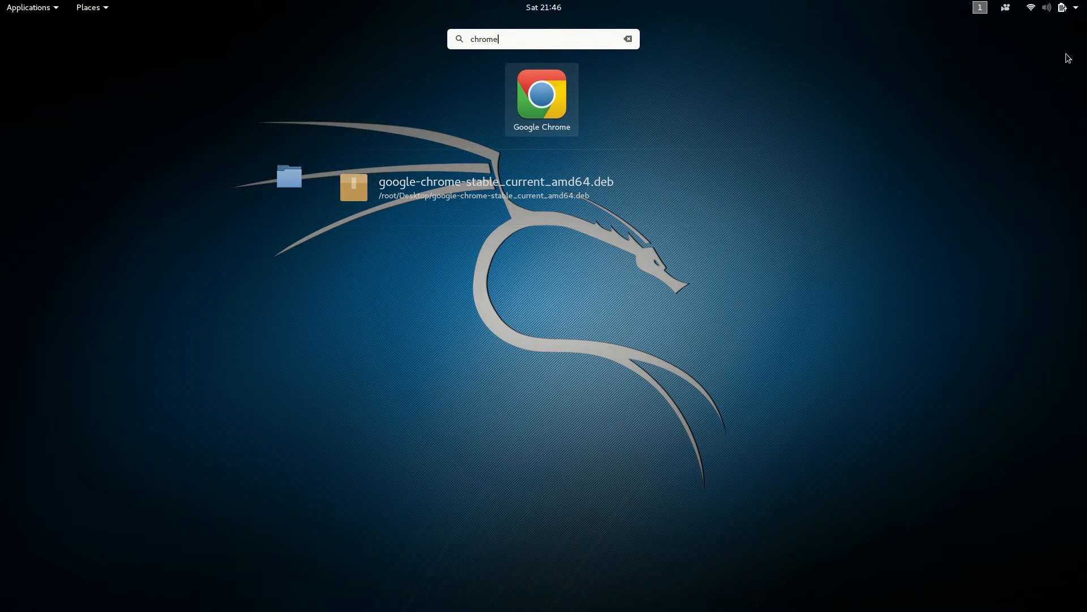
mouse_move(558, 102)
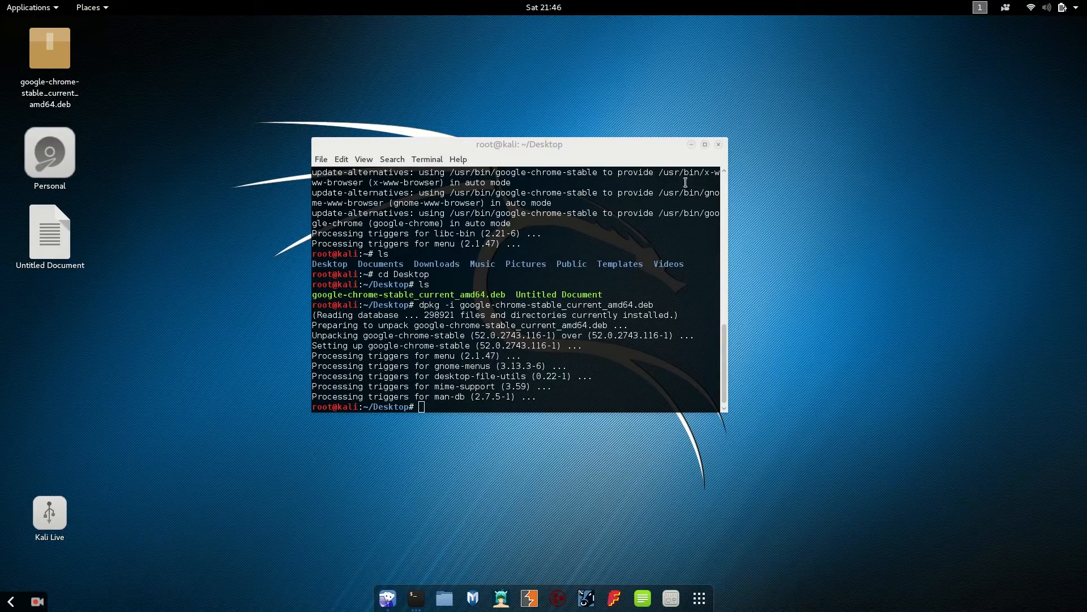
click(718, 144)
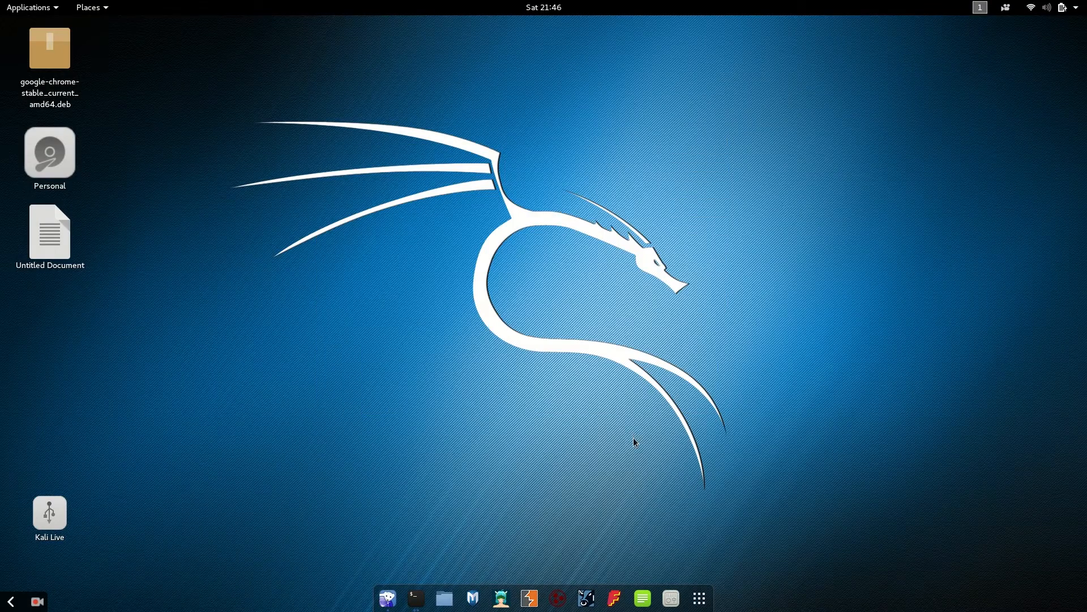
mouse_move(529, 598)
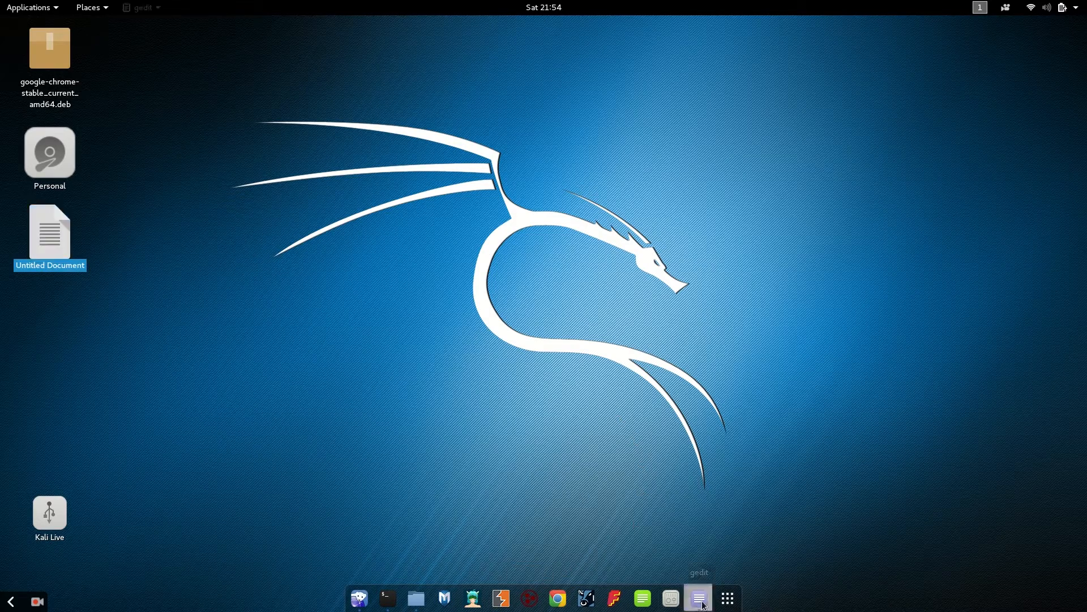
click(699, 598)
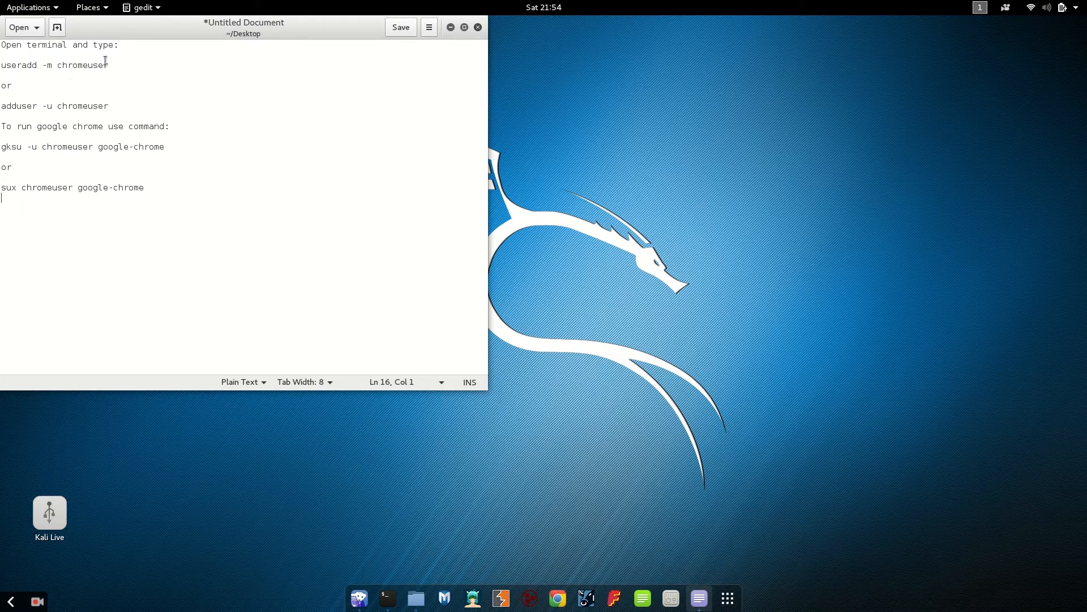
- In a new terminal, run the pasted useradd -m chromeuser command
click(23, 65)
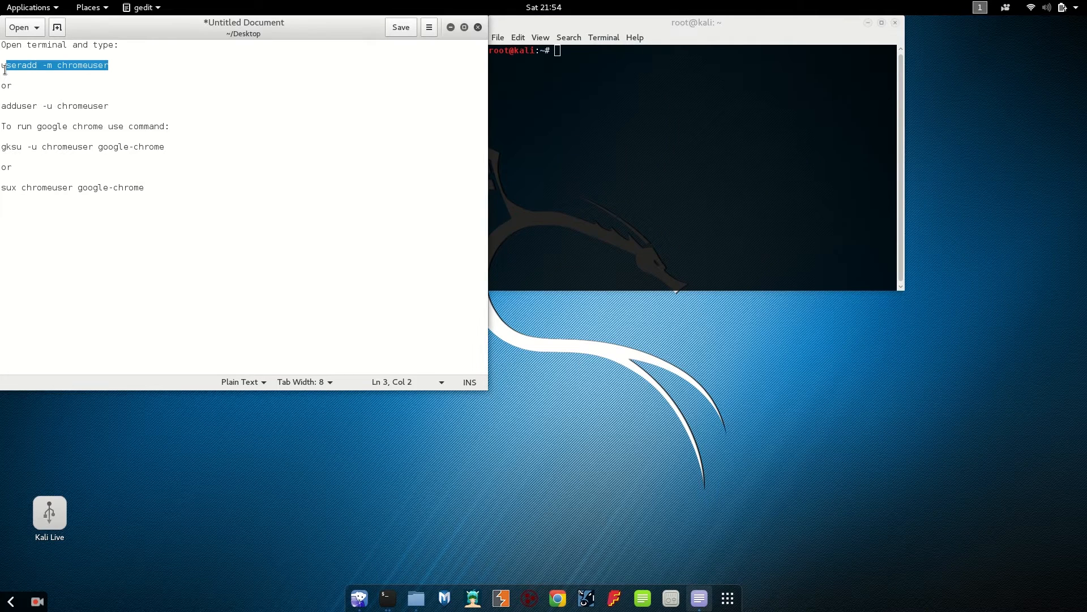
right_click(55, 64)
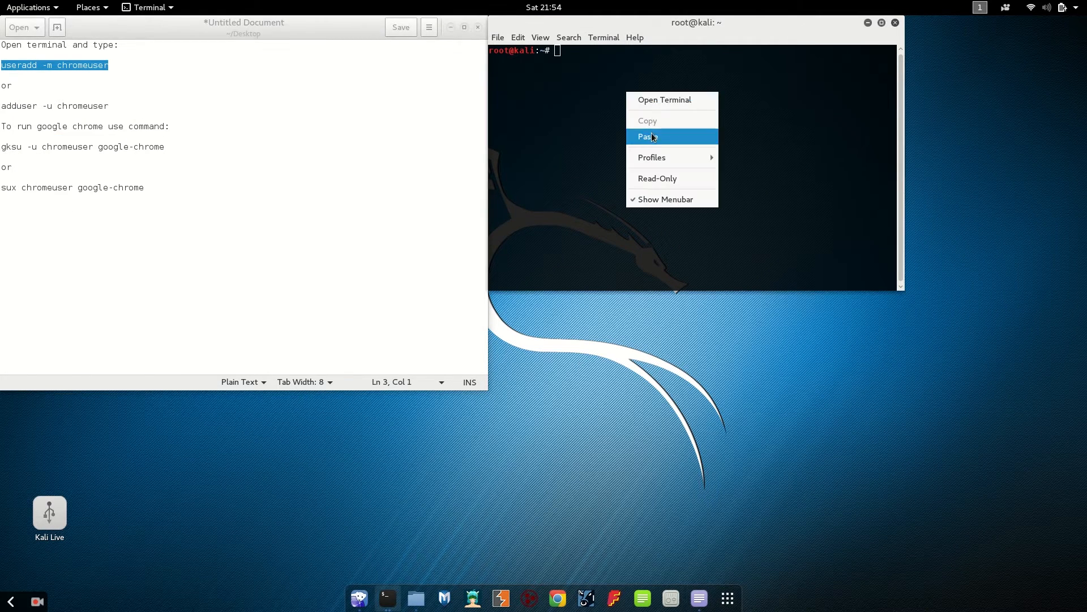
click(646, 136)
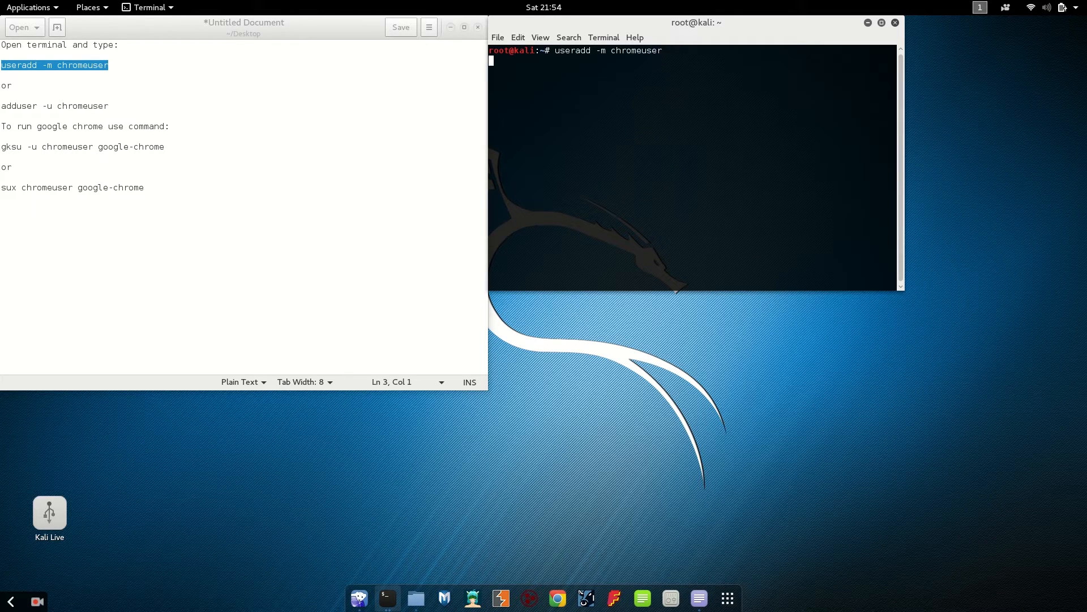
key(Return)
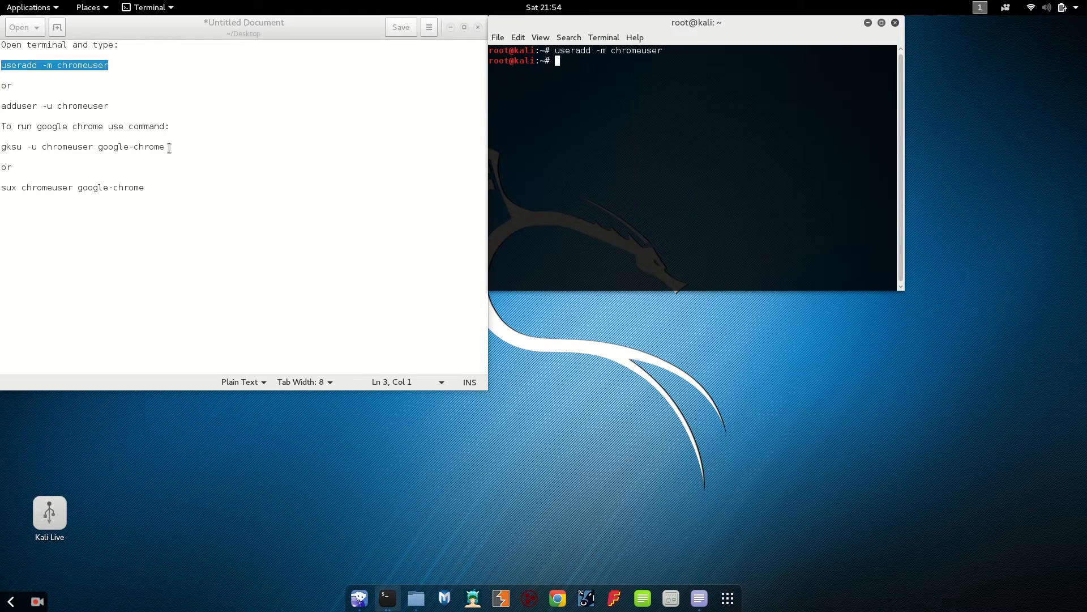
- Run gksu -u chromeuser google-chrome and dismiss the granted-permissions notice
triple_click(83, 146)
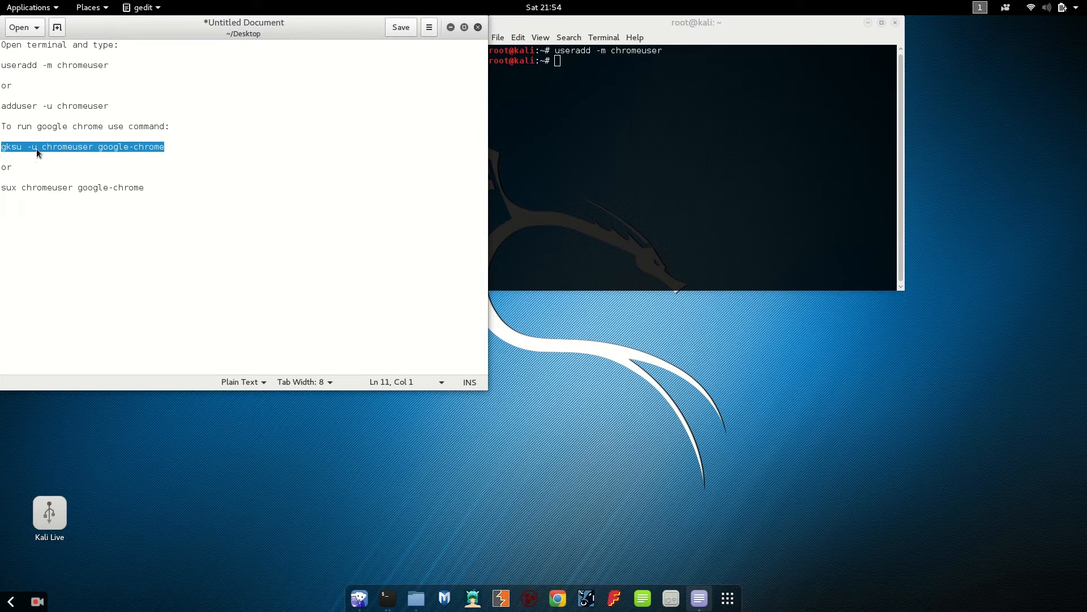
right_click(38, 153)
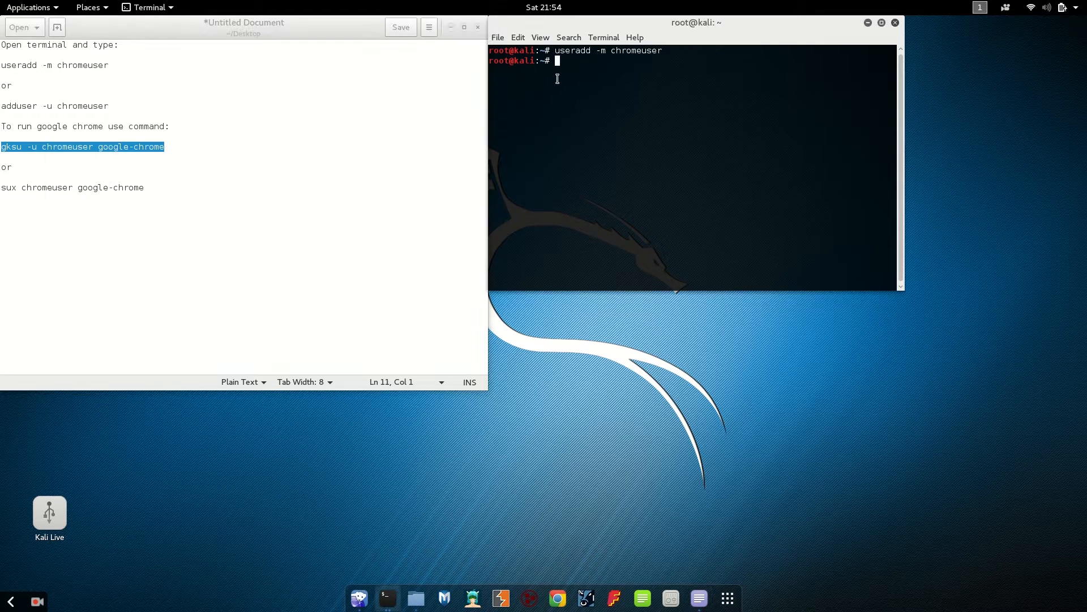
text(gksu -u chromeuser google-chrome)
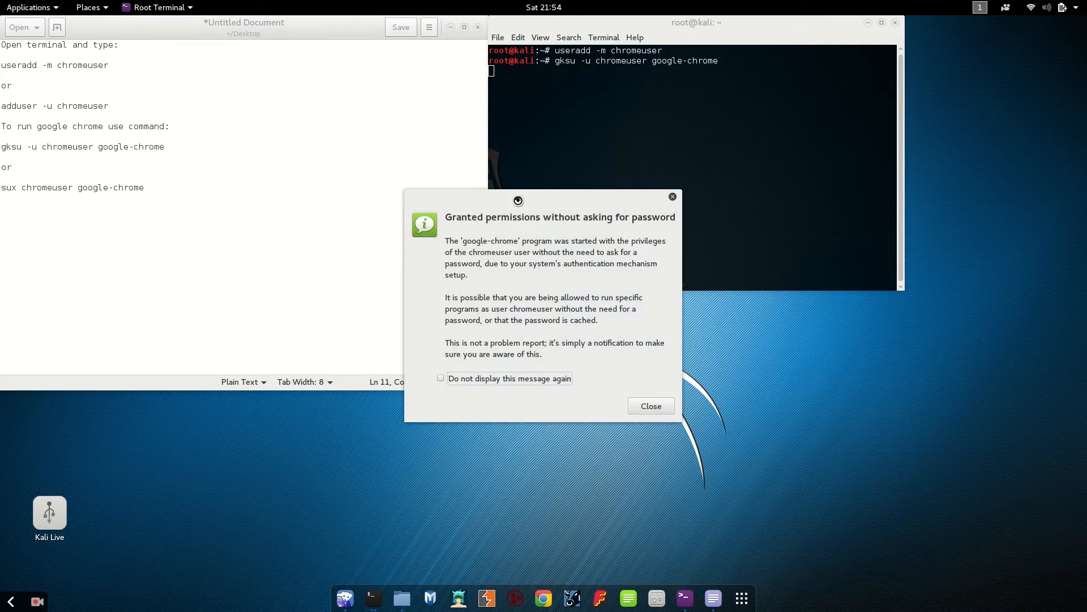
double_click(602, 218)
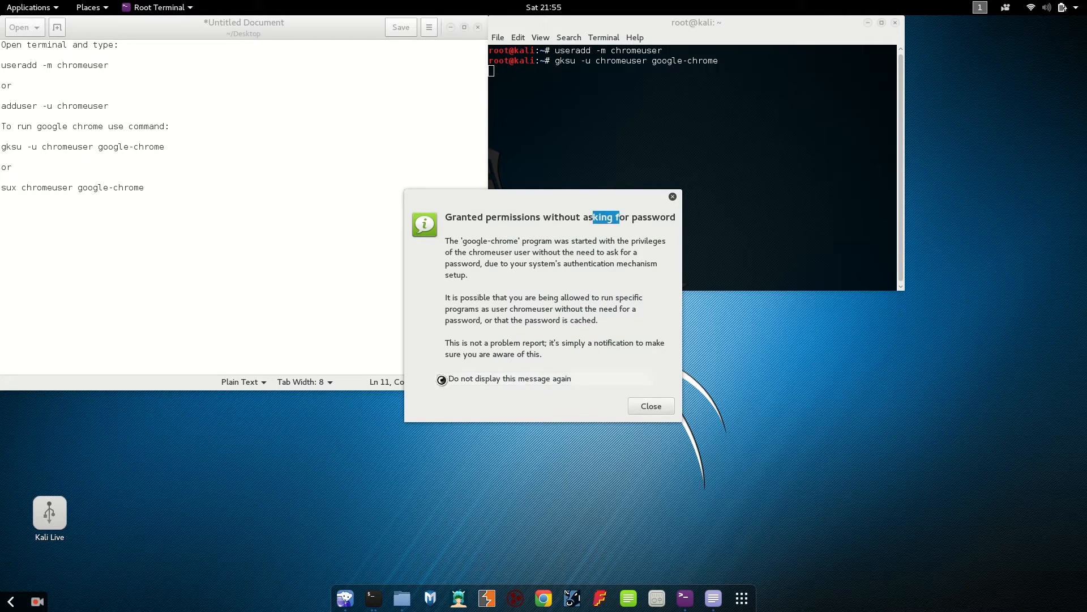
click(649, 405)
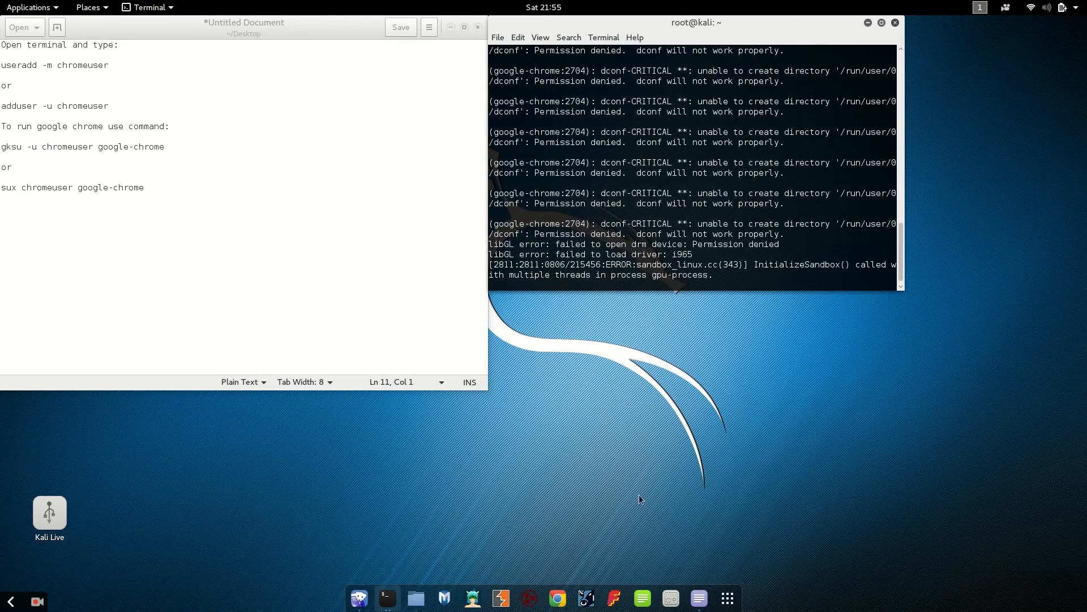
- In Chrome's welcome window, add a new Google tab and close the browser
click(557, 598)
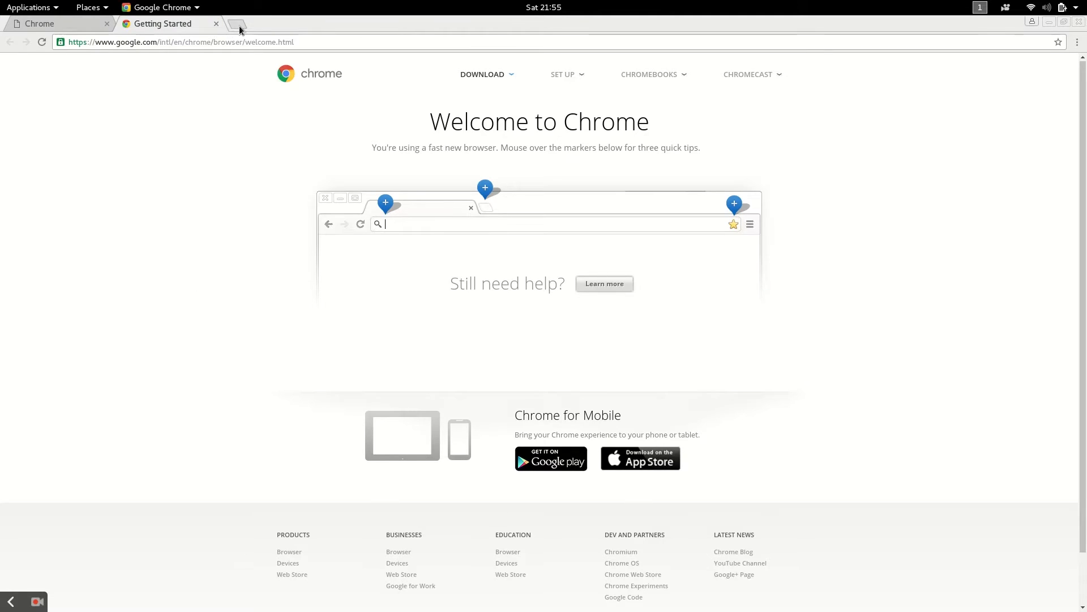
click(236, 24)
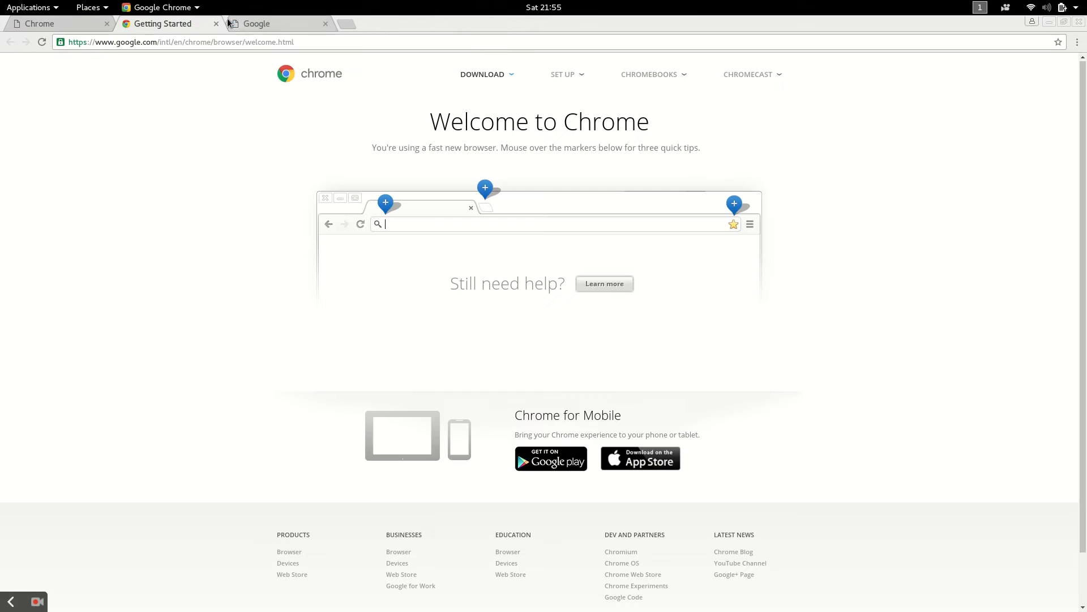
click(278, 23)
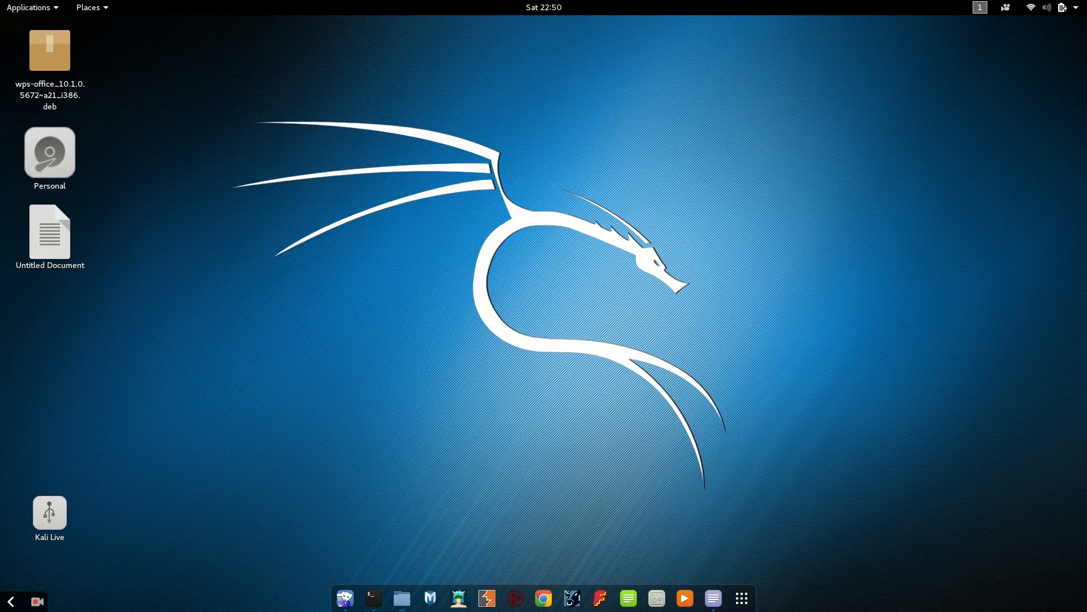
- Reach the Default Applications page under Settings > Details
click(1064, 8)
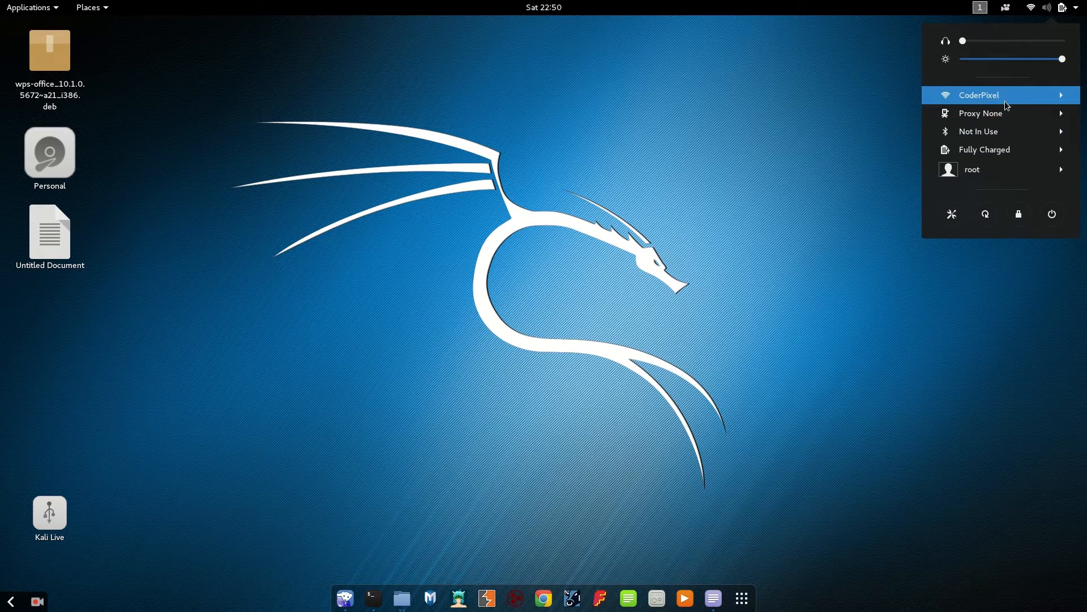
mouse_move(971, 196)
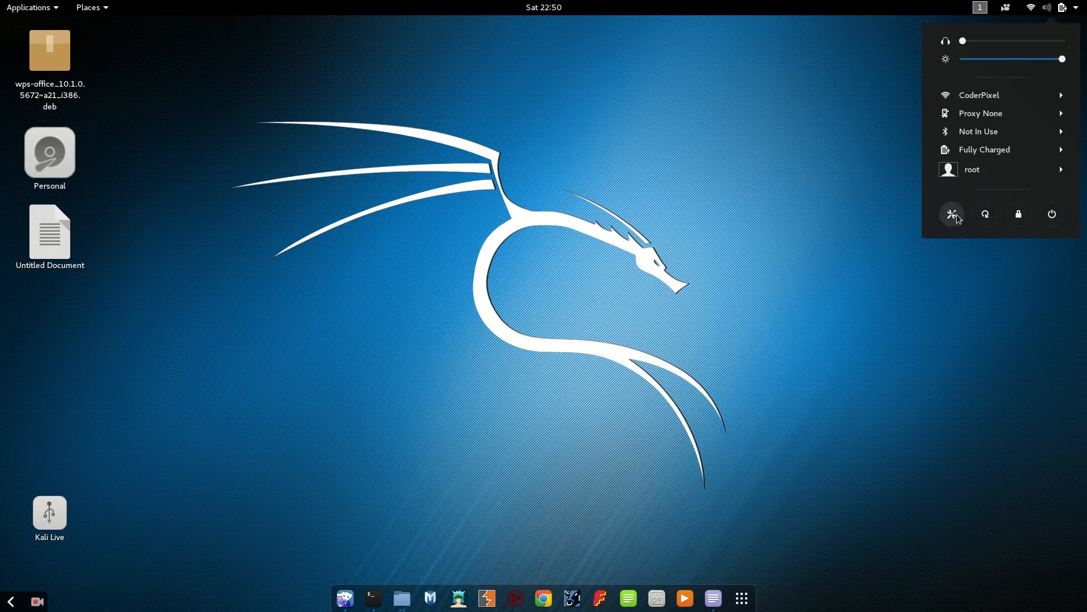
click(951, 214)
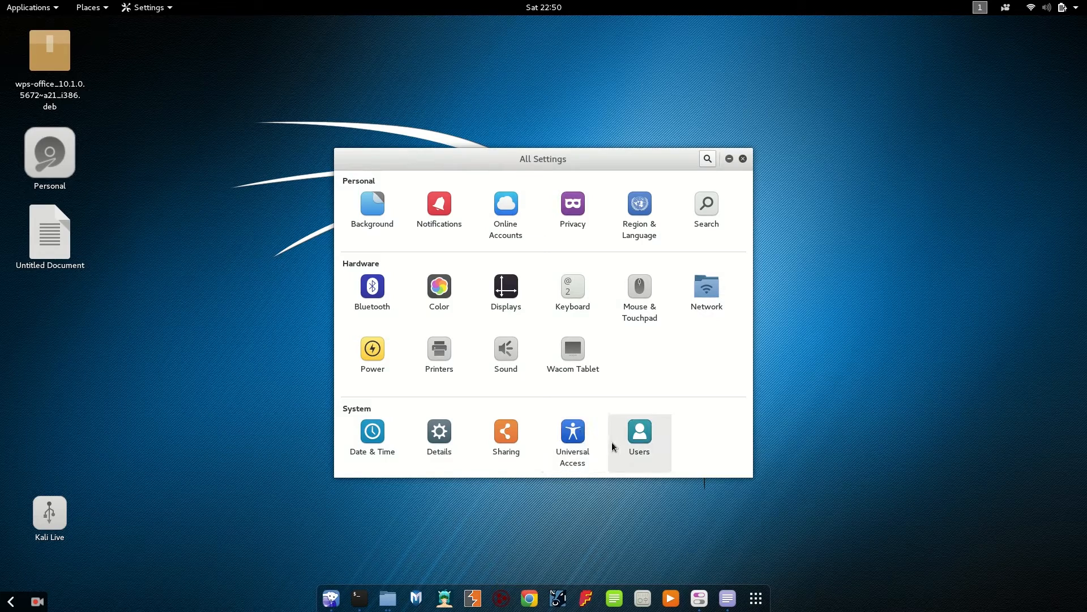
click(438, 430)
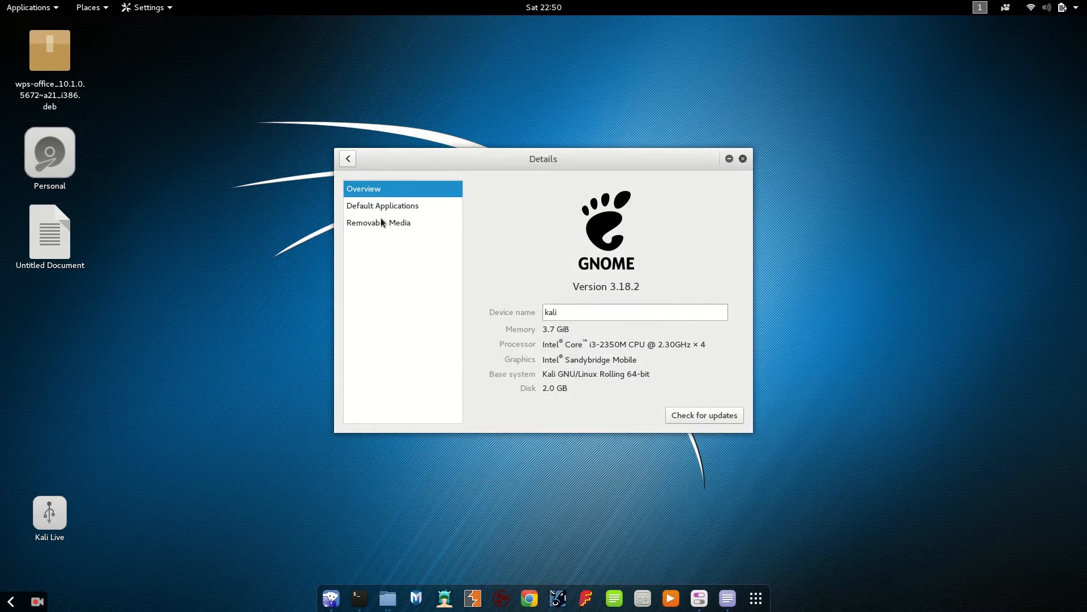
click(382, 205)
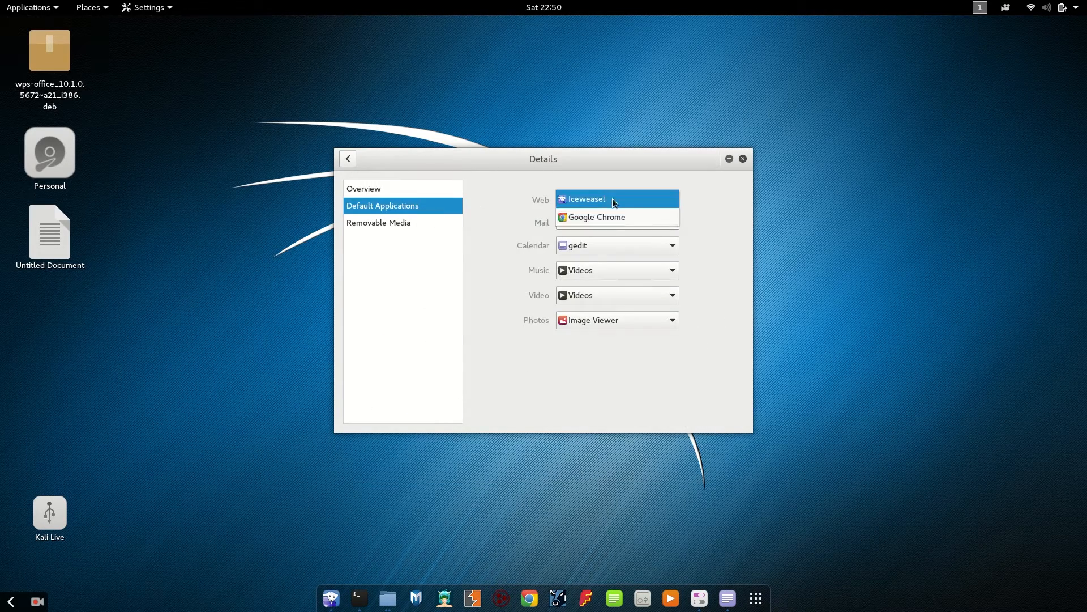
- Set Web to Google Chrome, Music and Video to VLC media player, keeping Photos on Image Viewer
click(594, 216)
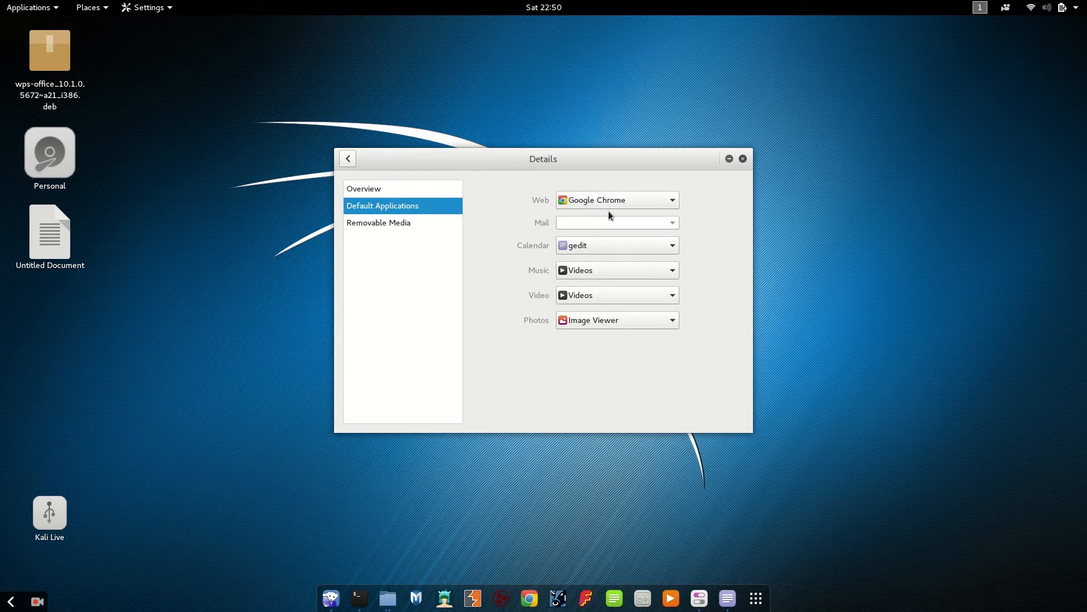
click(615, 199)
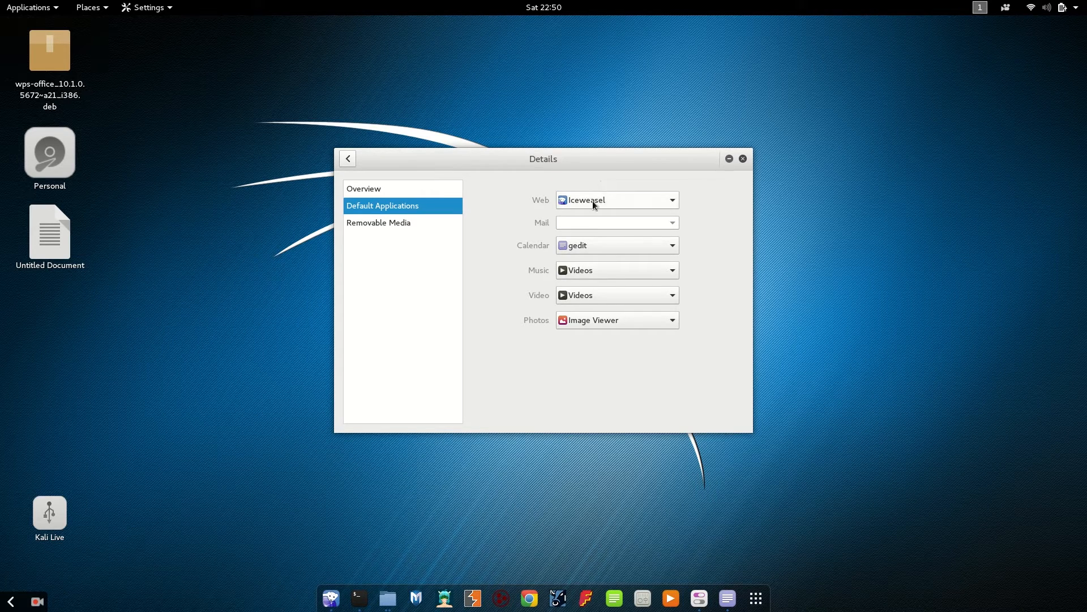
click(616, 199)
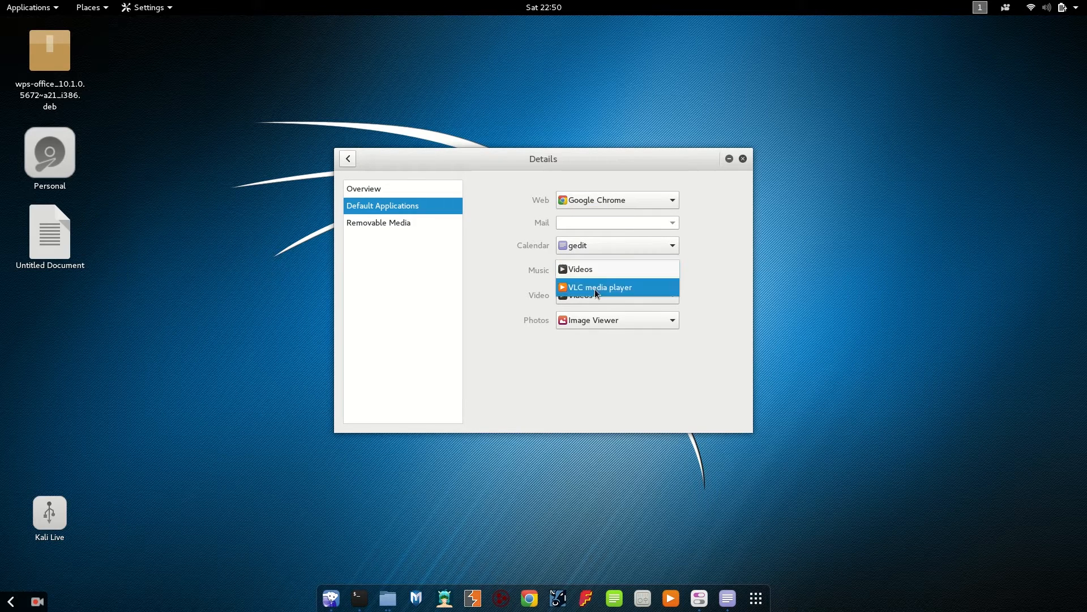
click(599, 287)
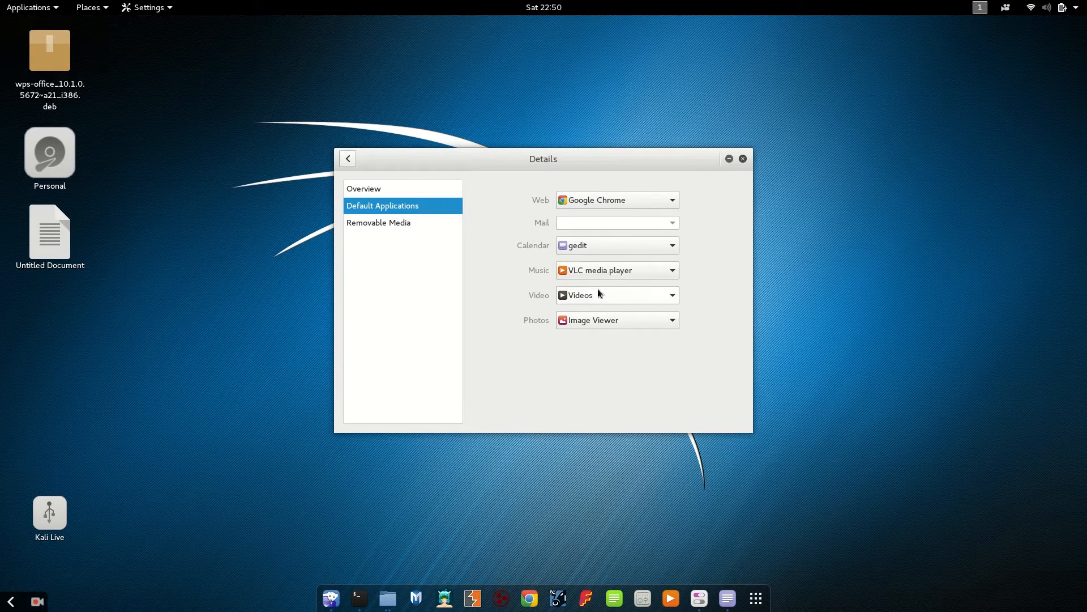
click(615, 295)
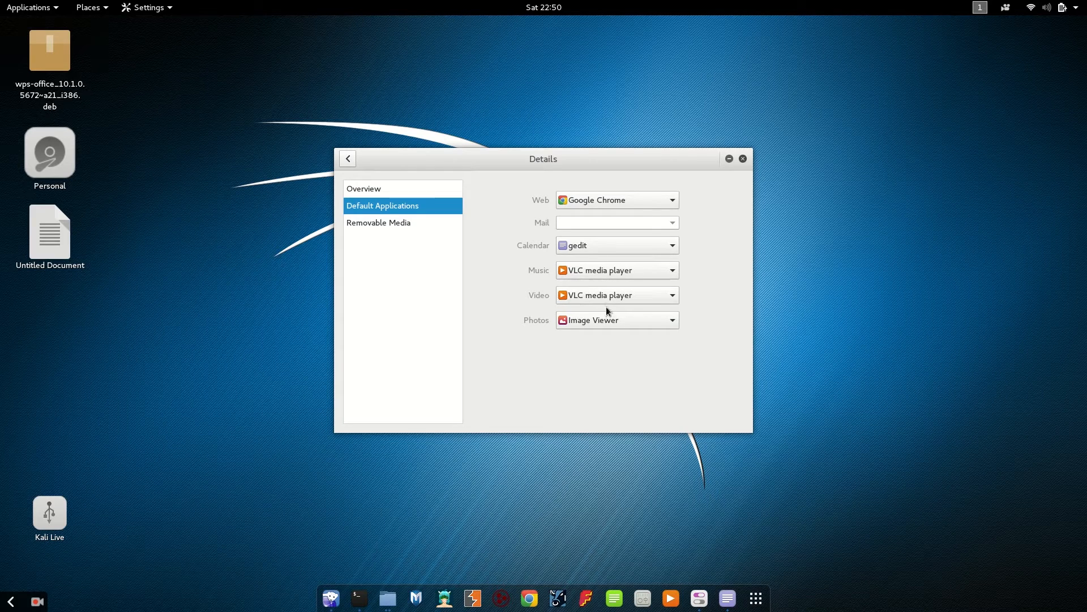
click(614, 319)
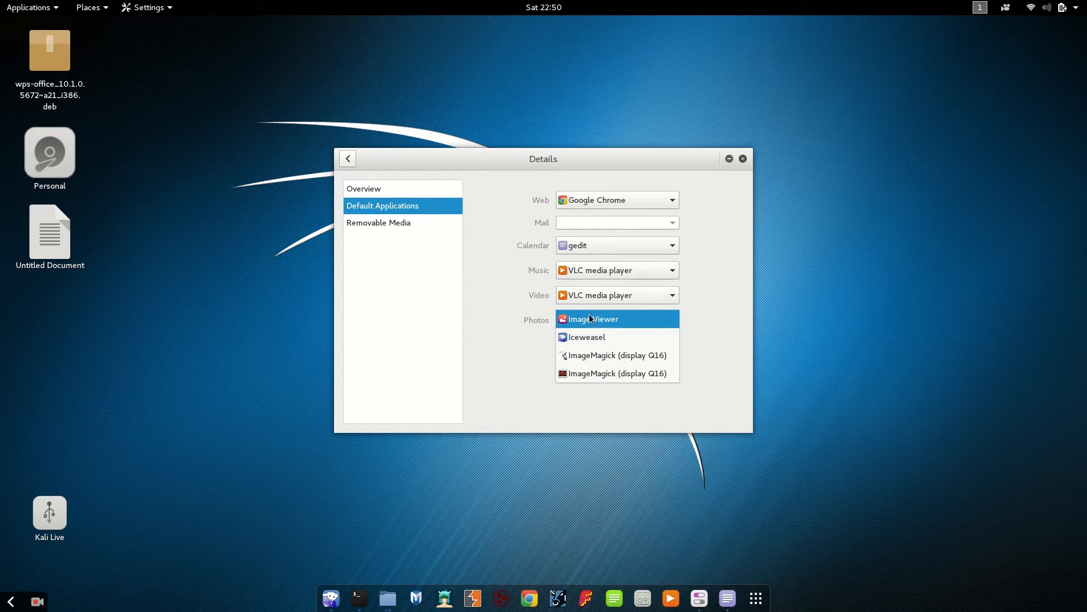
click(591, 318)
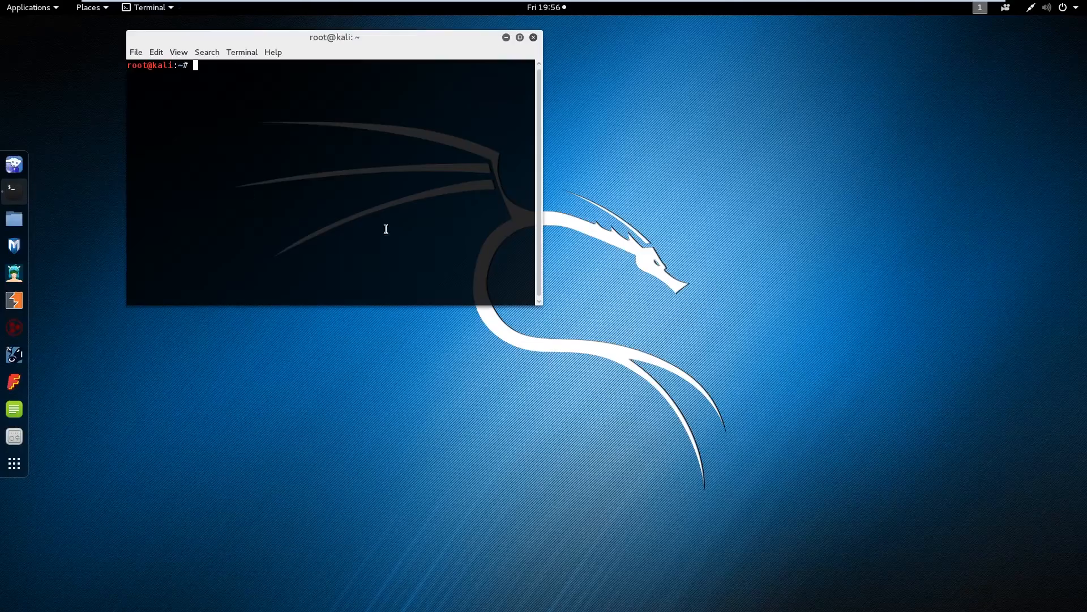
- Install VLC with apt-get install vlc, confirming y, then try launching vlc as root
drag(334, 36, 573, 265)
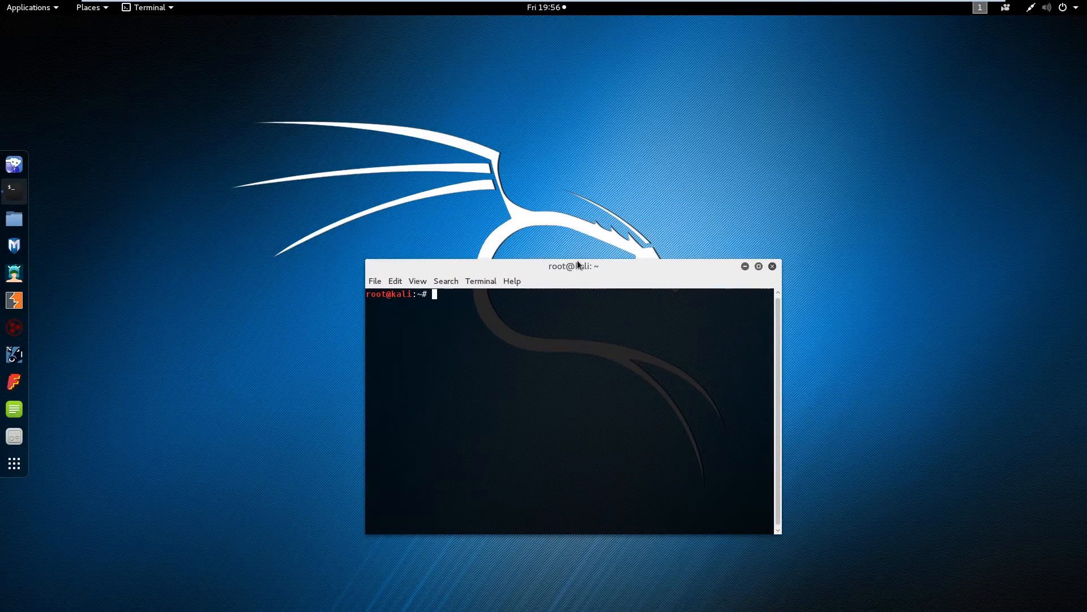
text(apt-)
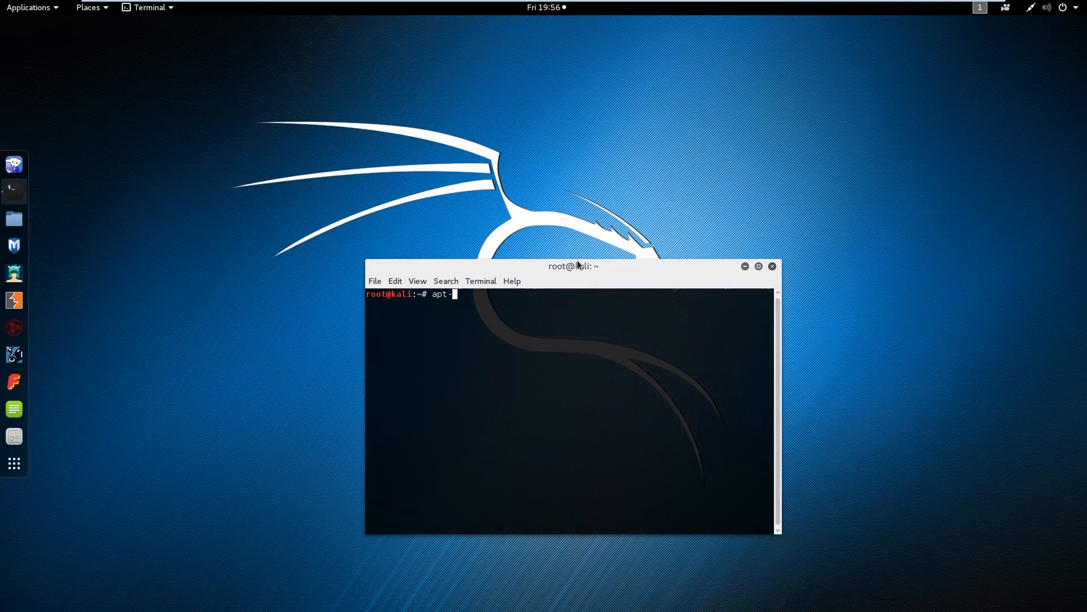
text(get install vlc)
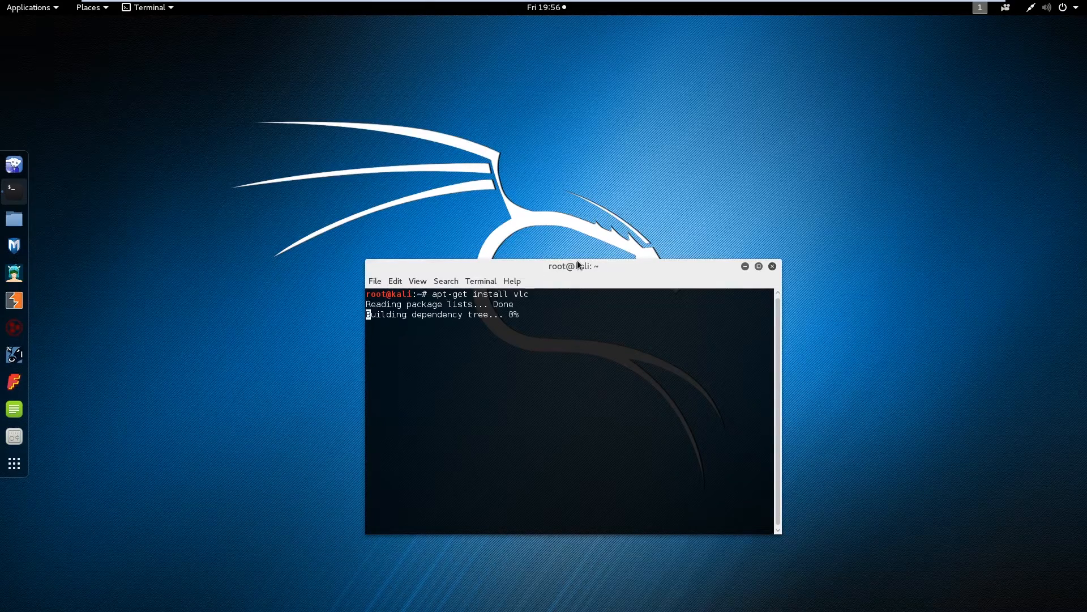
text(y)
text(v)
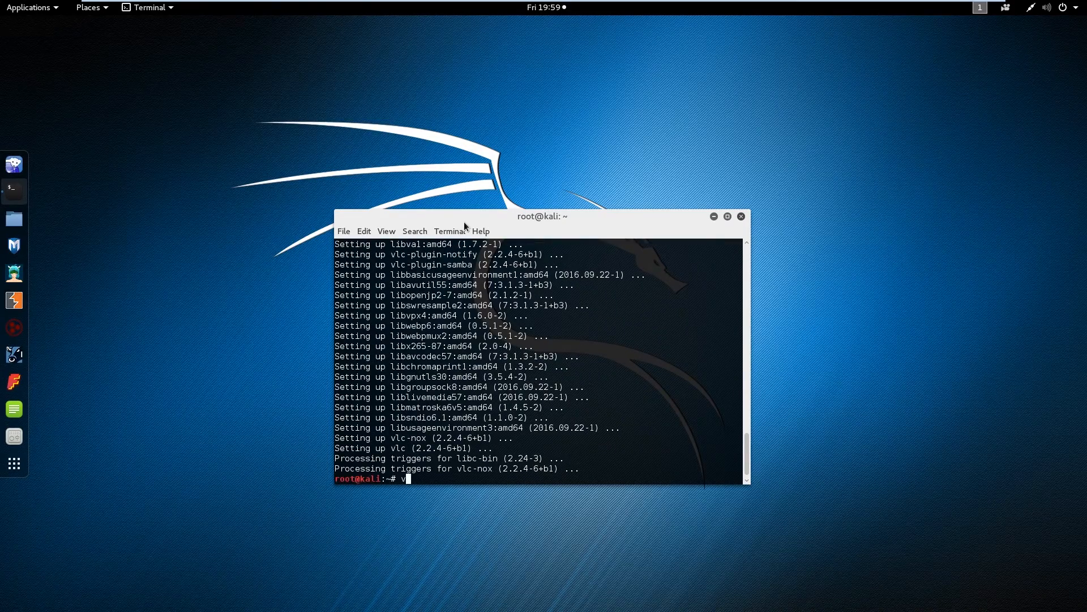
text(lc)
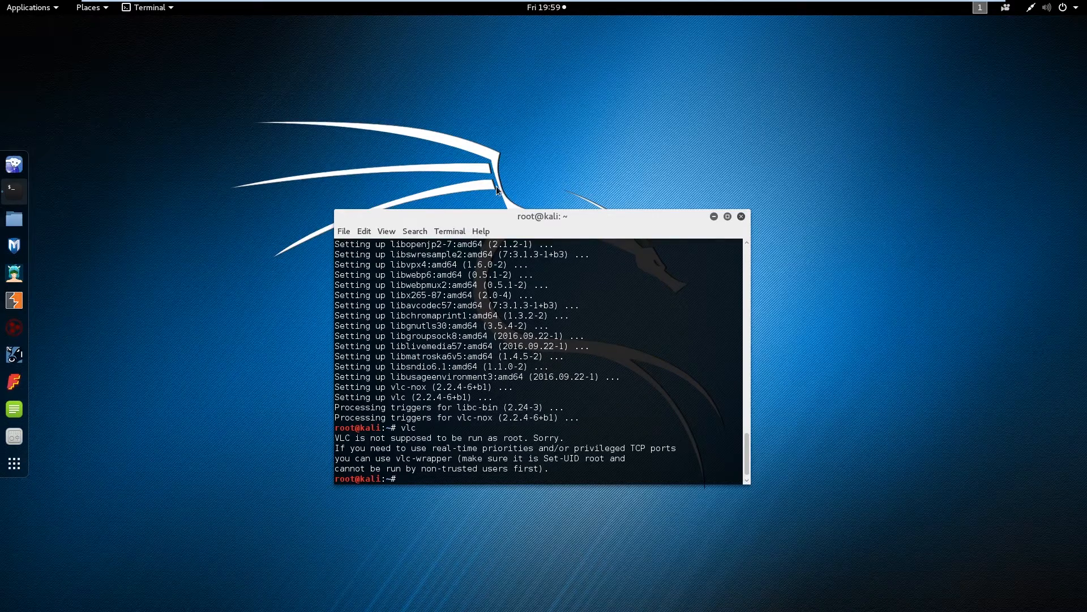
- Patch /usr/bin/vlc with sed 's/geteuid/getppid/g' and launch VLC as root
right_click(408, 478)
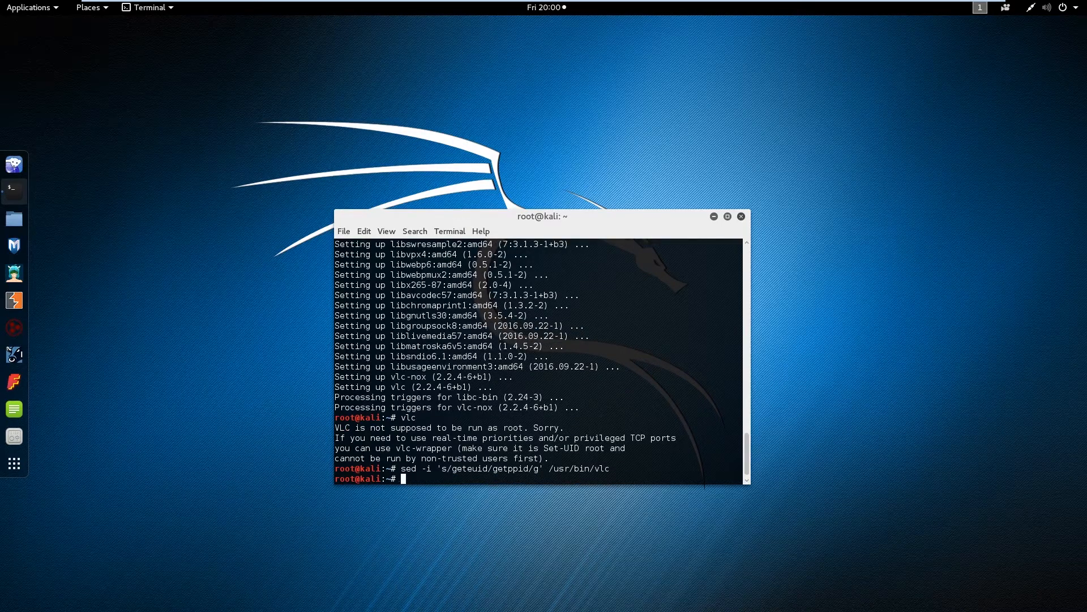
key(Return)
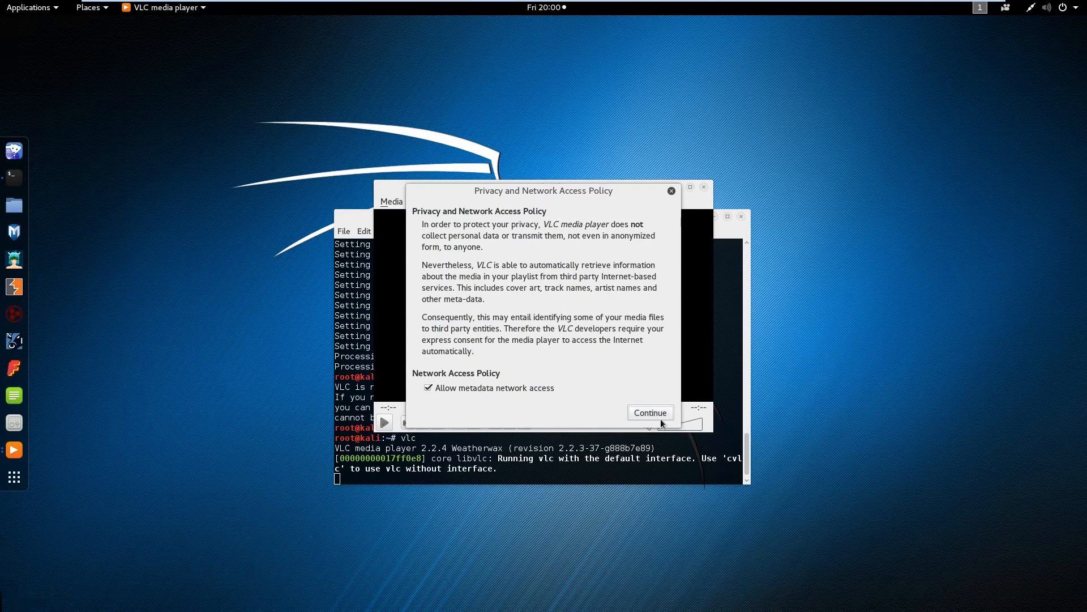
- Accept VLC's privacy and network access policy and reposition the player window
click(650, 412)
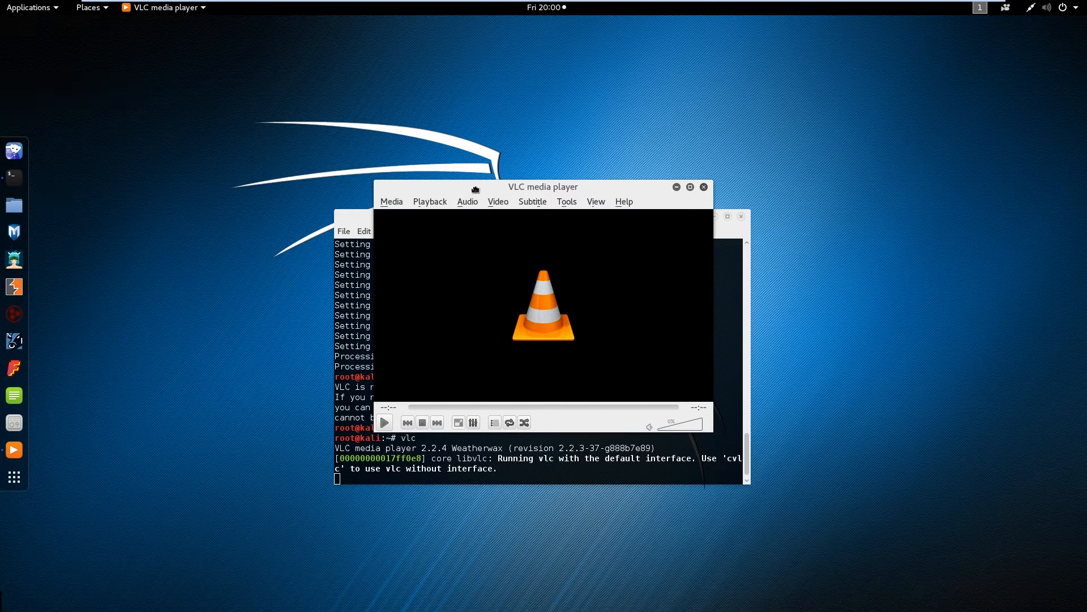
drag(541, 187, 424, 225)
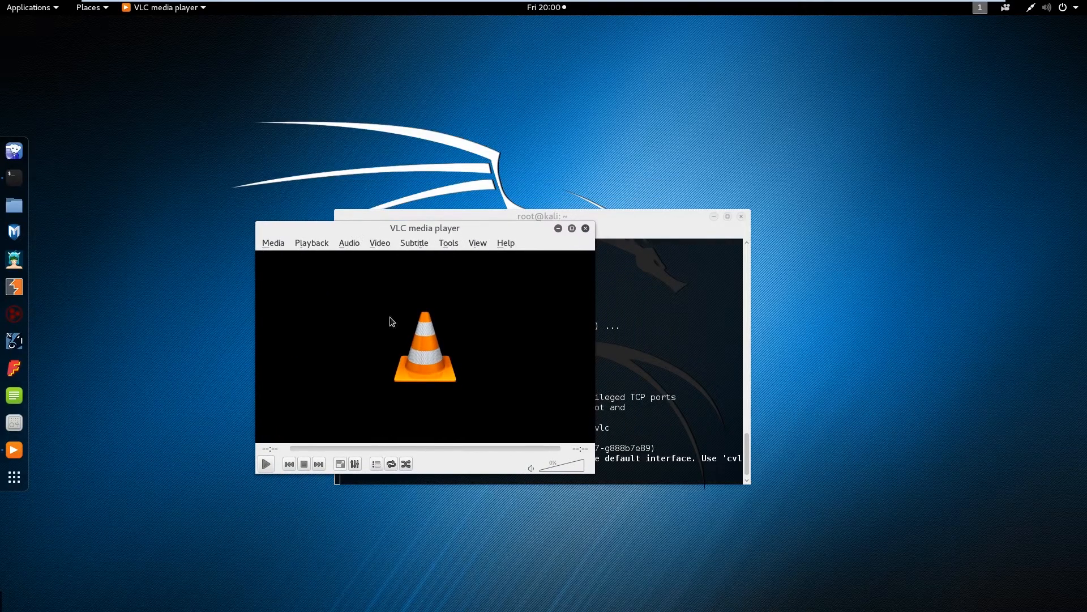
mouse_move(418, 376)
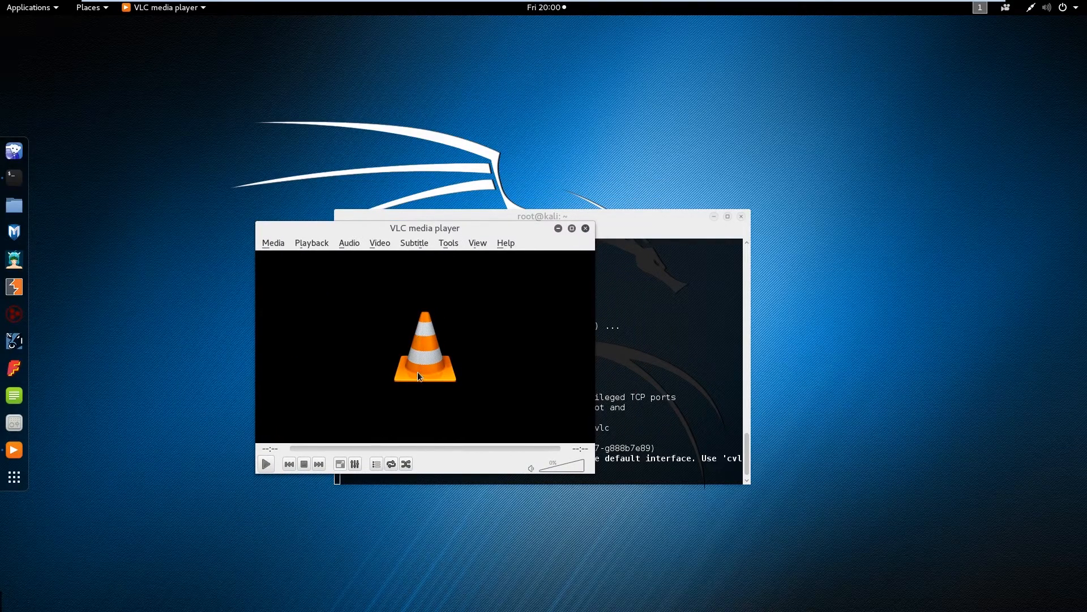
mouse_move(336, 369)
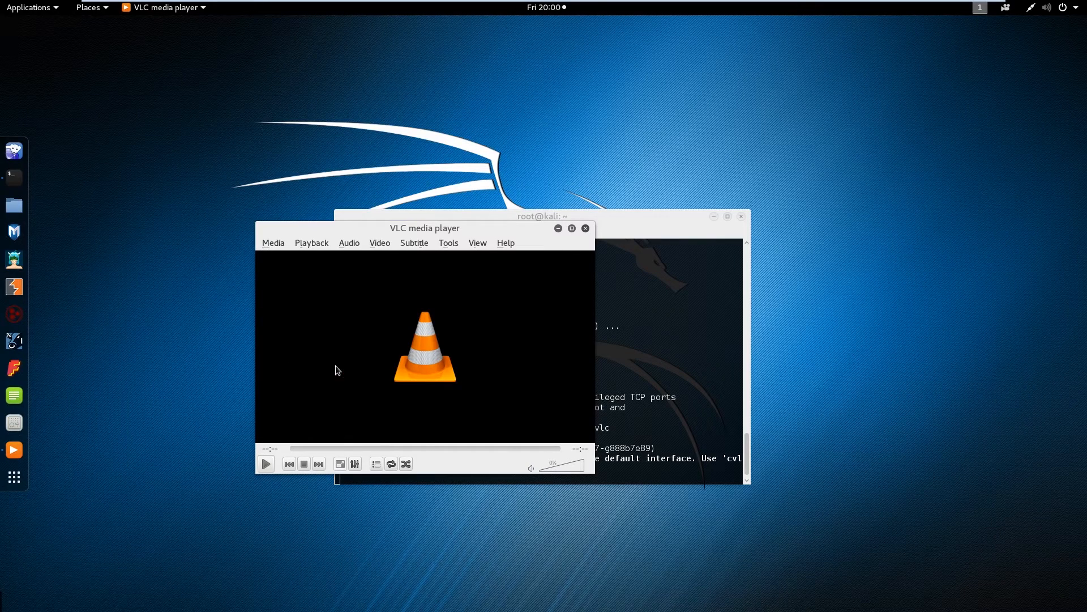
mouse_move(372, 406)
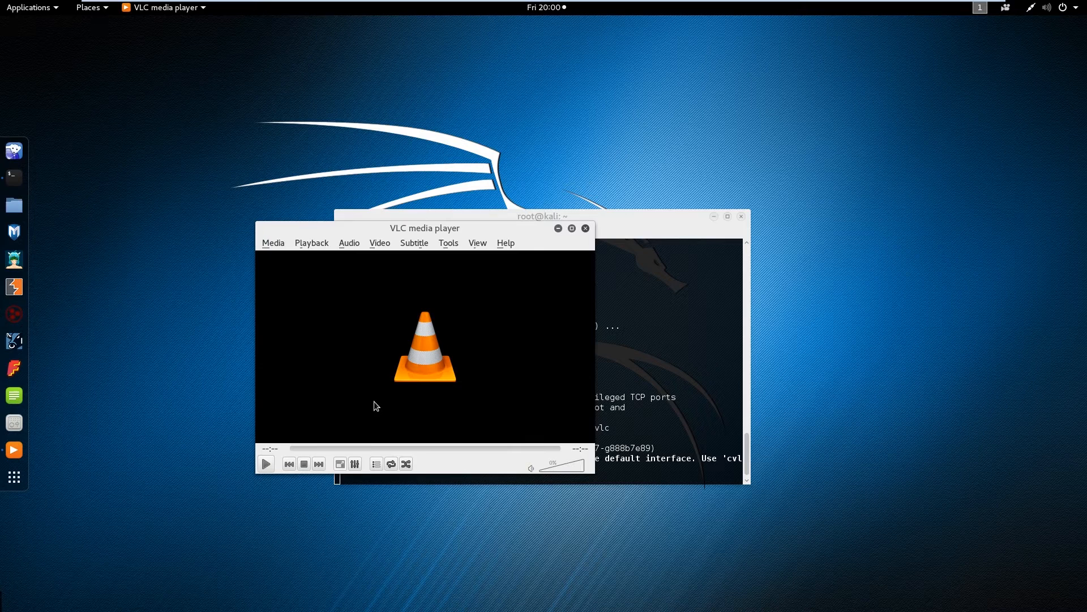
mouse_move(377, 437)
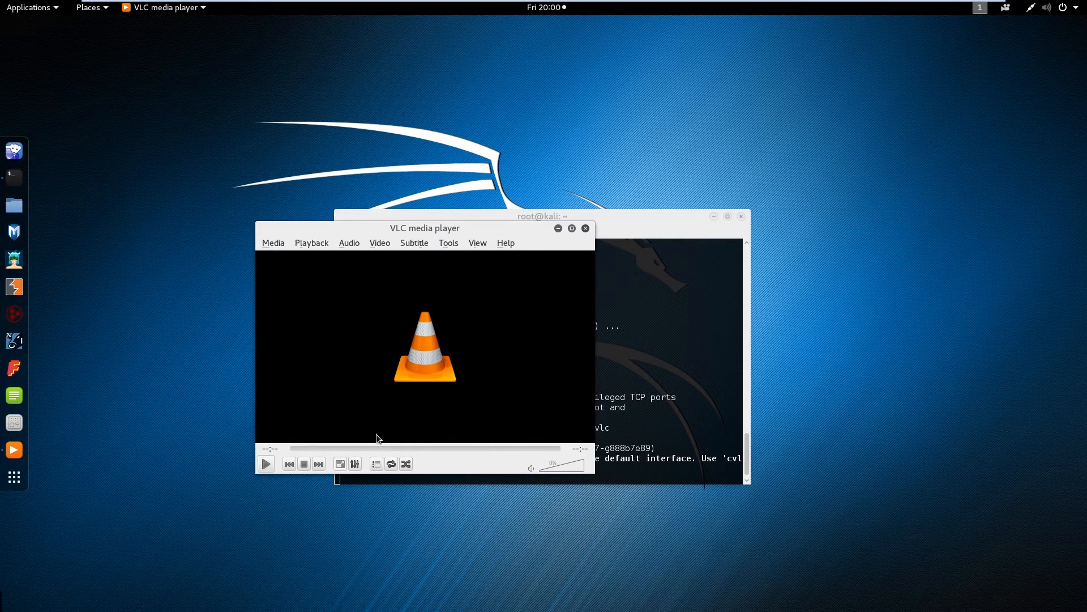
mouse_move(464, 328)
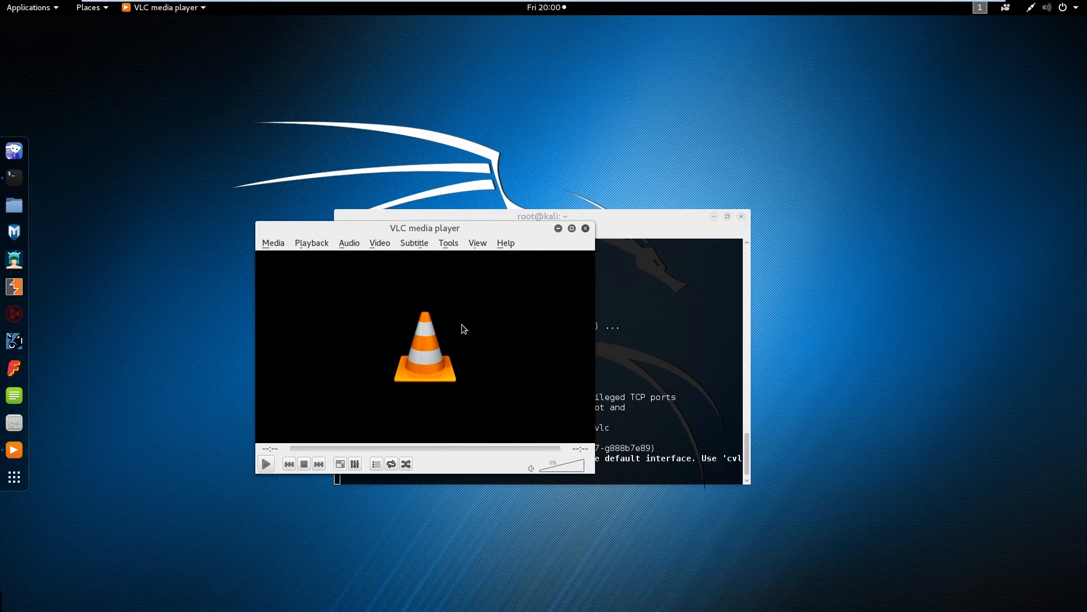
mouse_move(491, 386)
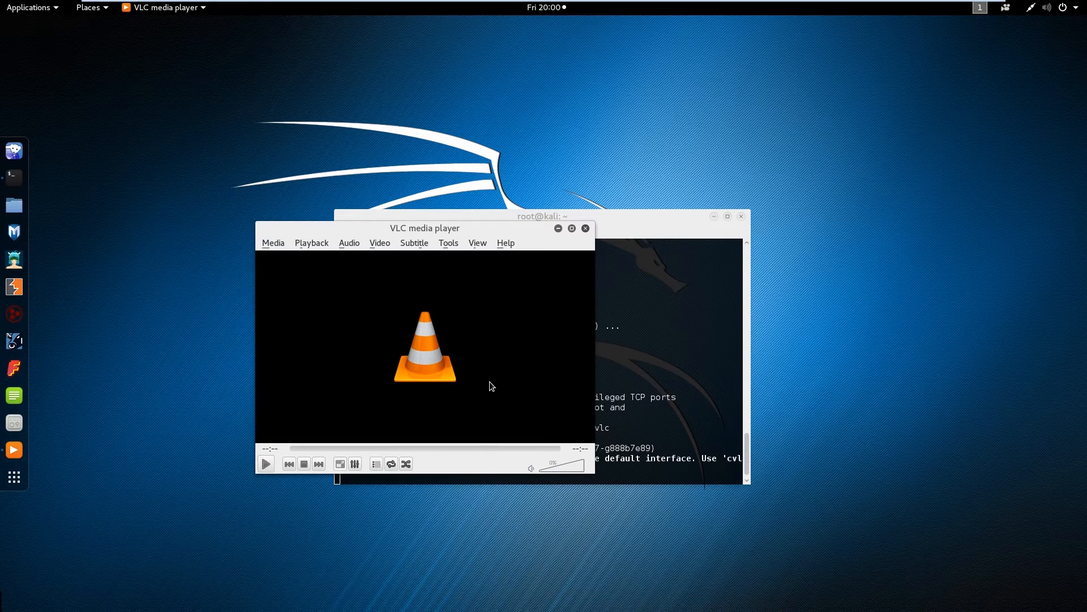
mouse_move(465, 409)
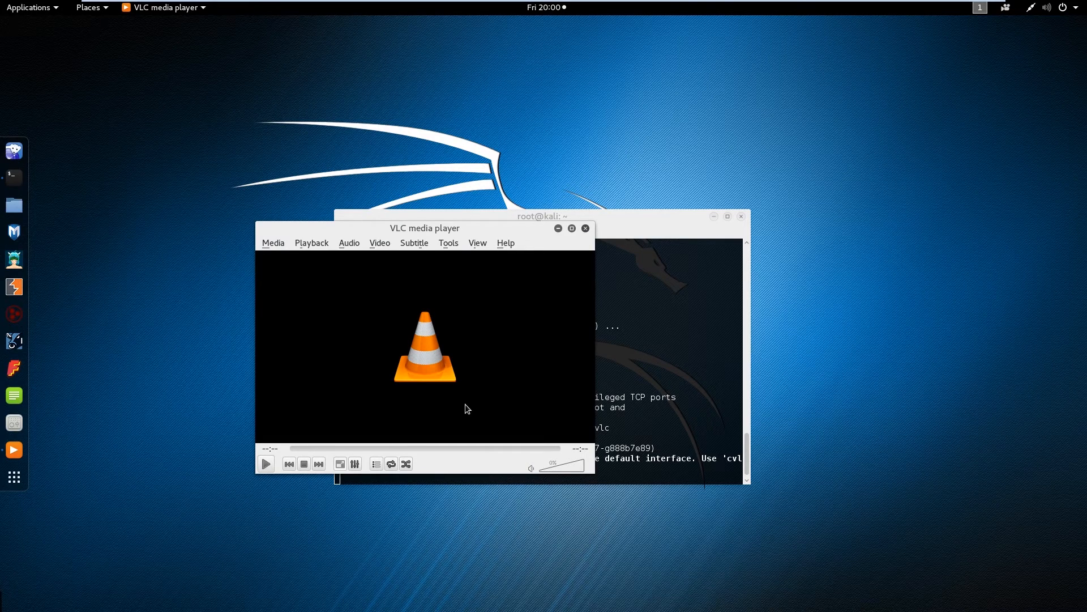
mouse_move(432, 417)
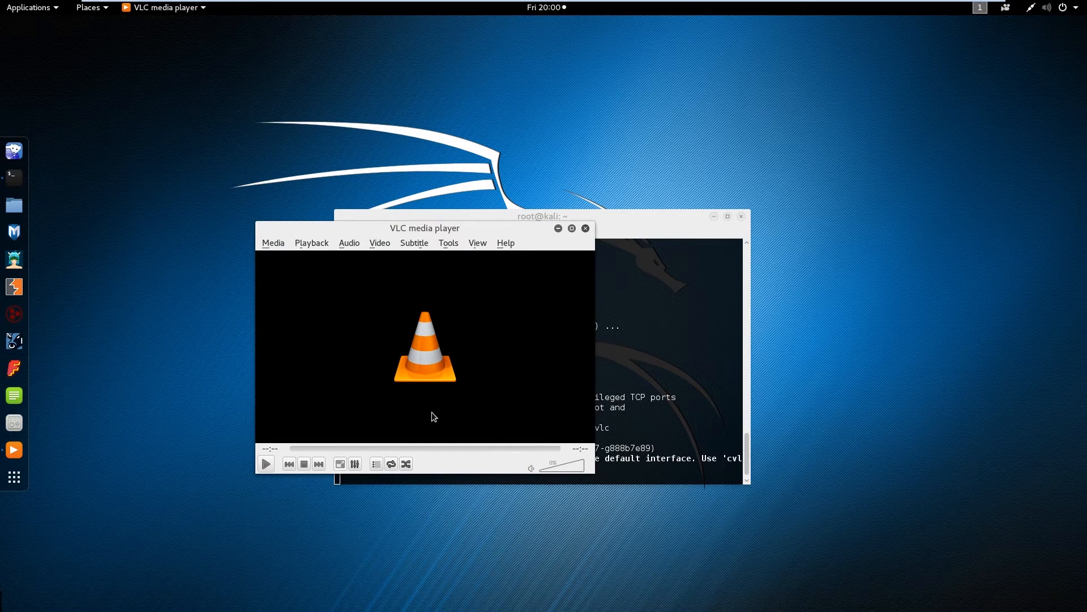
mouse_move(525, 310)
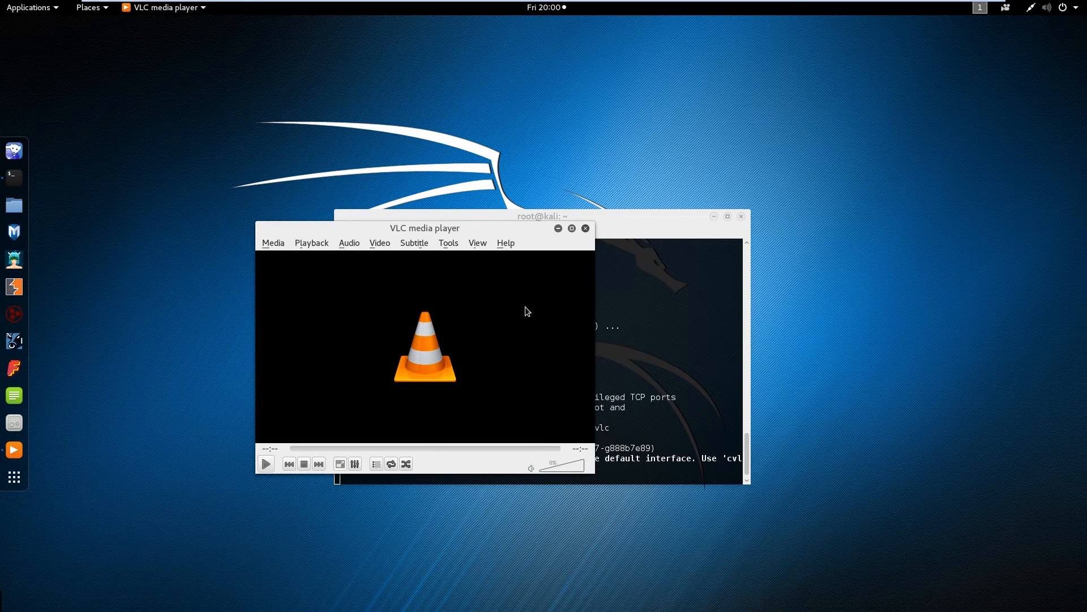
mouse_move(552, 253)
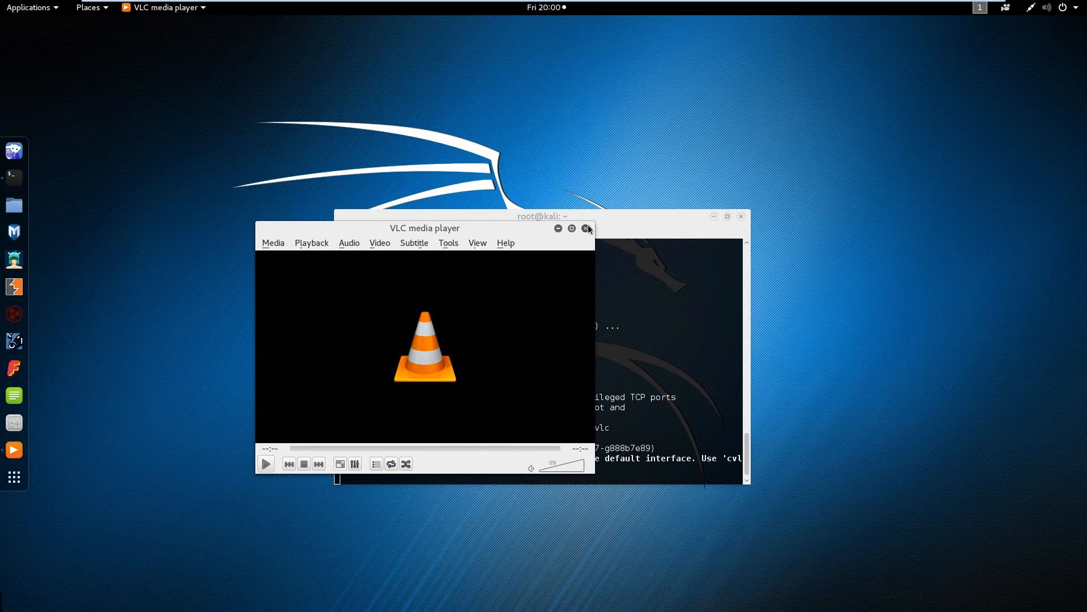
mouse_move(641, 221)
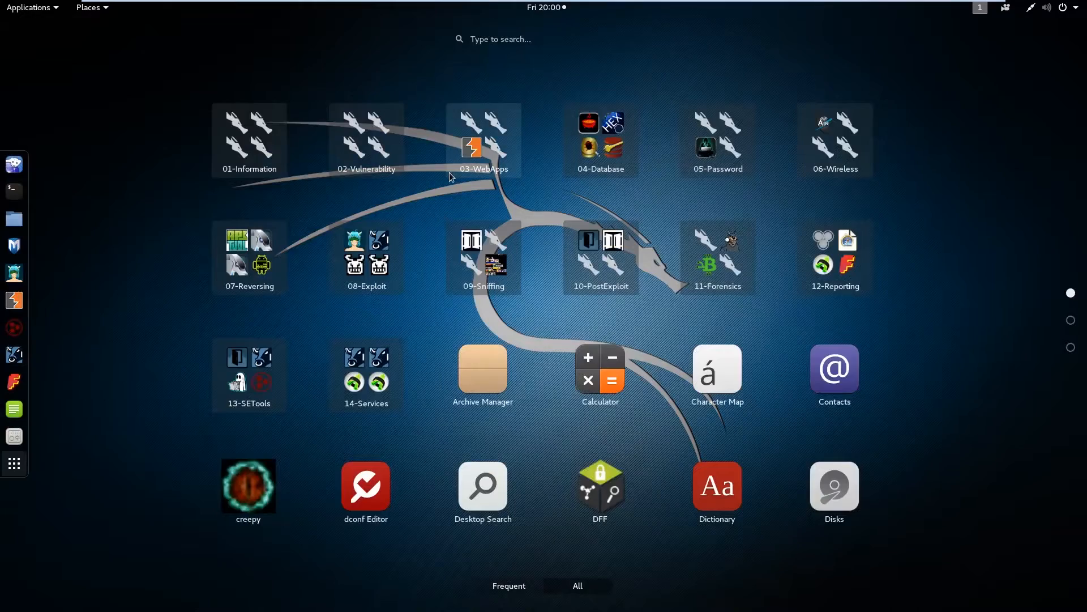
- Relaunch VLC media player from the Activities application search for 'vlc'
text(v;c)
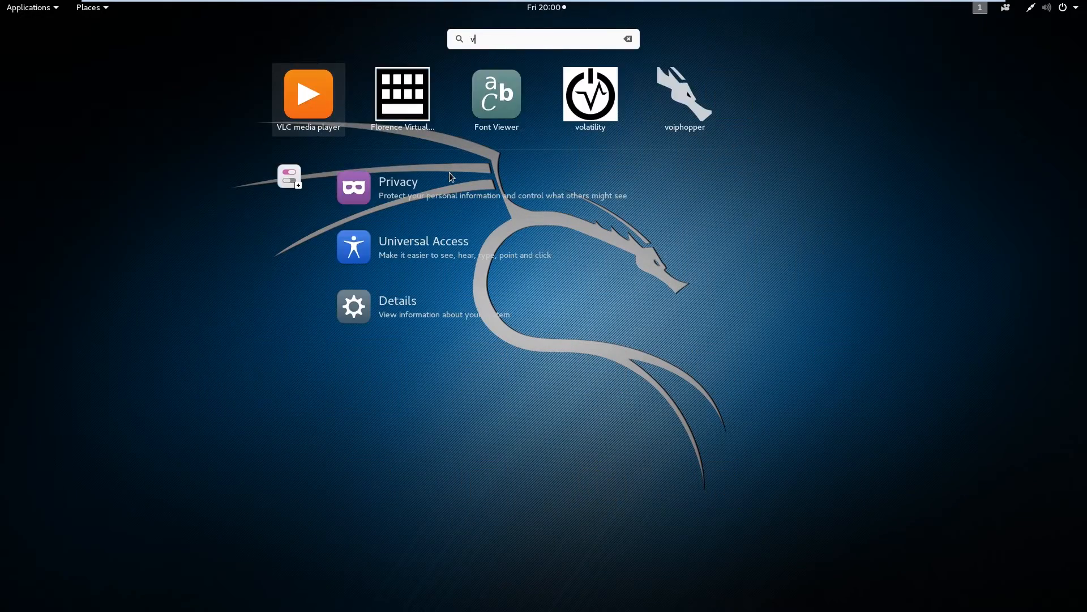
text(lc)
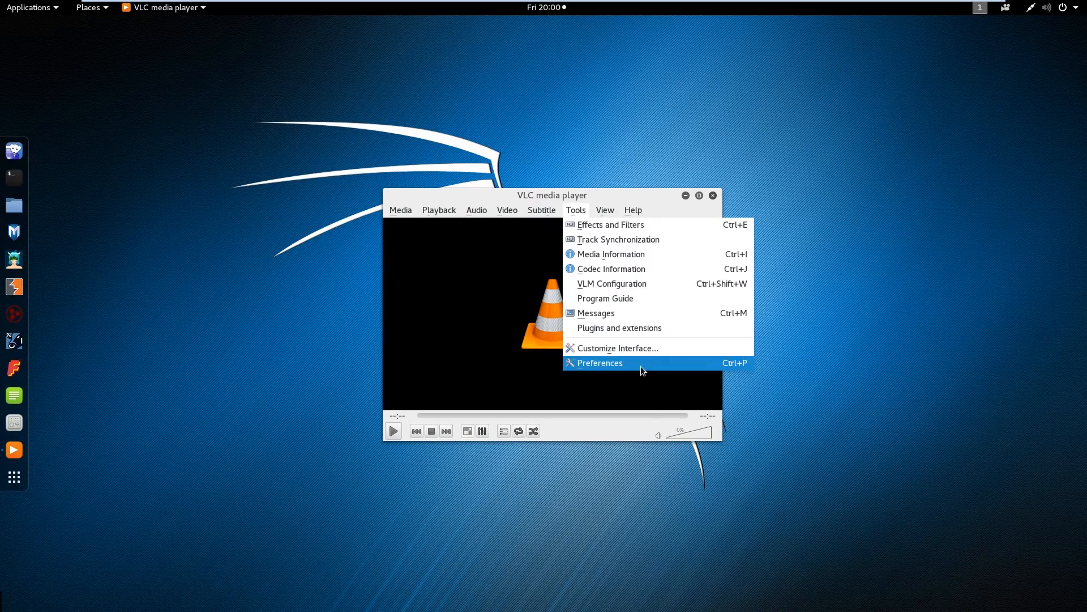
- In VLC Preferences Hotkeys, set Fullscreen to Enter, overriding the conflict
click(598, 363)
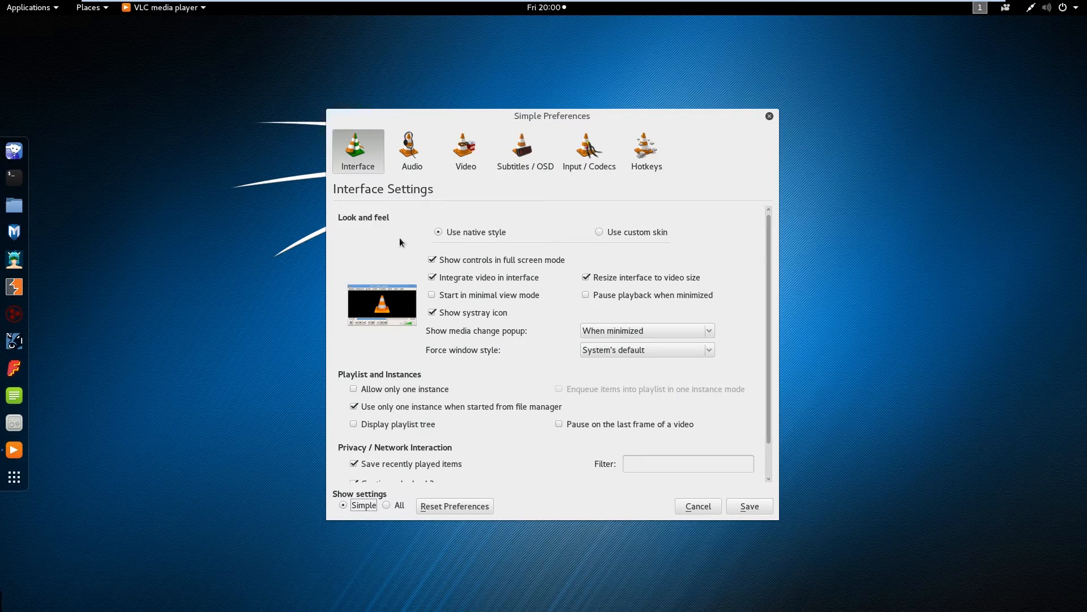
click(645, 151)
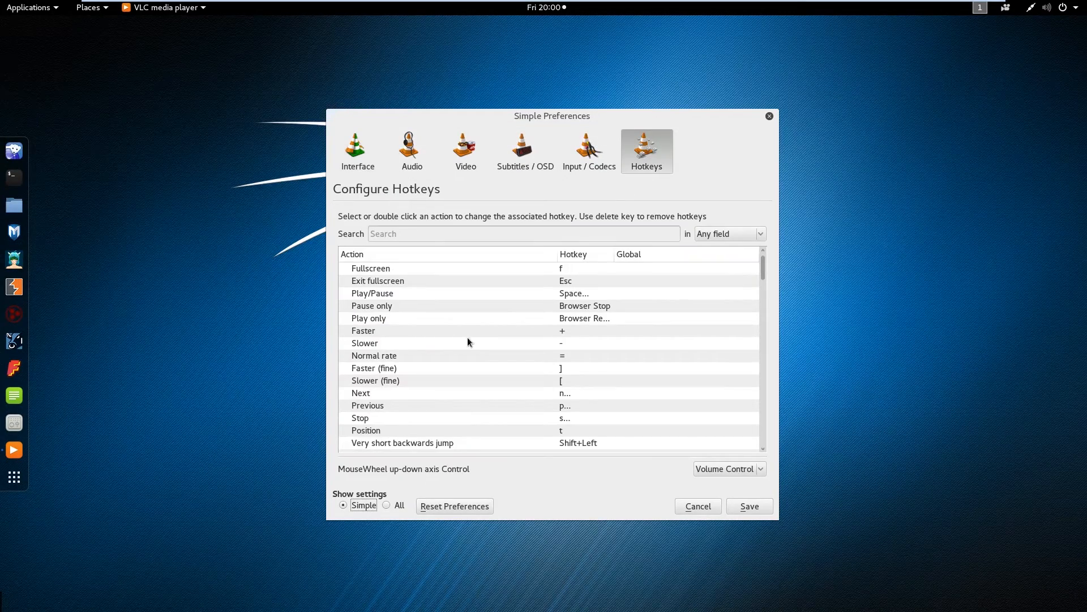
click(448, 269)
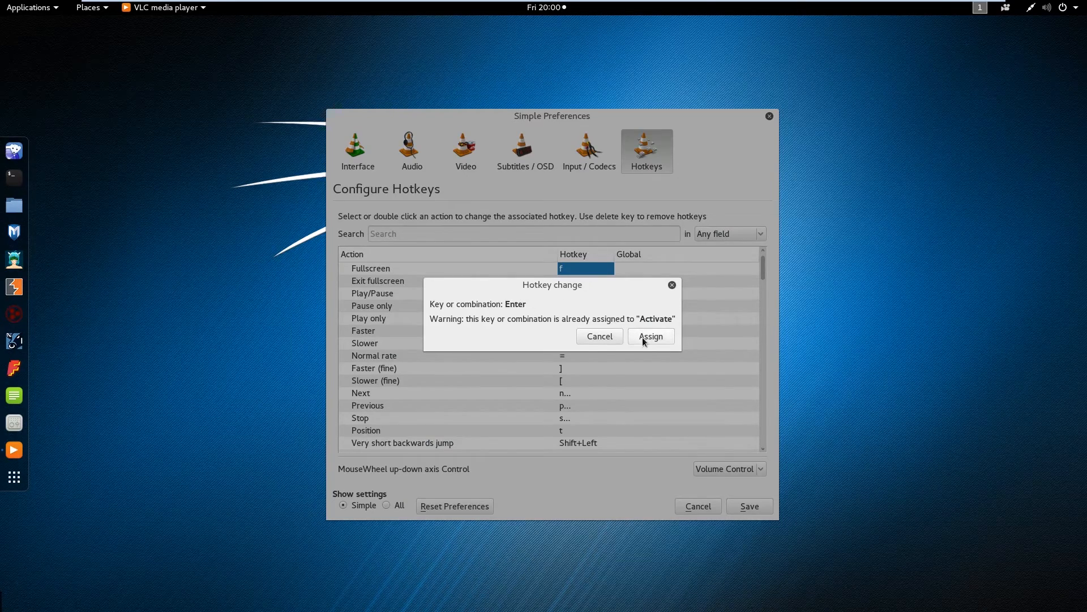
click(649, 335)
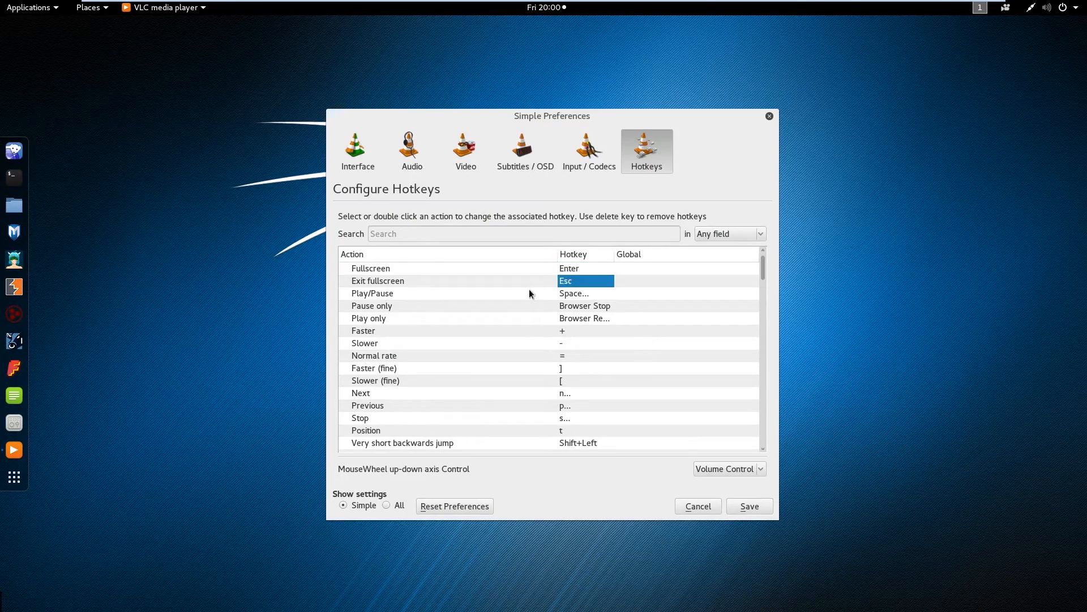
click(573, 292)
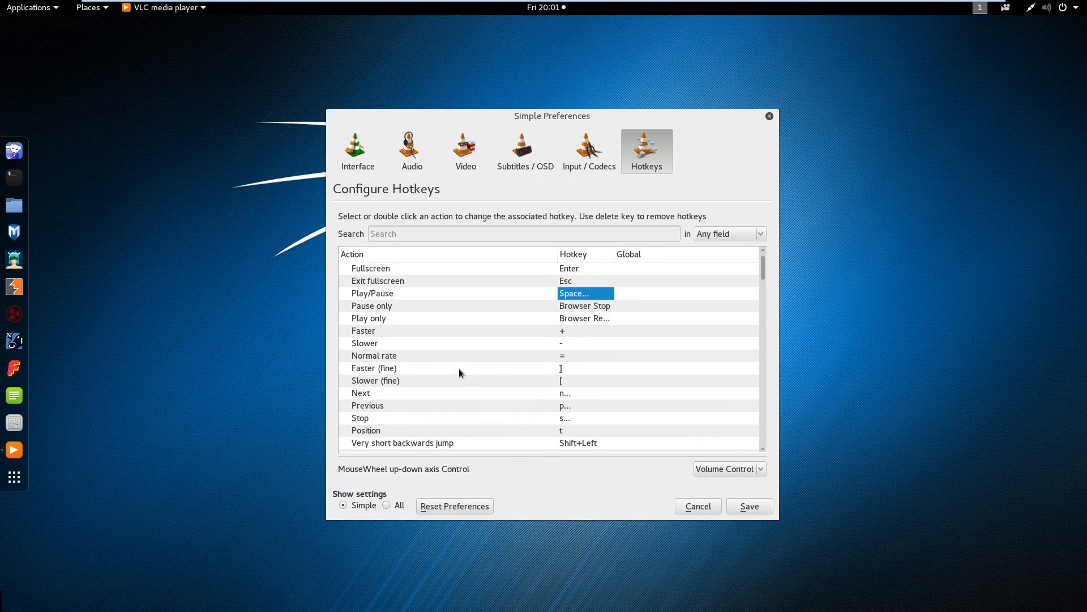
- Map Very short backwards and forward jumps to the Left and Right keys
scroll(down, 3)
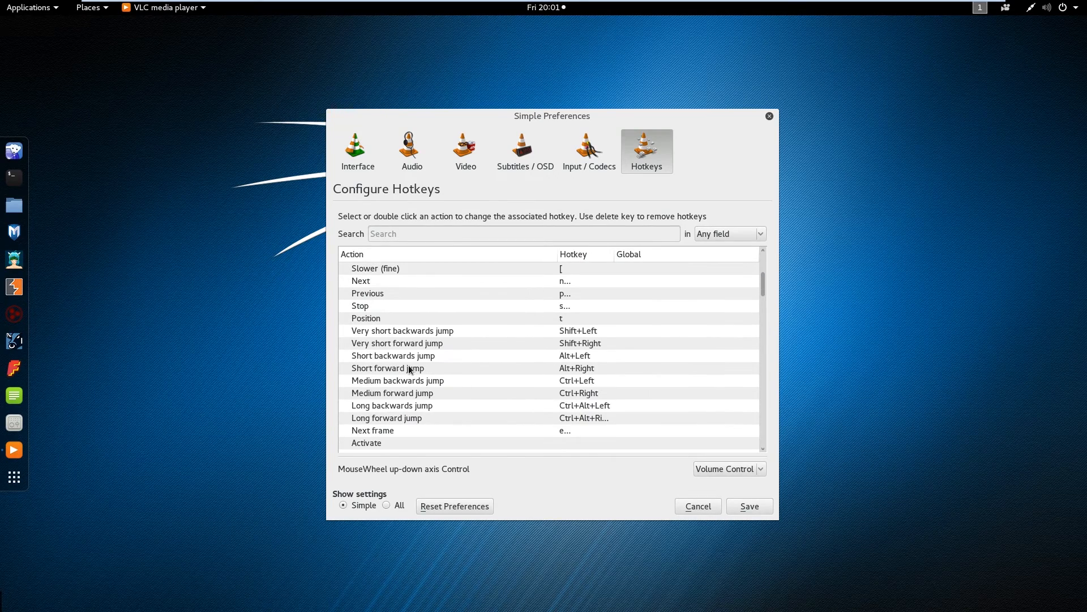
click(402, 330)
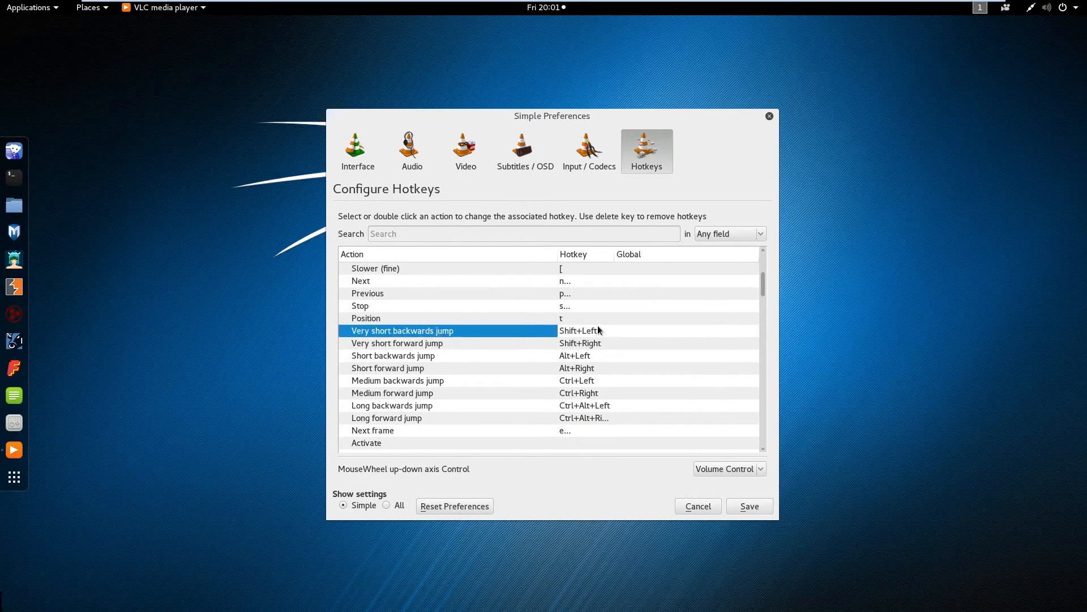
double_click(401, 329)
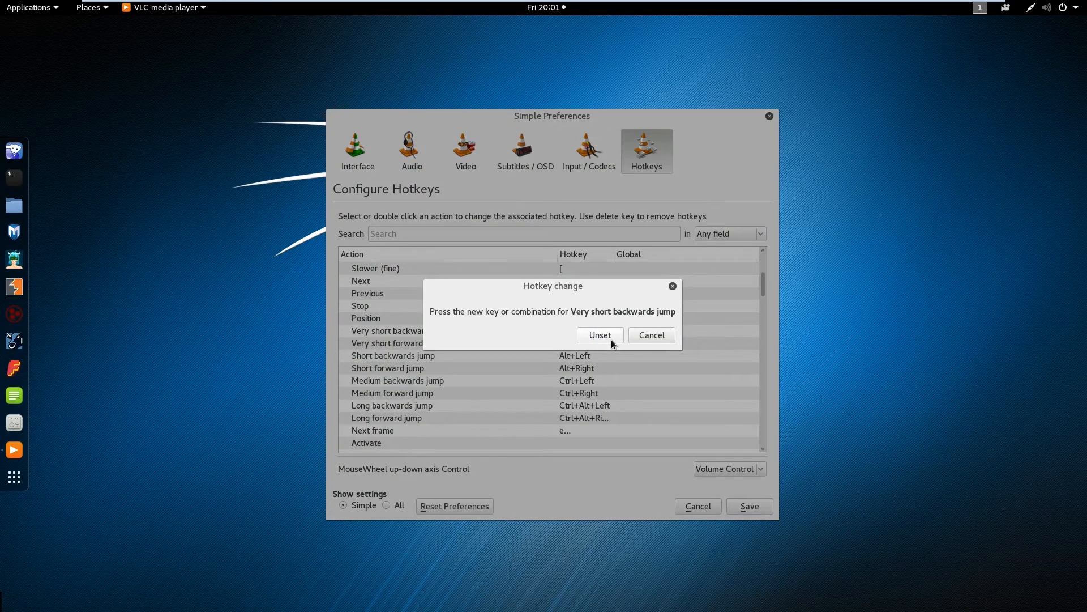
key(Left)
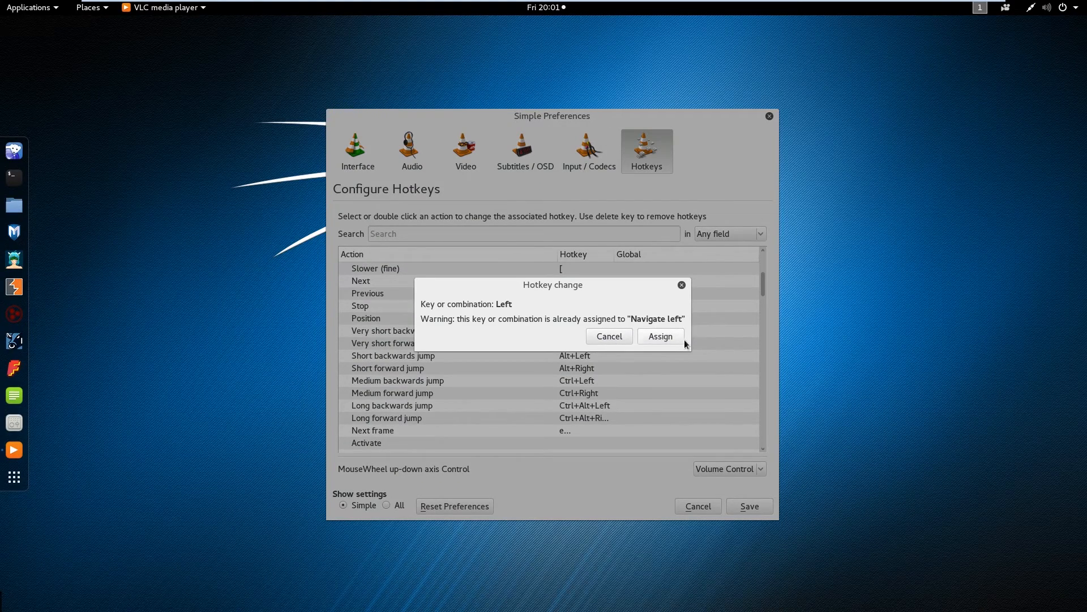
click(659, 335)
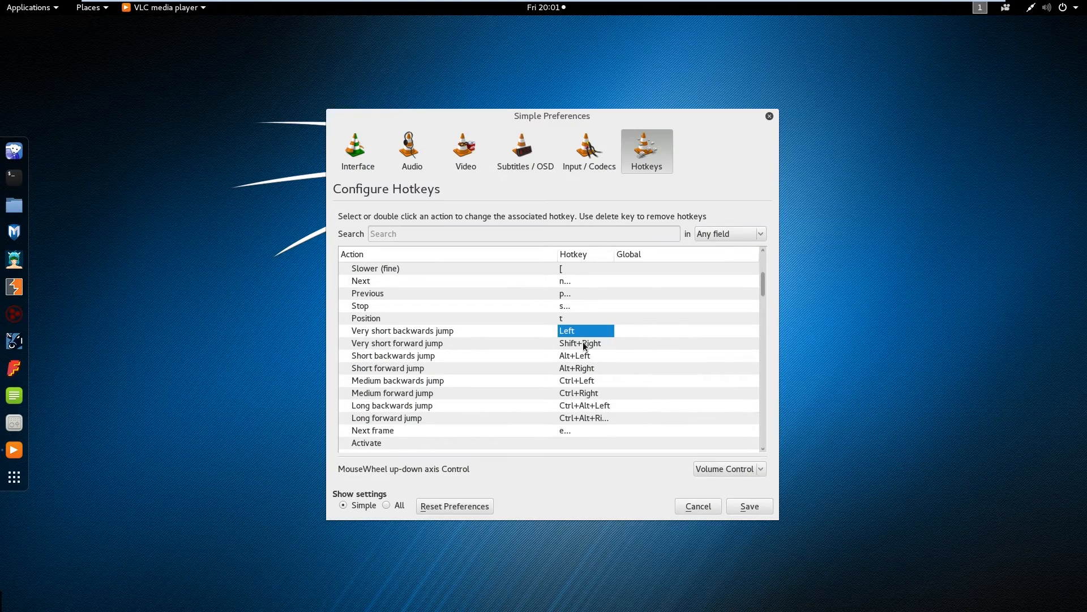
double_click(580, 342)
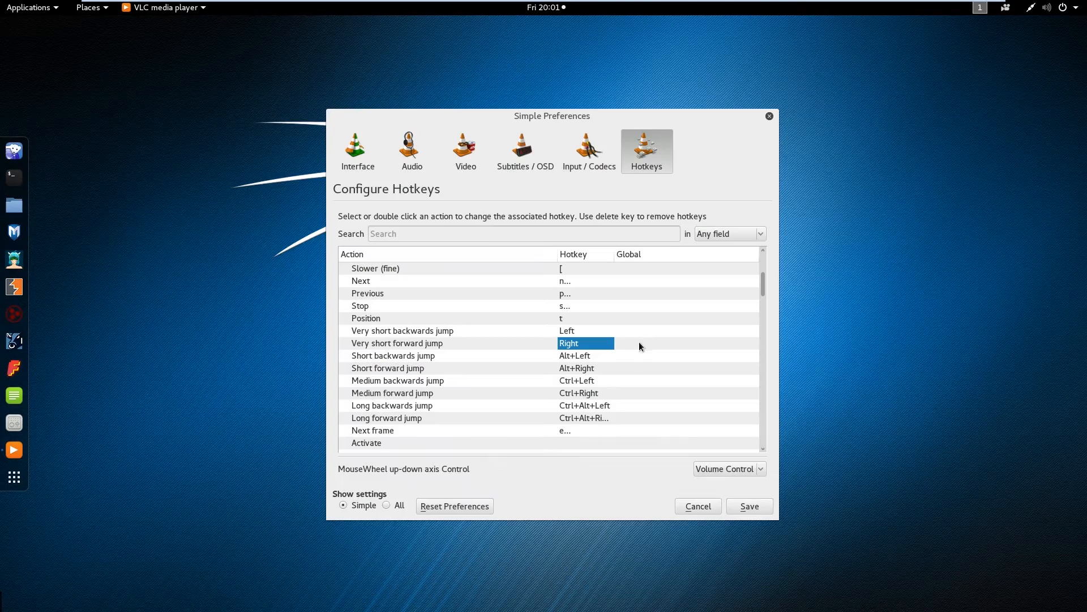
- Map Volume up and down to the Up and Down keys and save the preferences
scroll(down, 3)
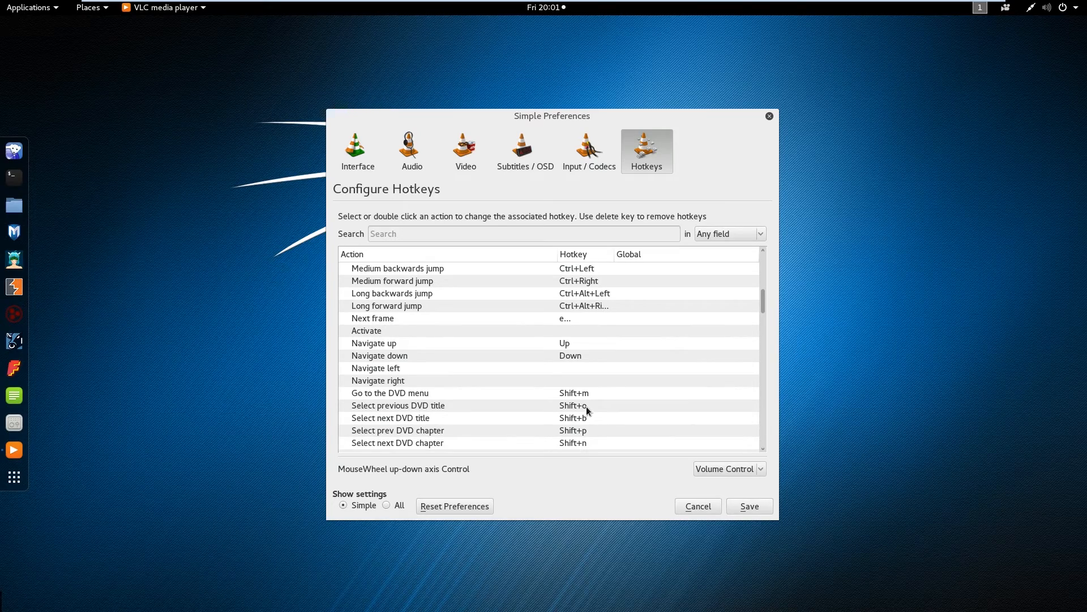
scroll(down, 3)
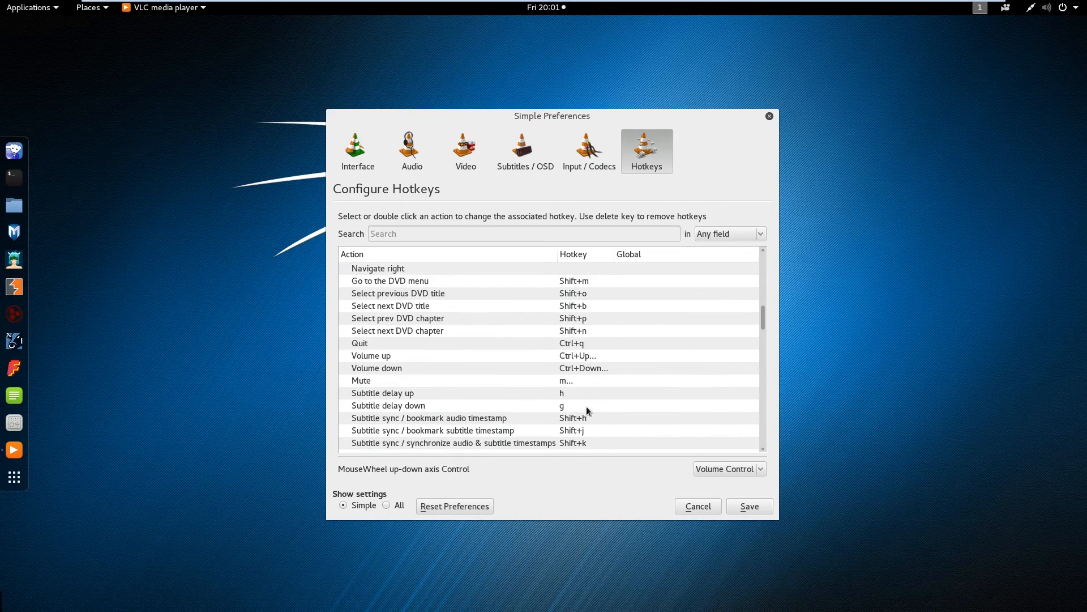
click(372, 354)
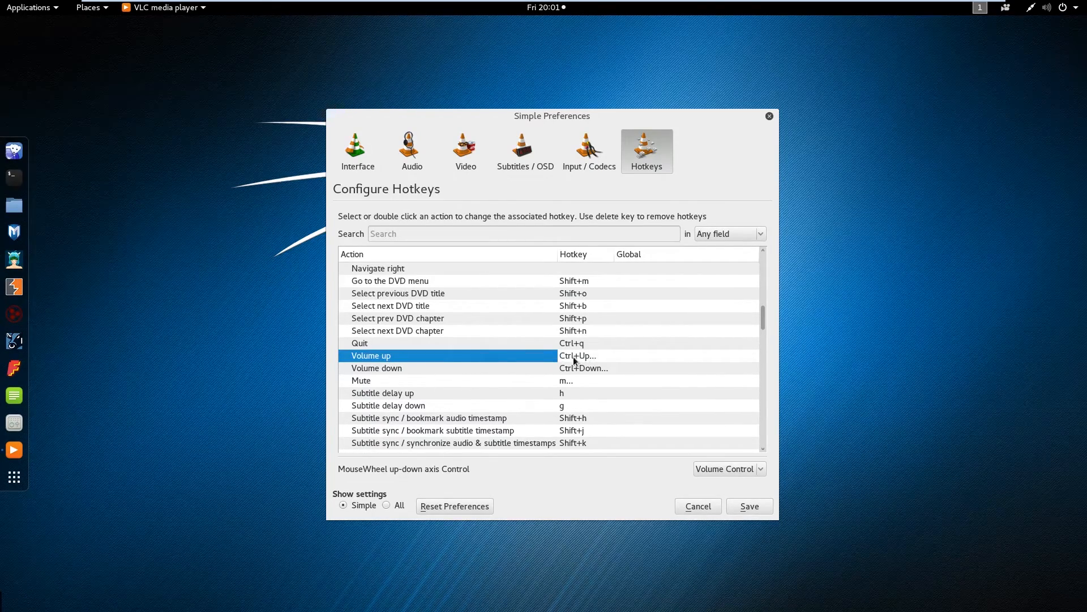
double_click(576, 355)
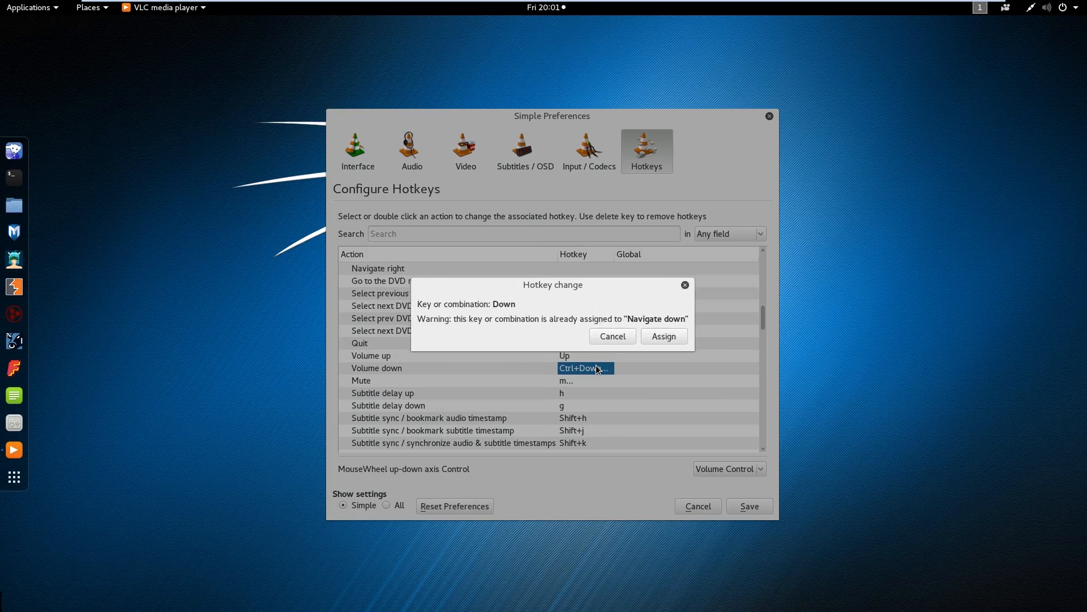
click(662, 335)
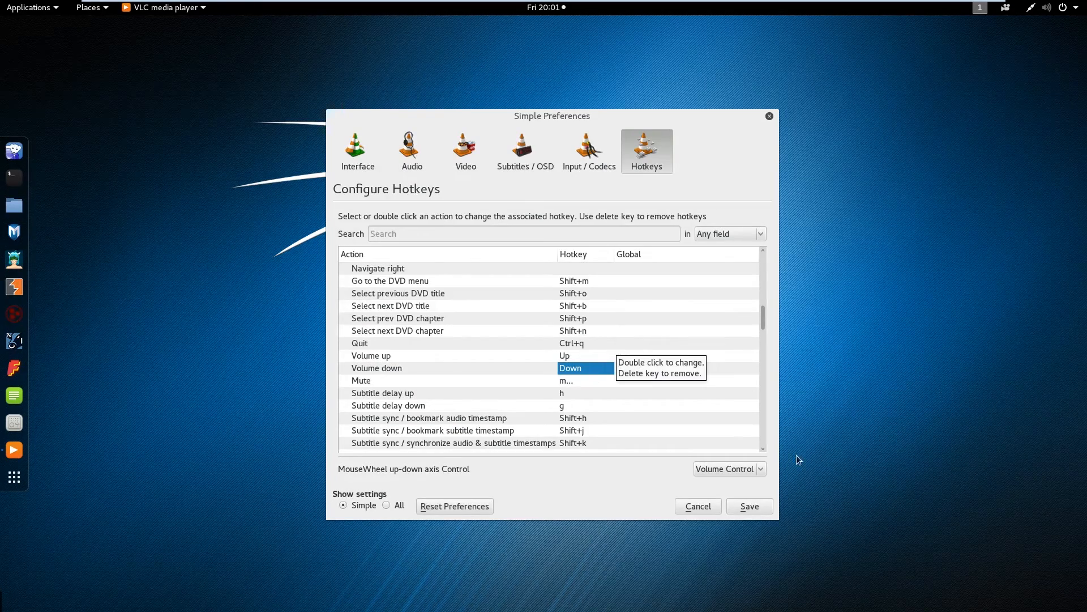
mouse_move(750, 505)
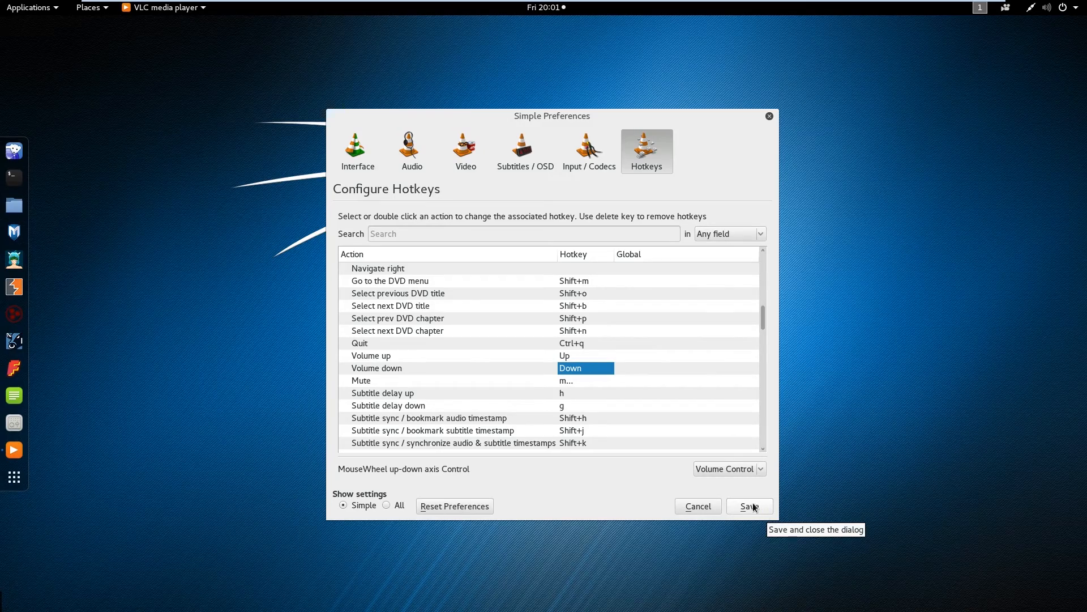
click(749, 505)
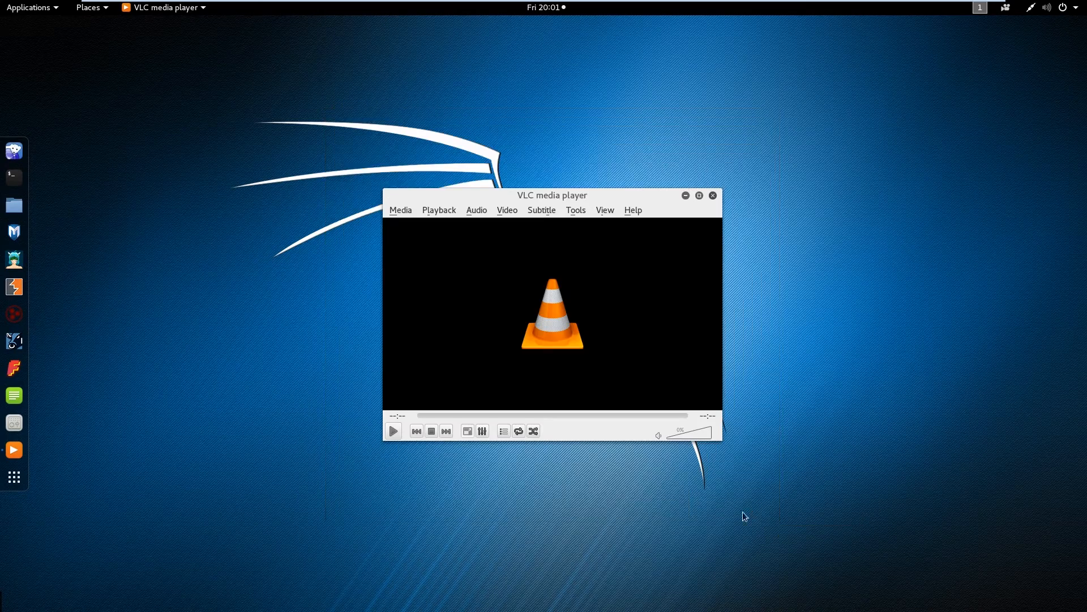
- Close VLC via the Activities search and bring up a root Terminal beside the Leafpad notes
click(712, 195)
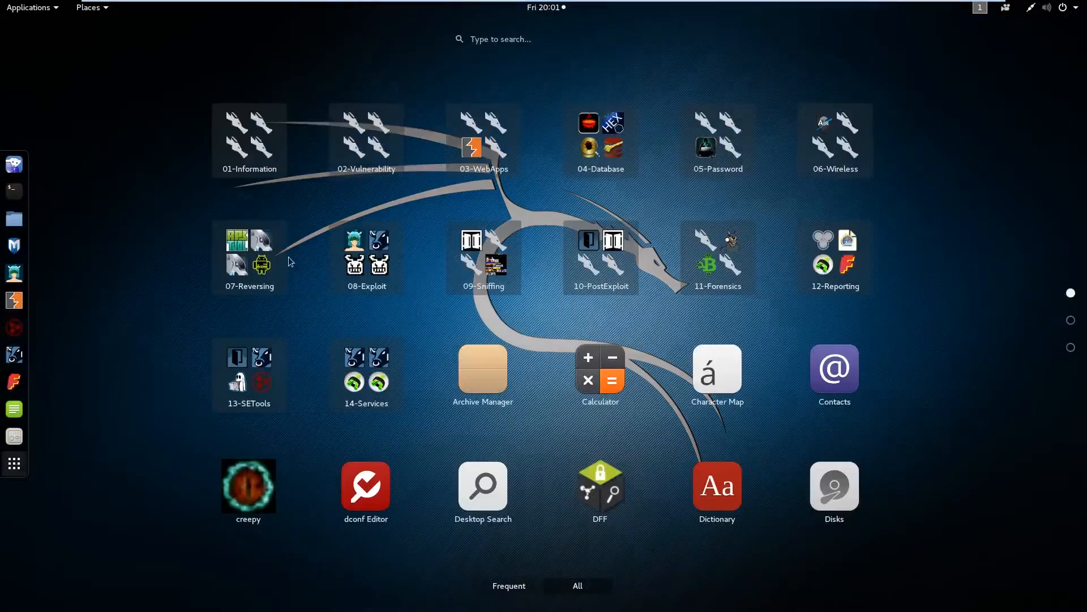
text(vl)
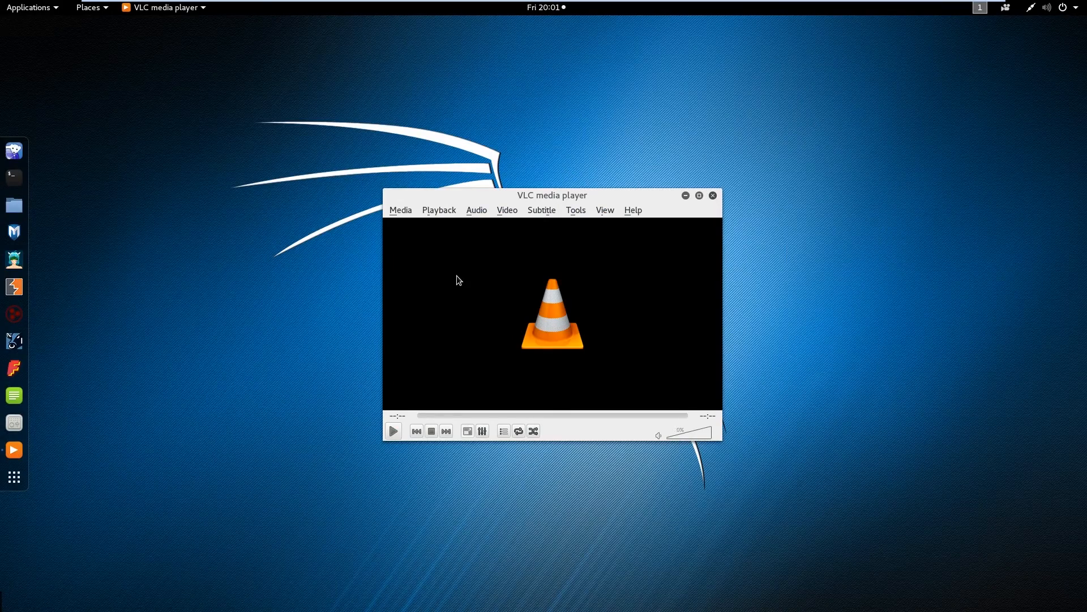
click(706, 434)
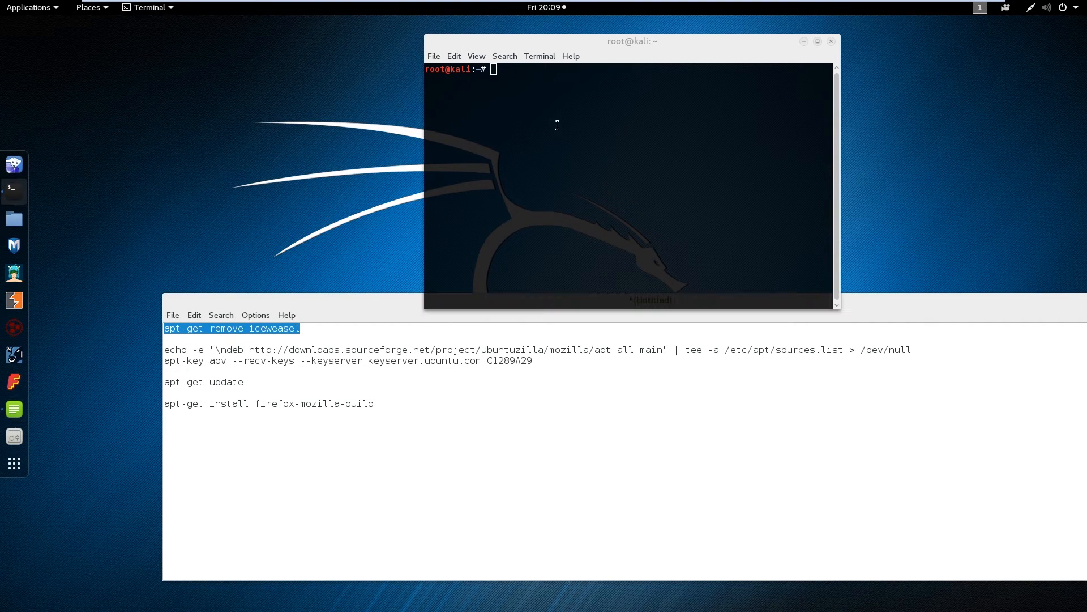
- Attempt apt-get remove iceweasel, then add the Ubuntuzilla repository line from the notes
text(apt-get remove iceweasel)
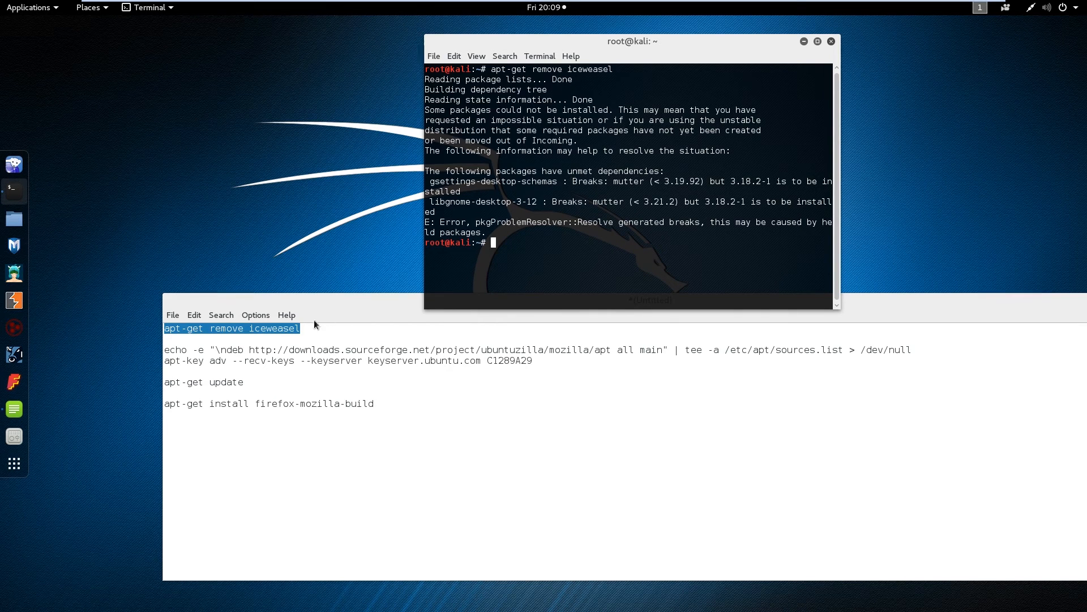
triple_click(415, 350)
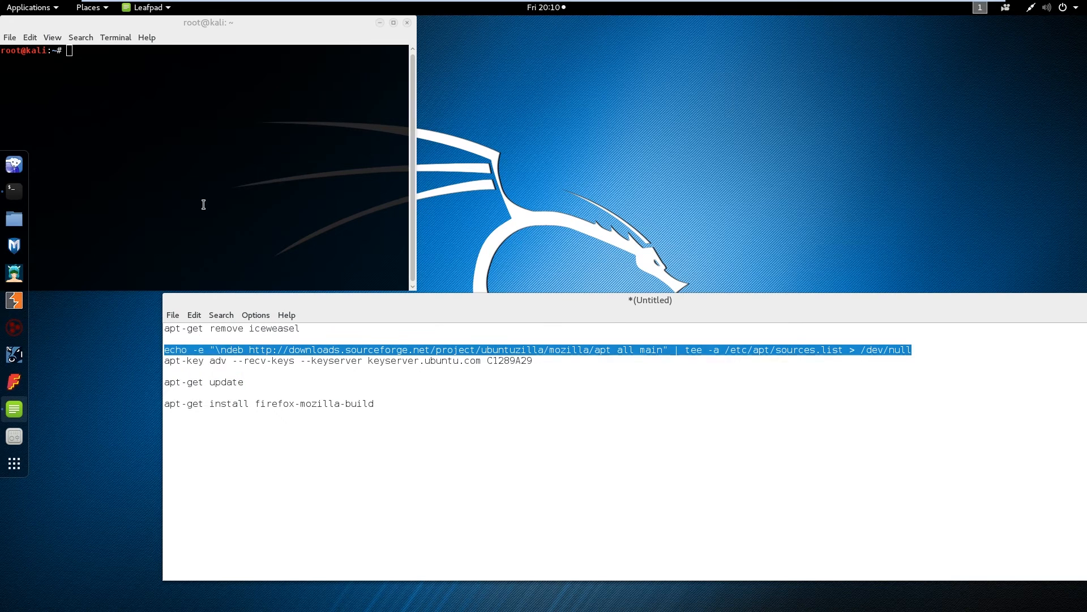
right_click(202, 205)
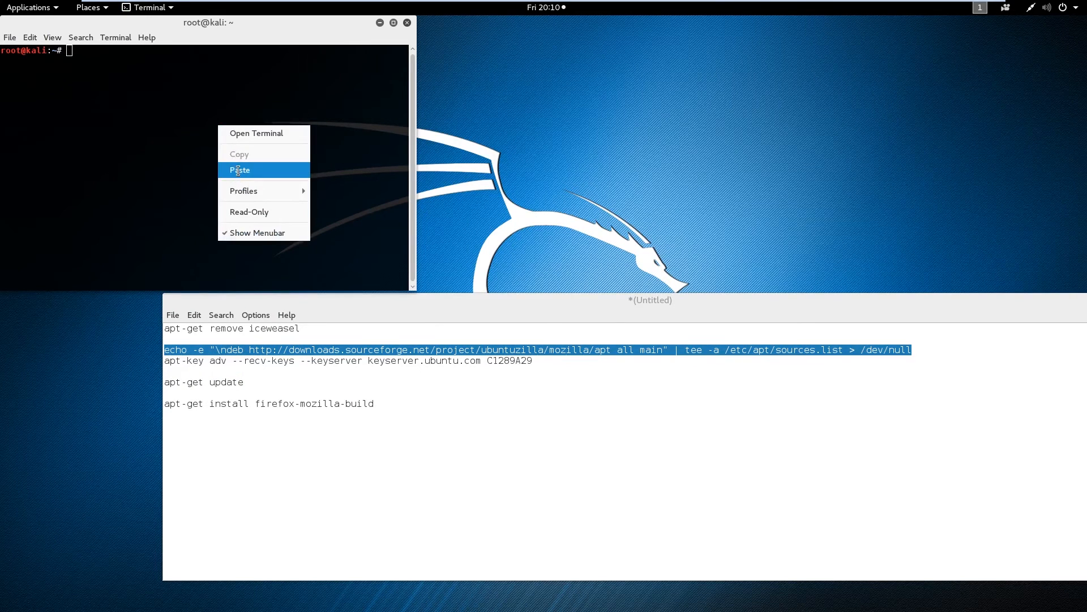
click(239, 170)
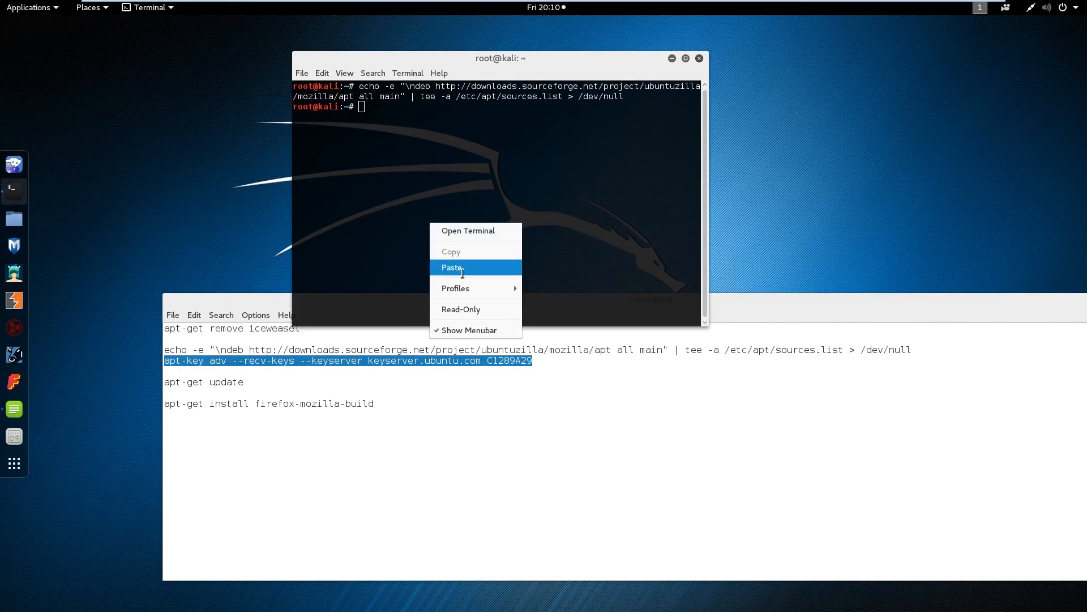
- Add the Ubuntuzilla signing key, update packages and start installing firefox-mozilla-build
click(452, 267)
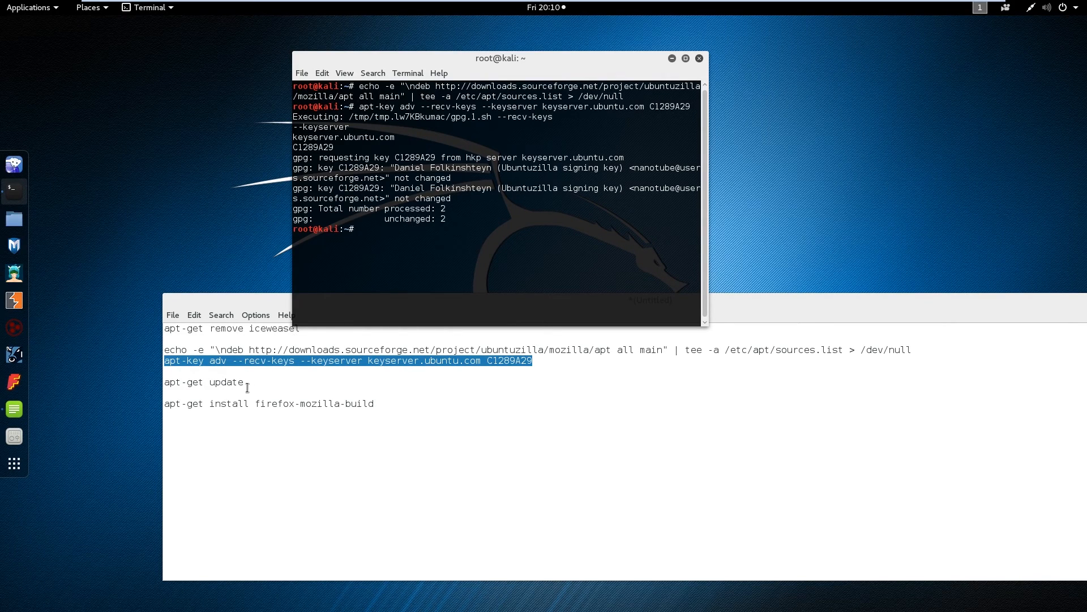
right_click(203, 382)
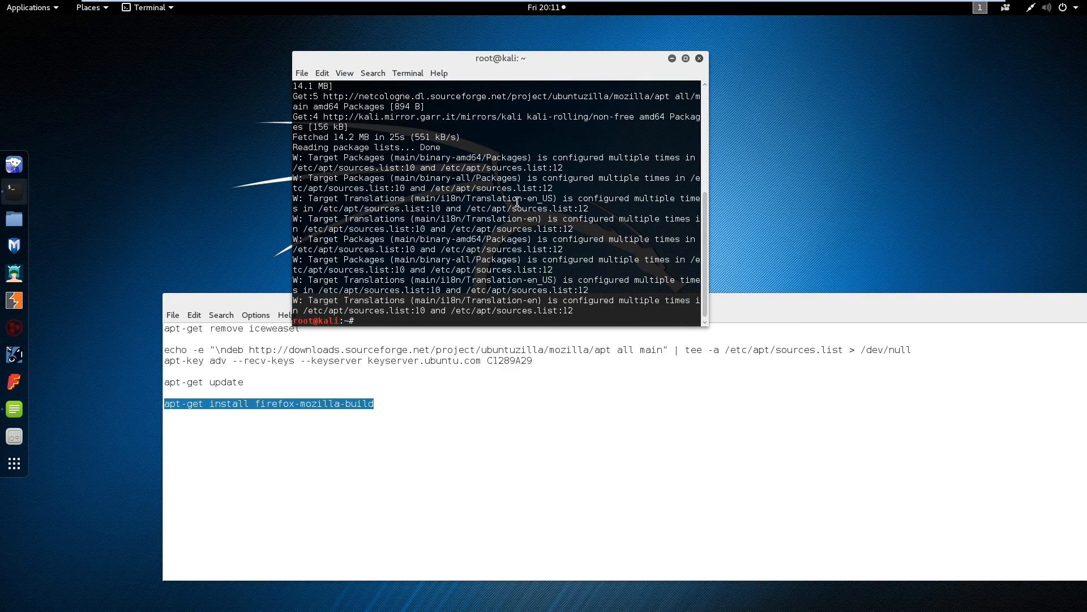
right_click(270, 403)
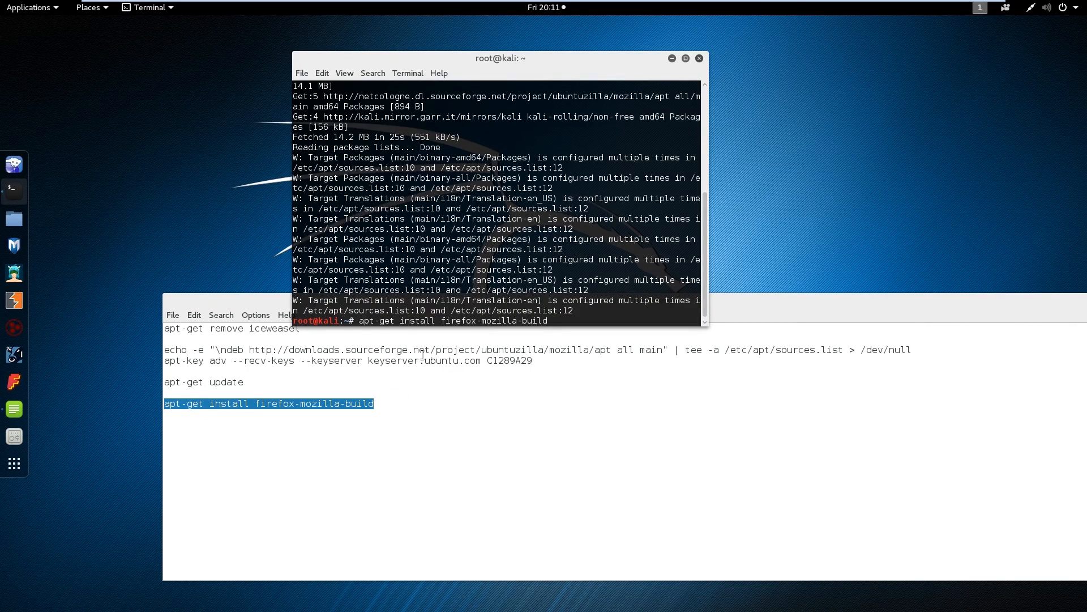
key(Return)
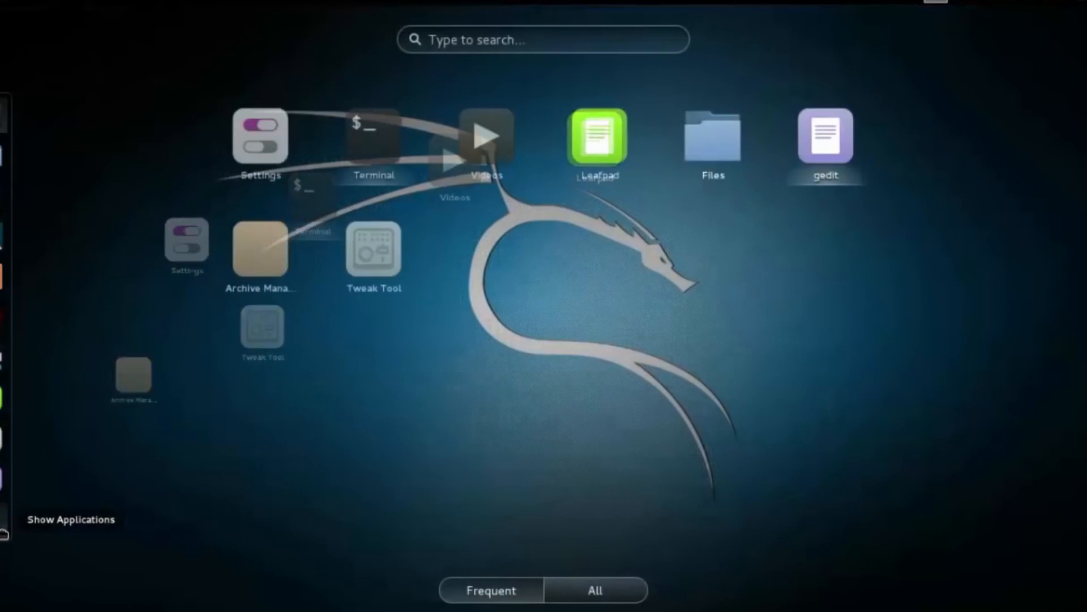
- Search 'fi' in the Activities overview, listing Files, fierce and fimap
text(fi)
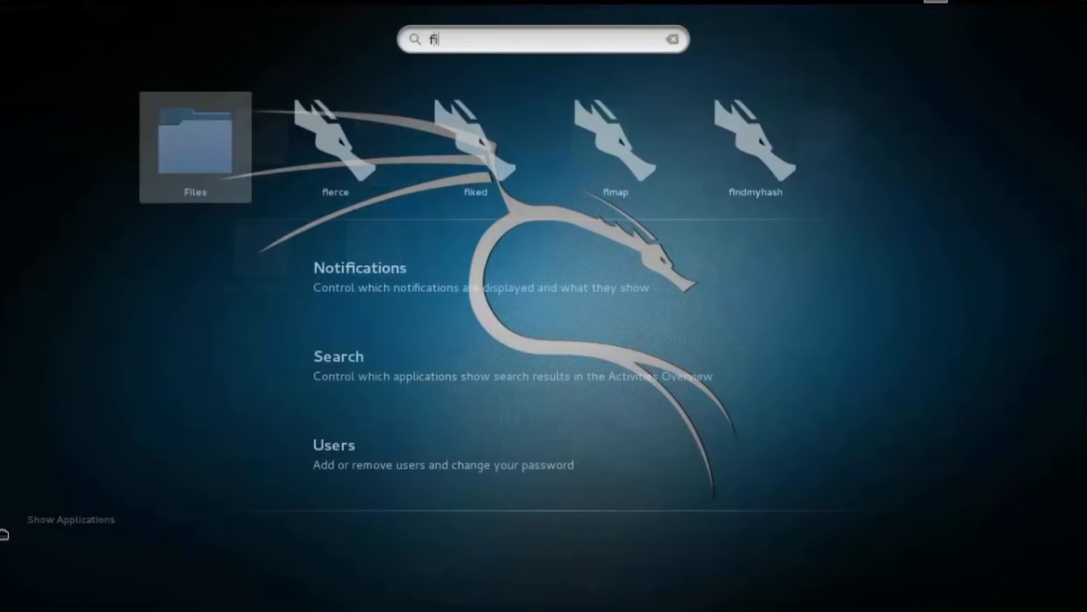